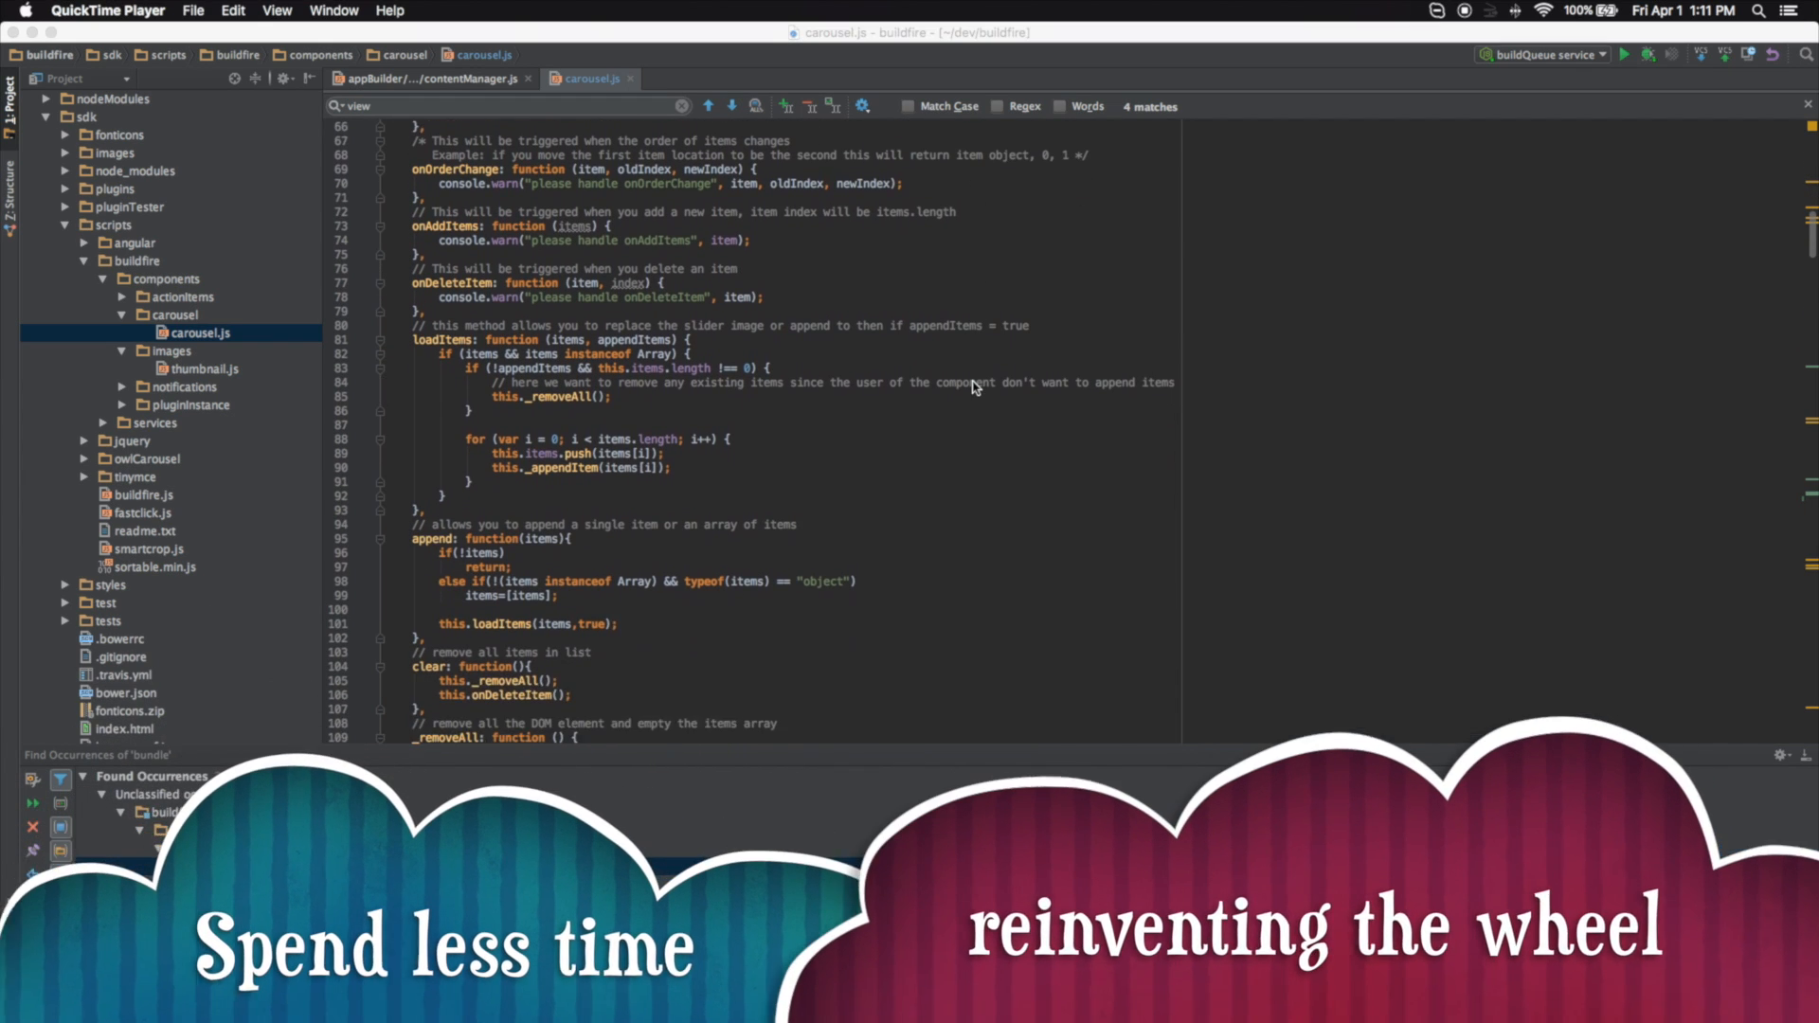
# Locate thumbnail.js in the images component of the Project tree and bring it up for editing
pyautogui.scroll(-3)
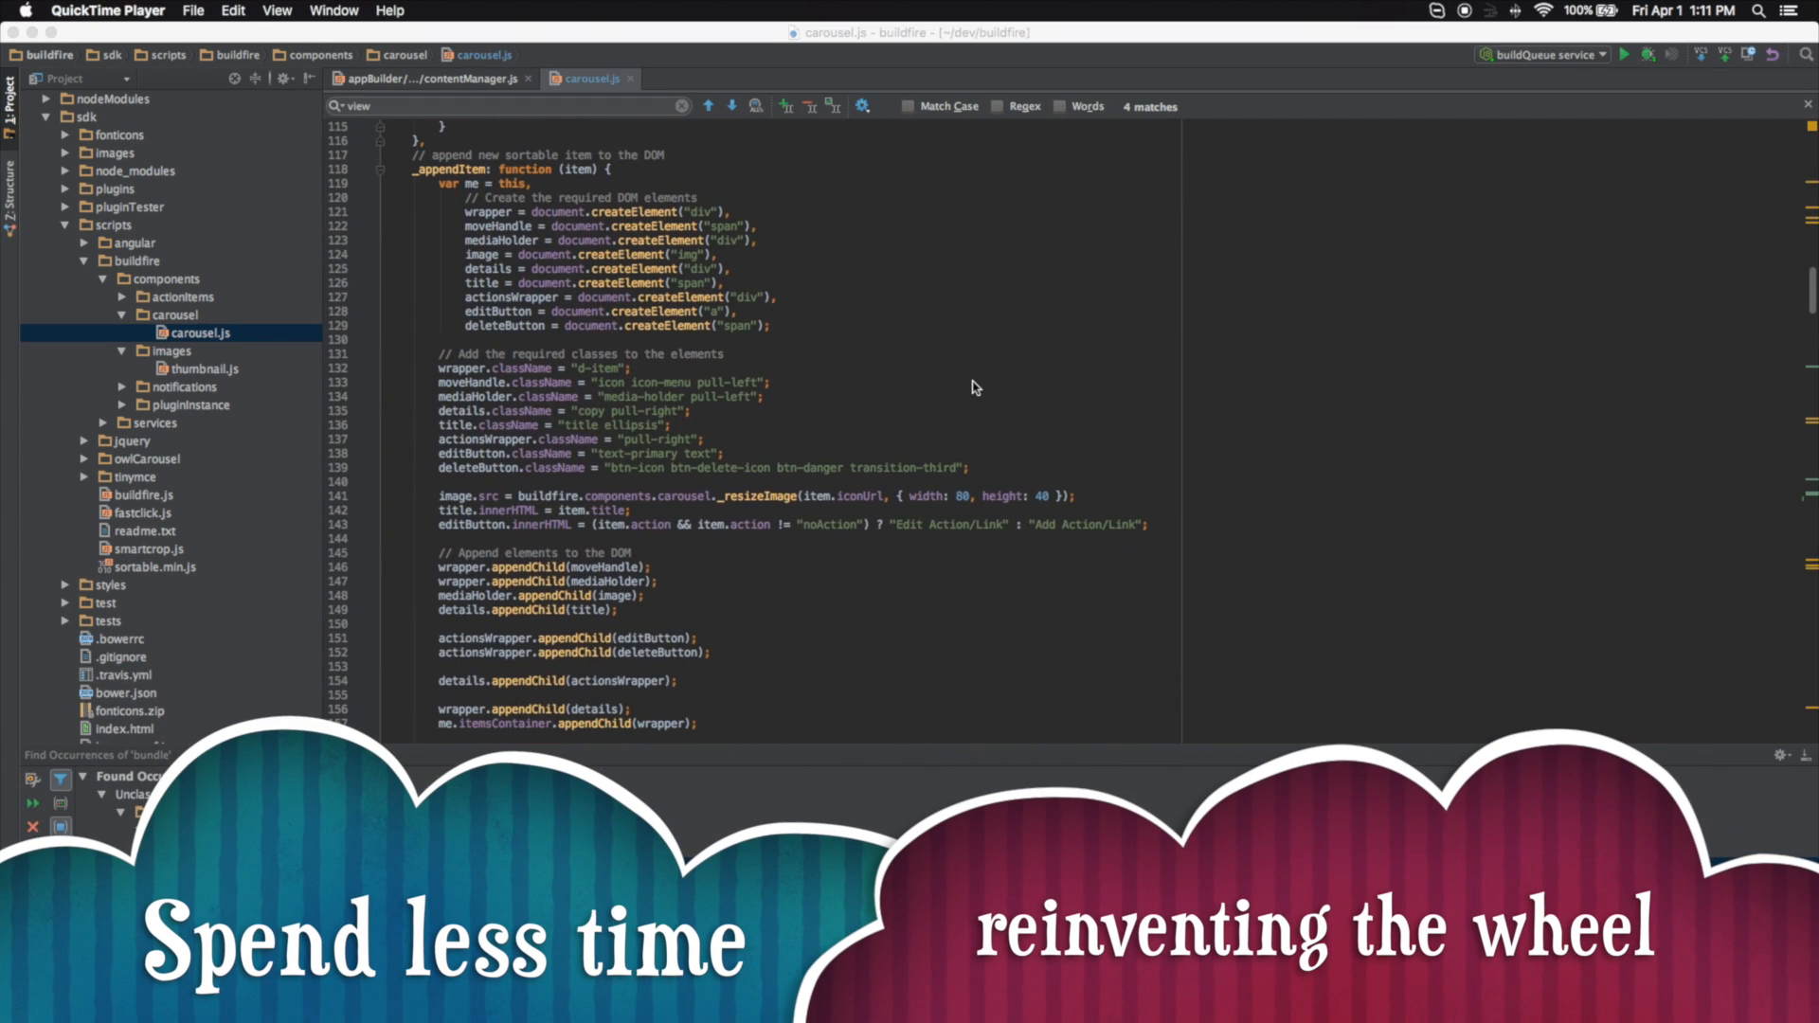
pyautogui.scroll(-3)
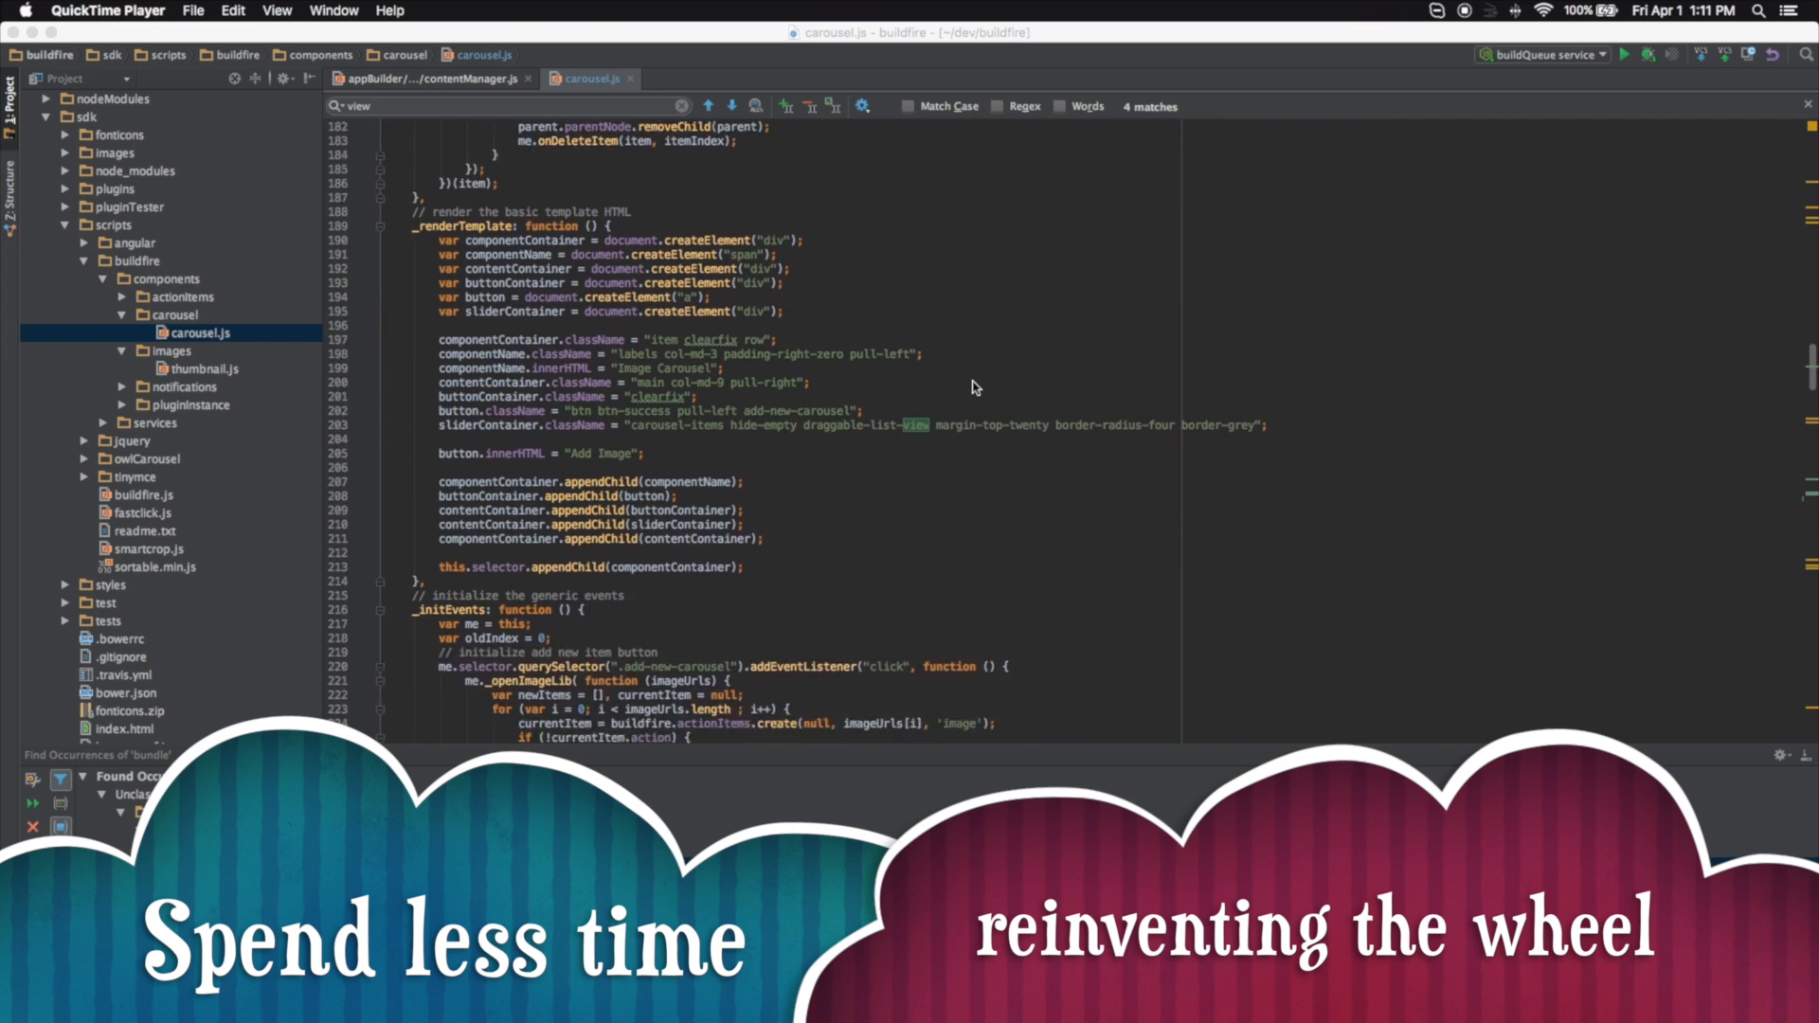
pyautogui.click(202, 370)
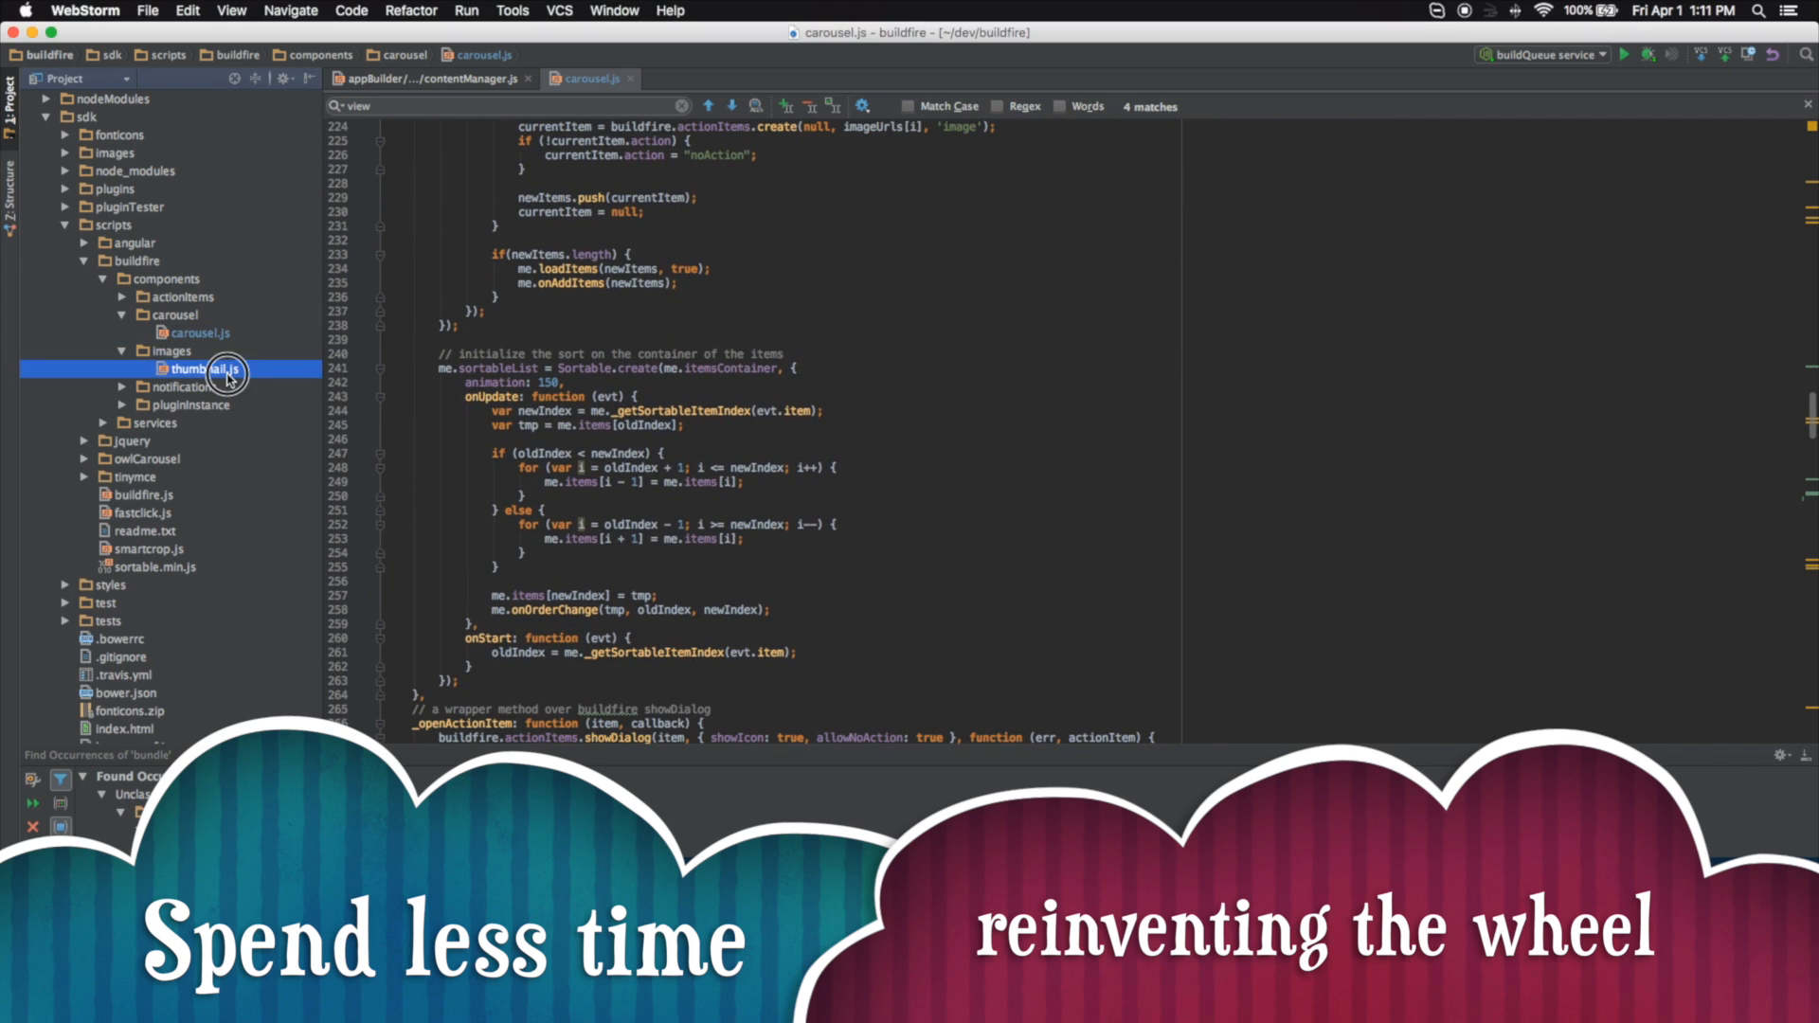
pyautogui.doubleClick(203, 368)
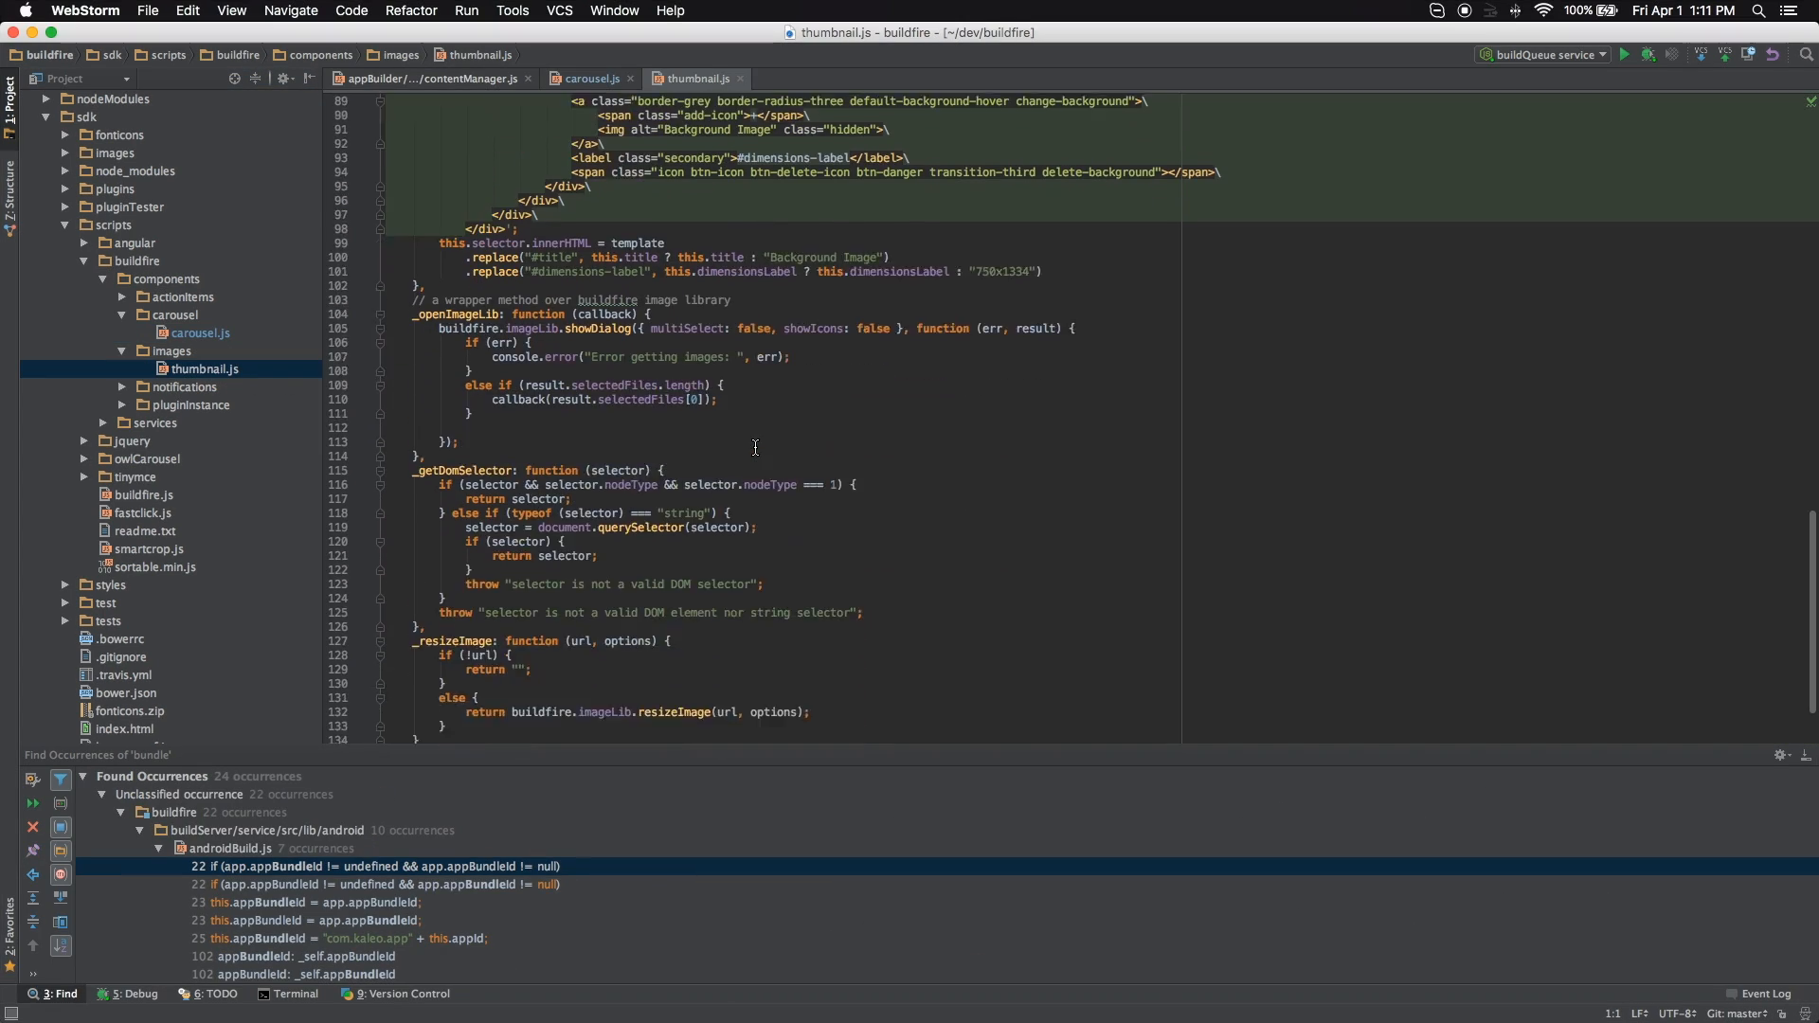
# Append a console.log line after the closing brace at the end of thumbnail.js
pyautogui.scroll(-3)
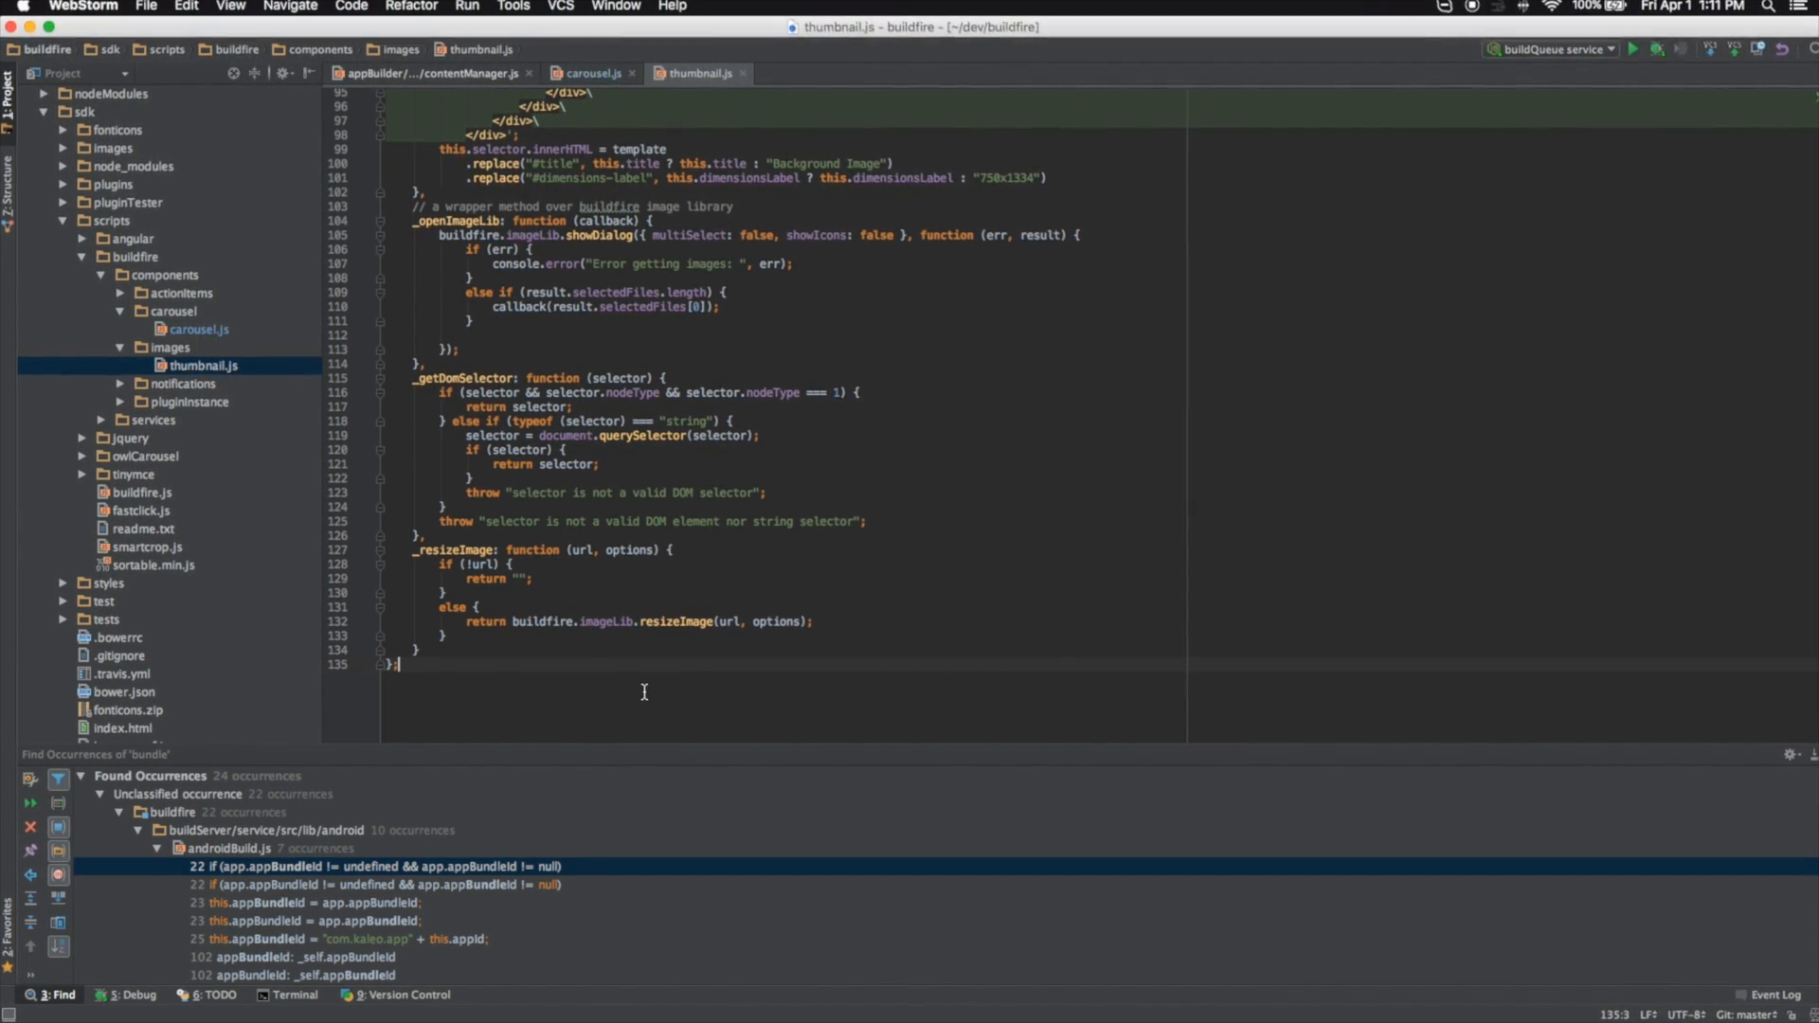
pyautogui.write('console.log("some one shoot')
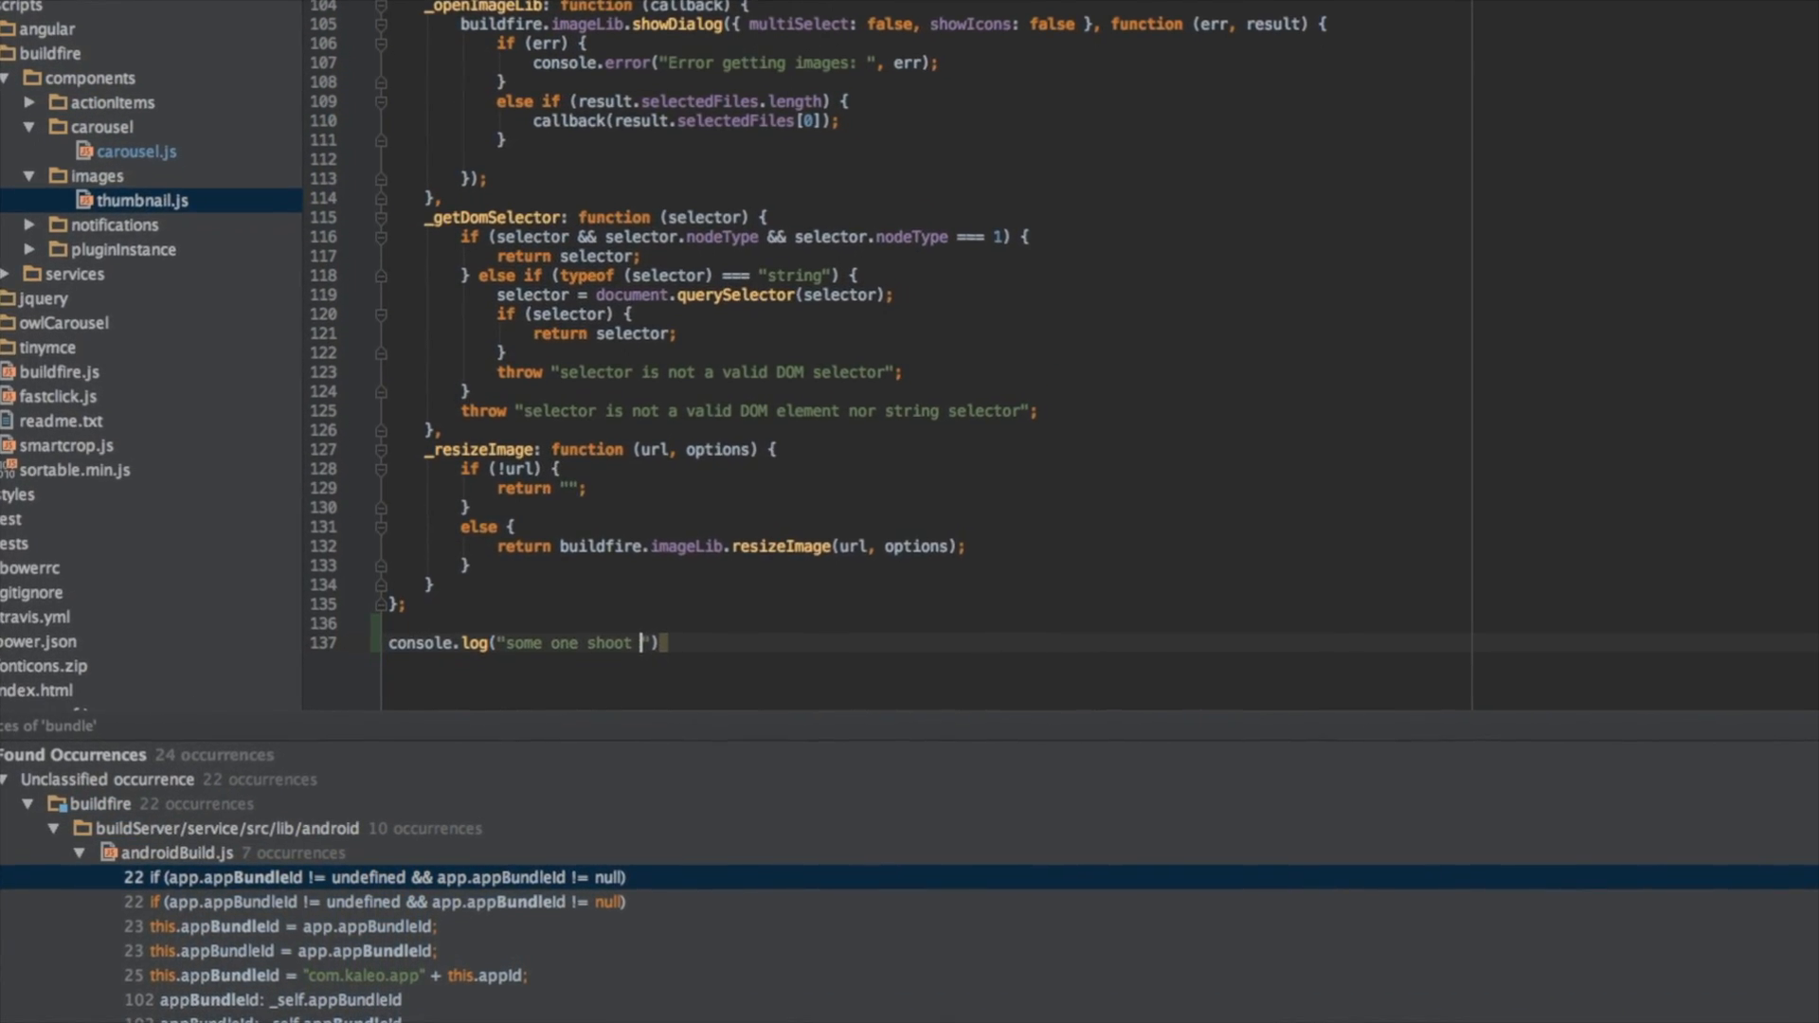
pyautogui.write('me this is sood')
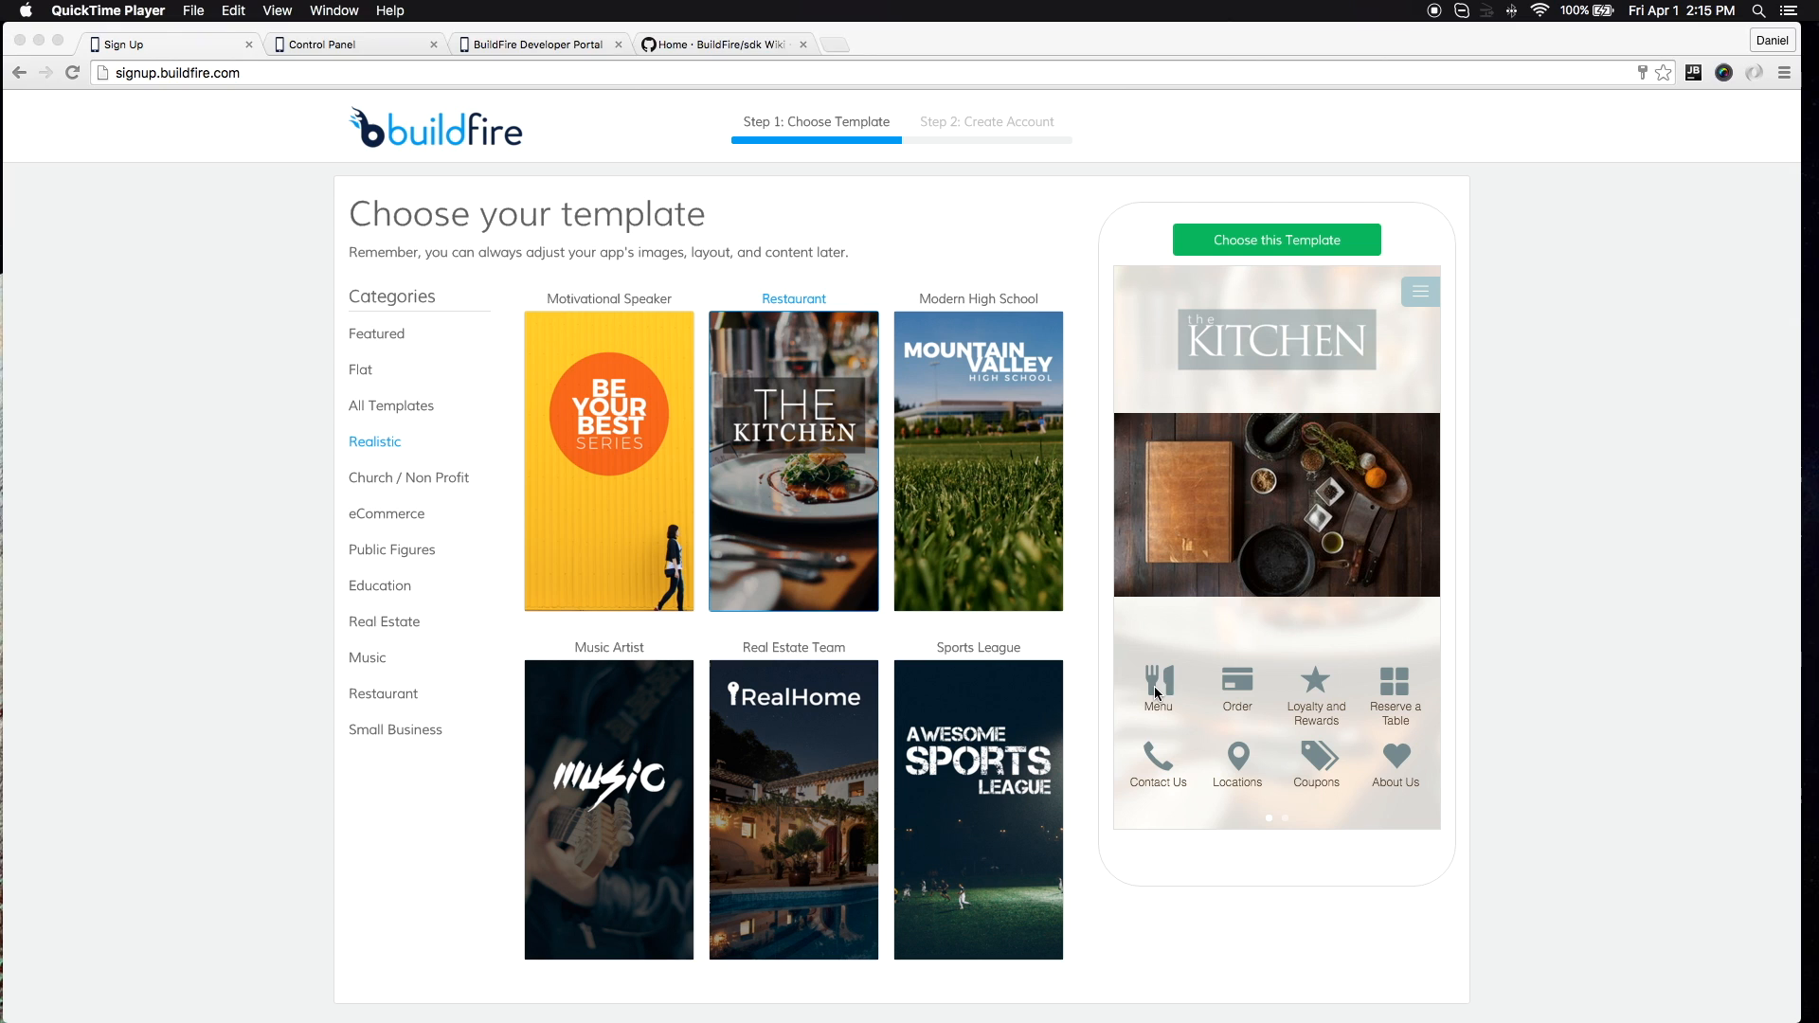
# Tour the Kitchen restaurant template's Loyalty and Rewards and About Us pages in the phone preview
pyautogui.click(1156, 684)
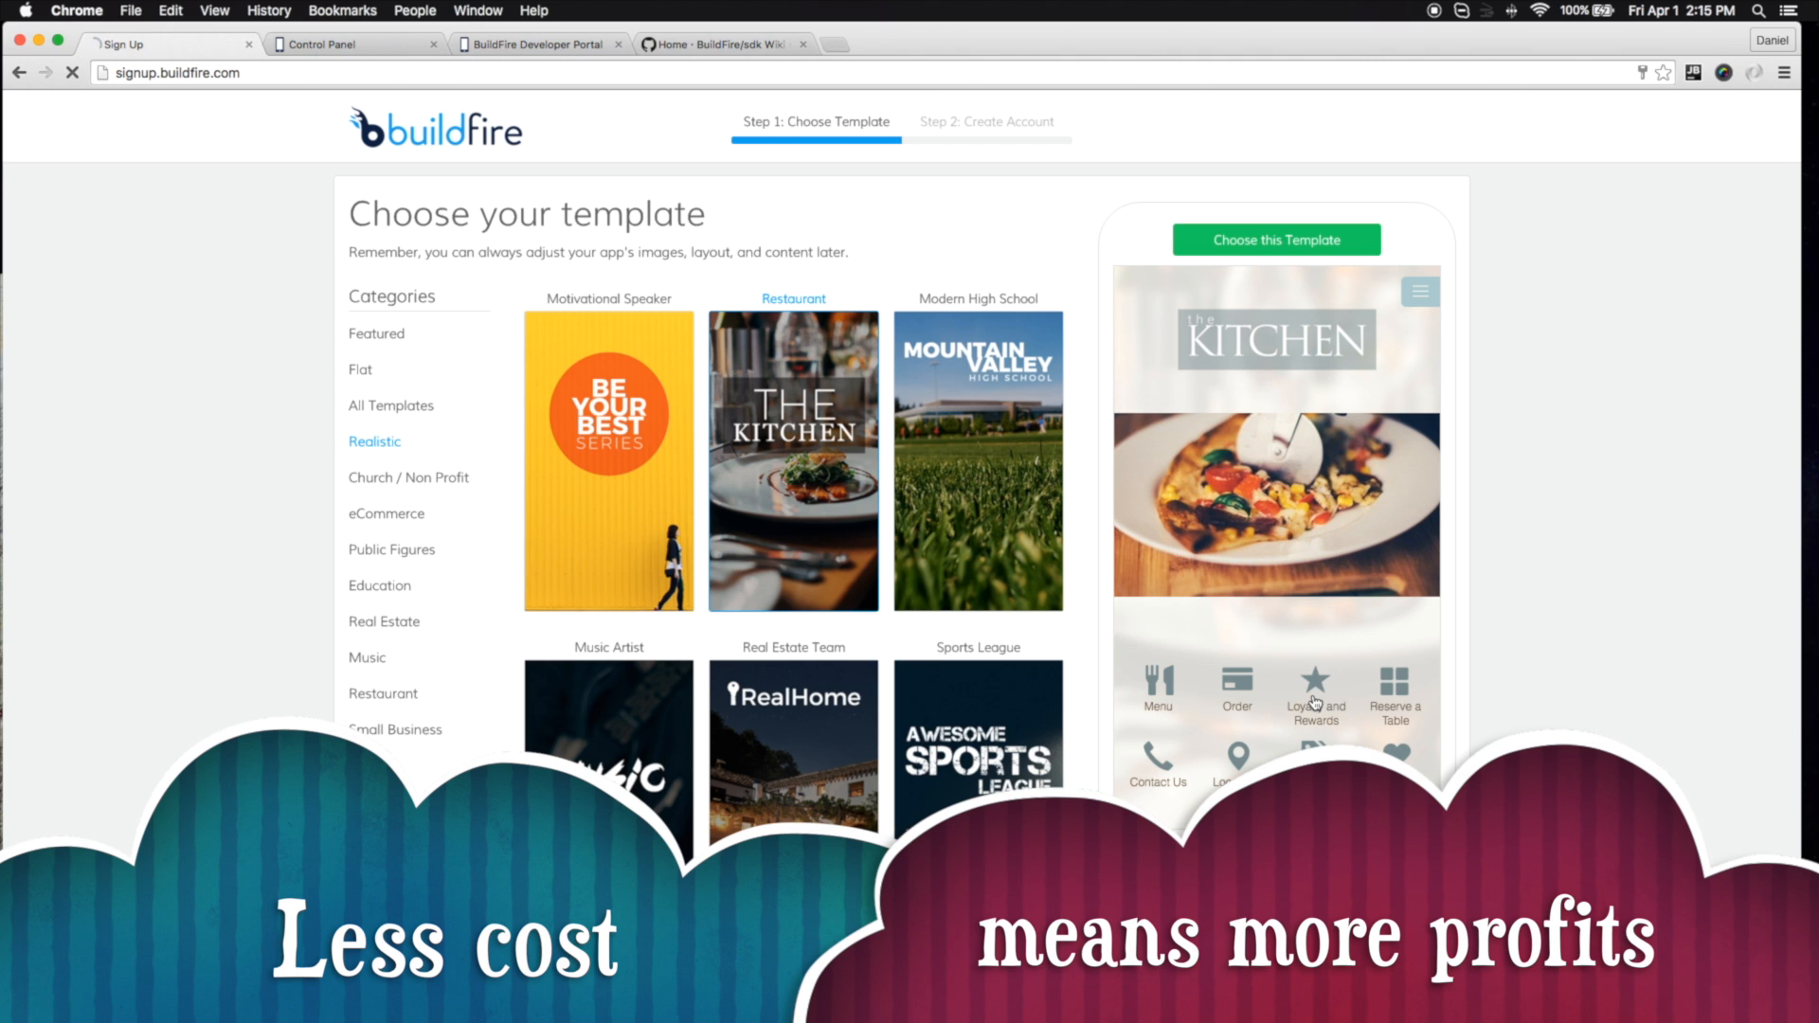
pyautogui.click(1315, 695)
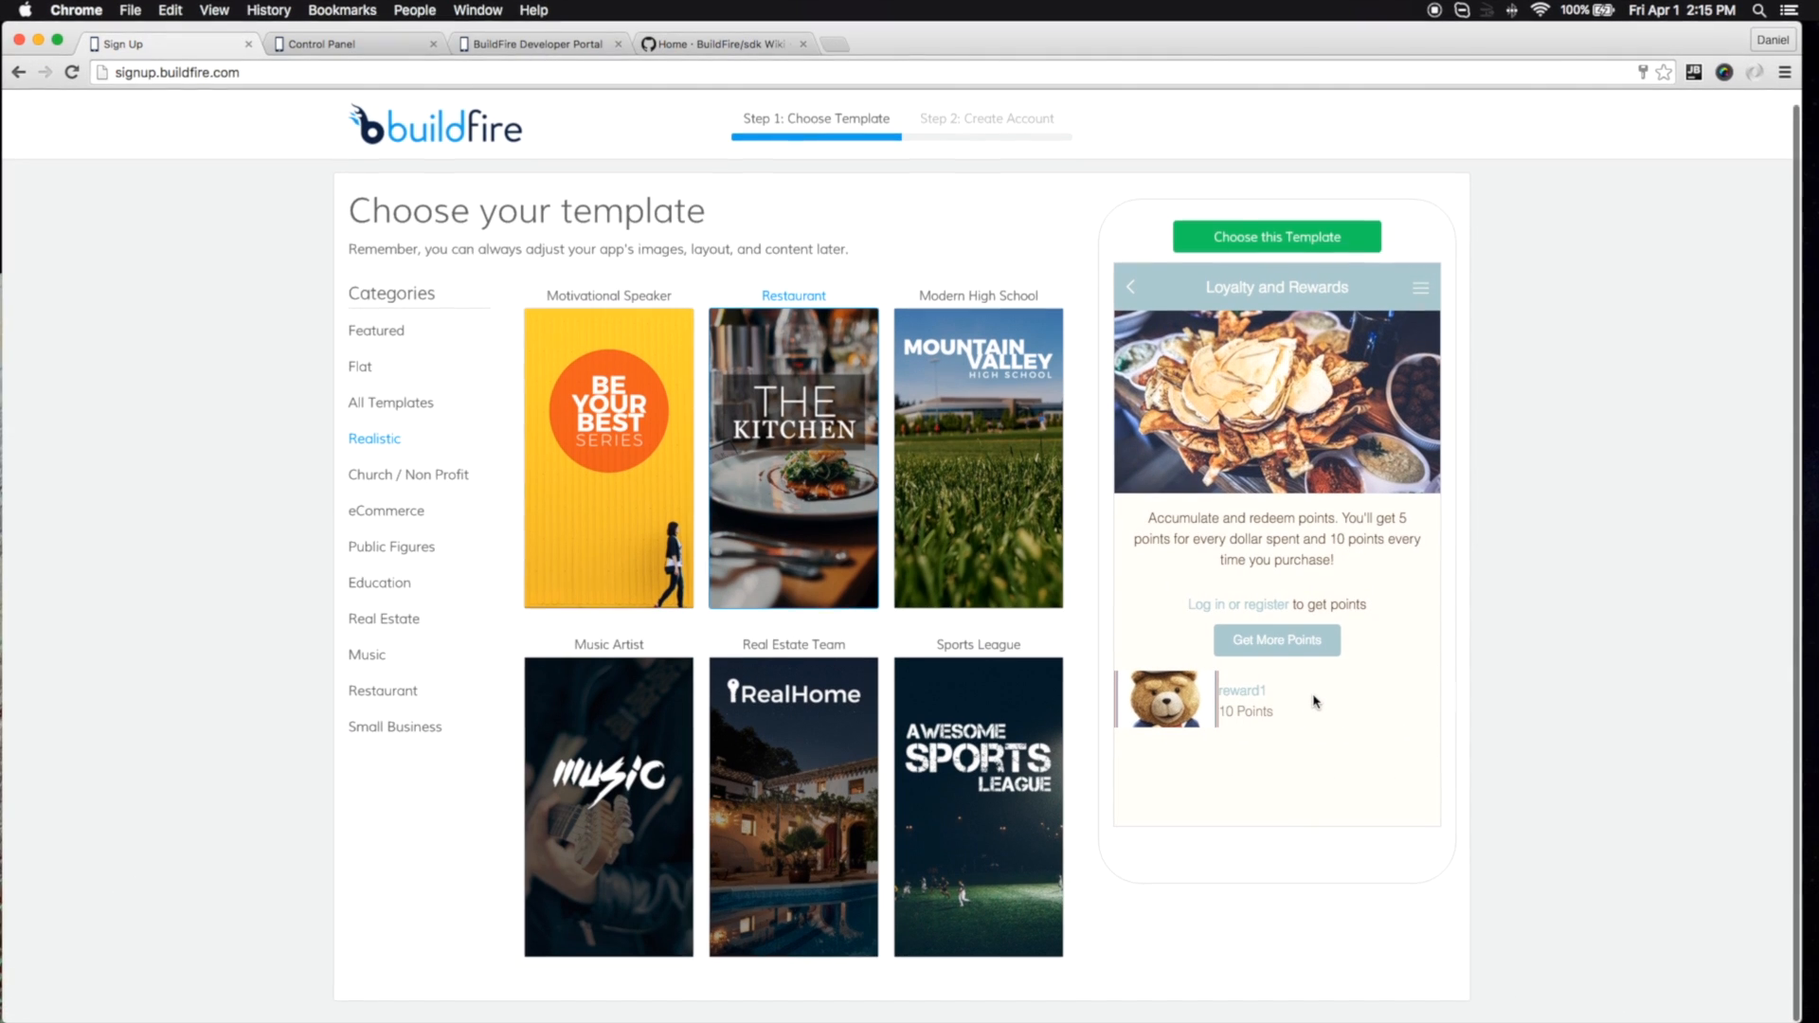
pyautogui.click(1237, 605)
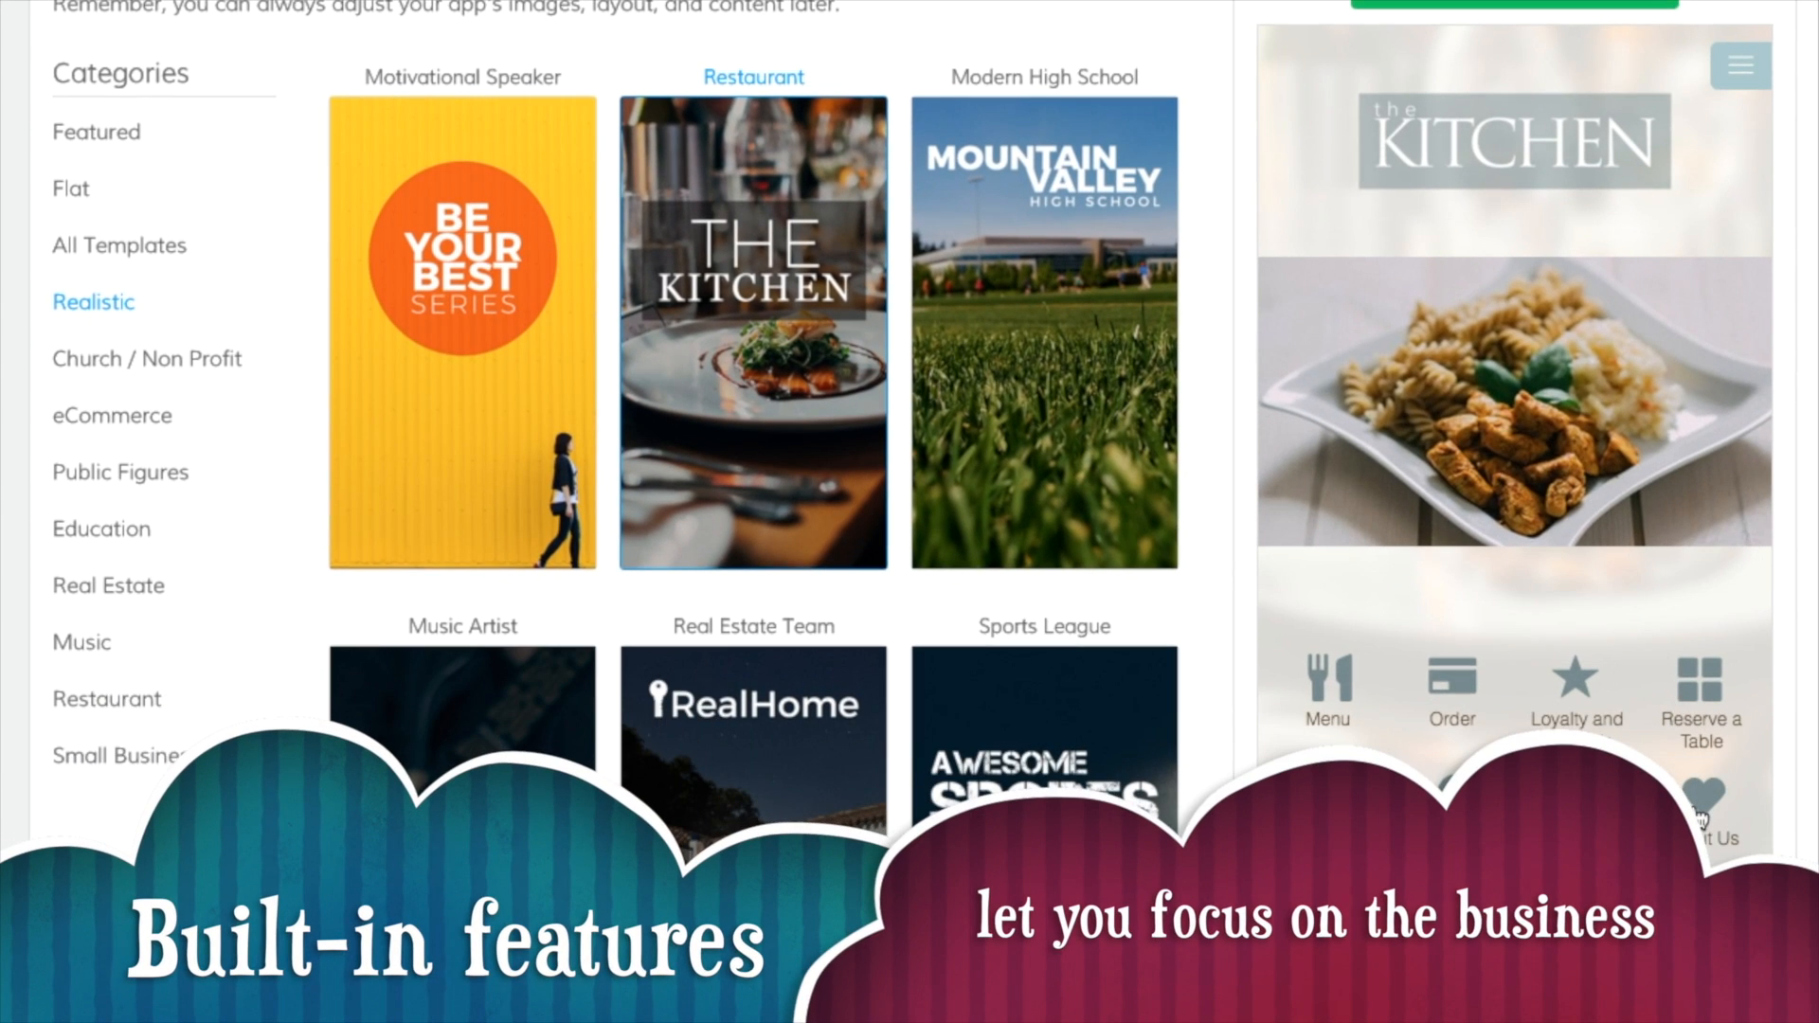
pyautogui.click(1706, 800)
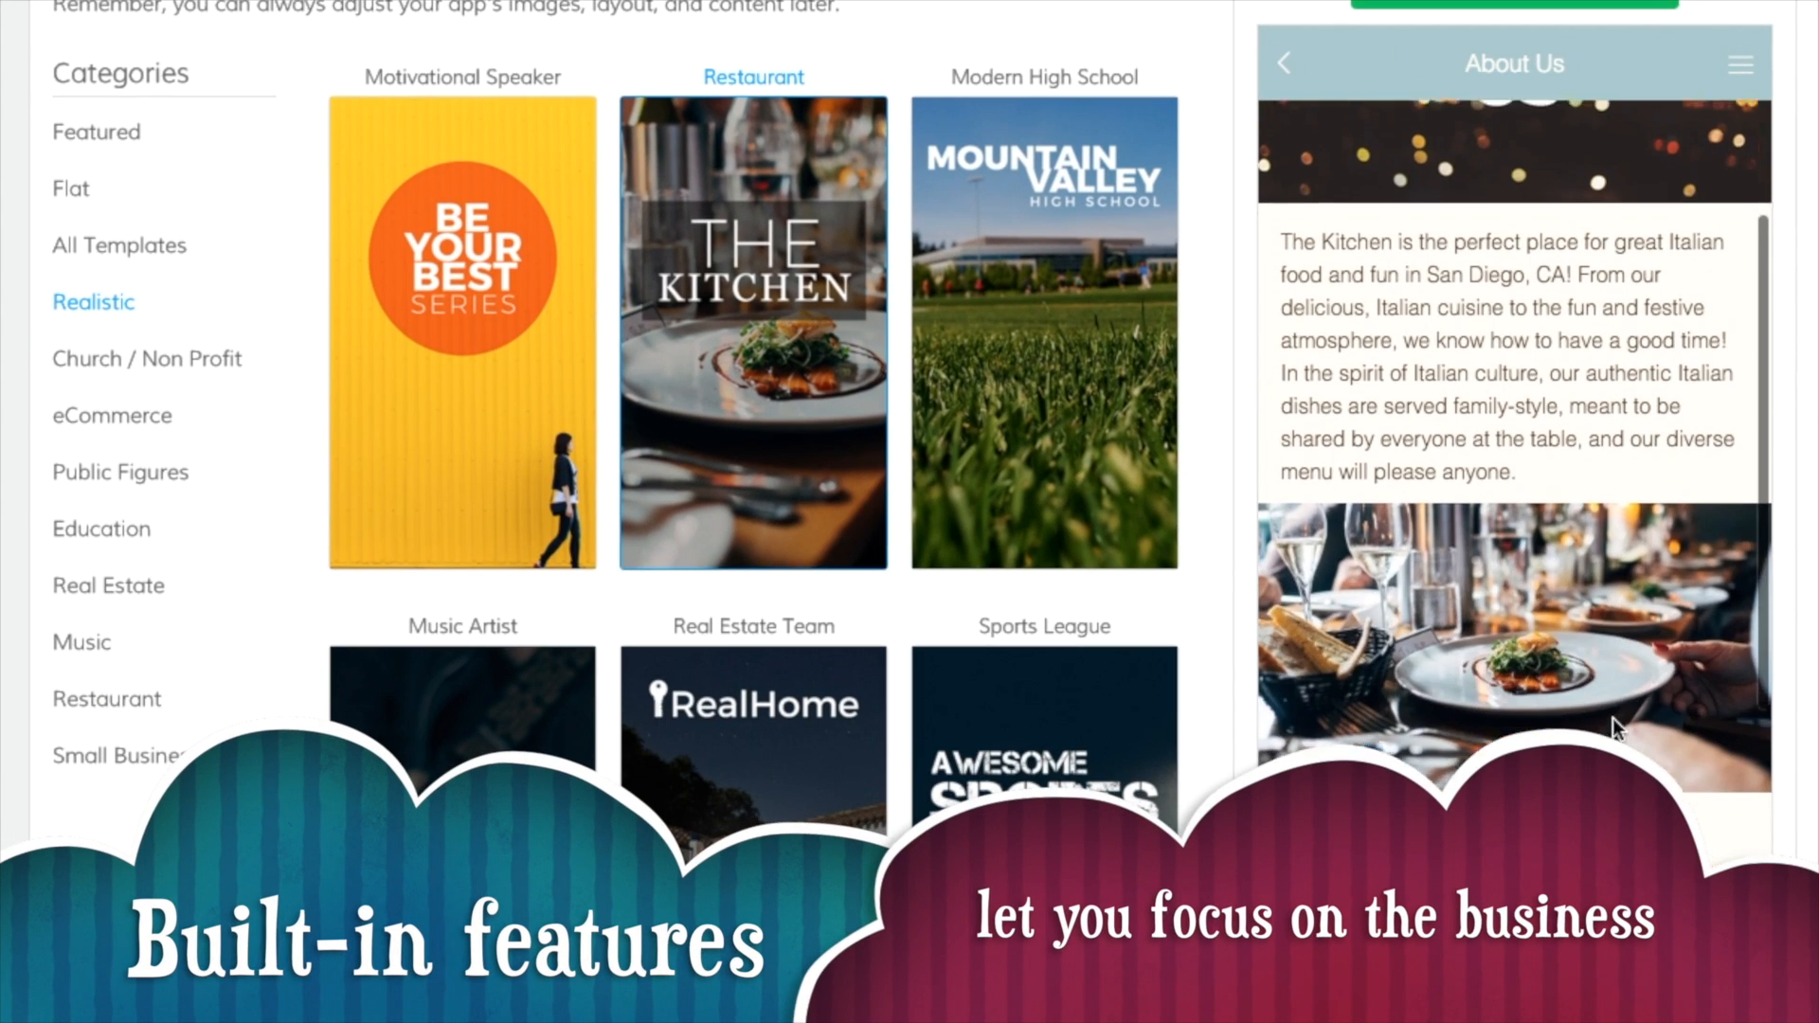
pyautogui.scroll(-3)
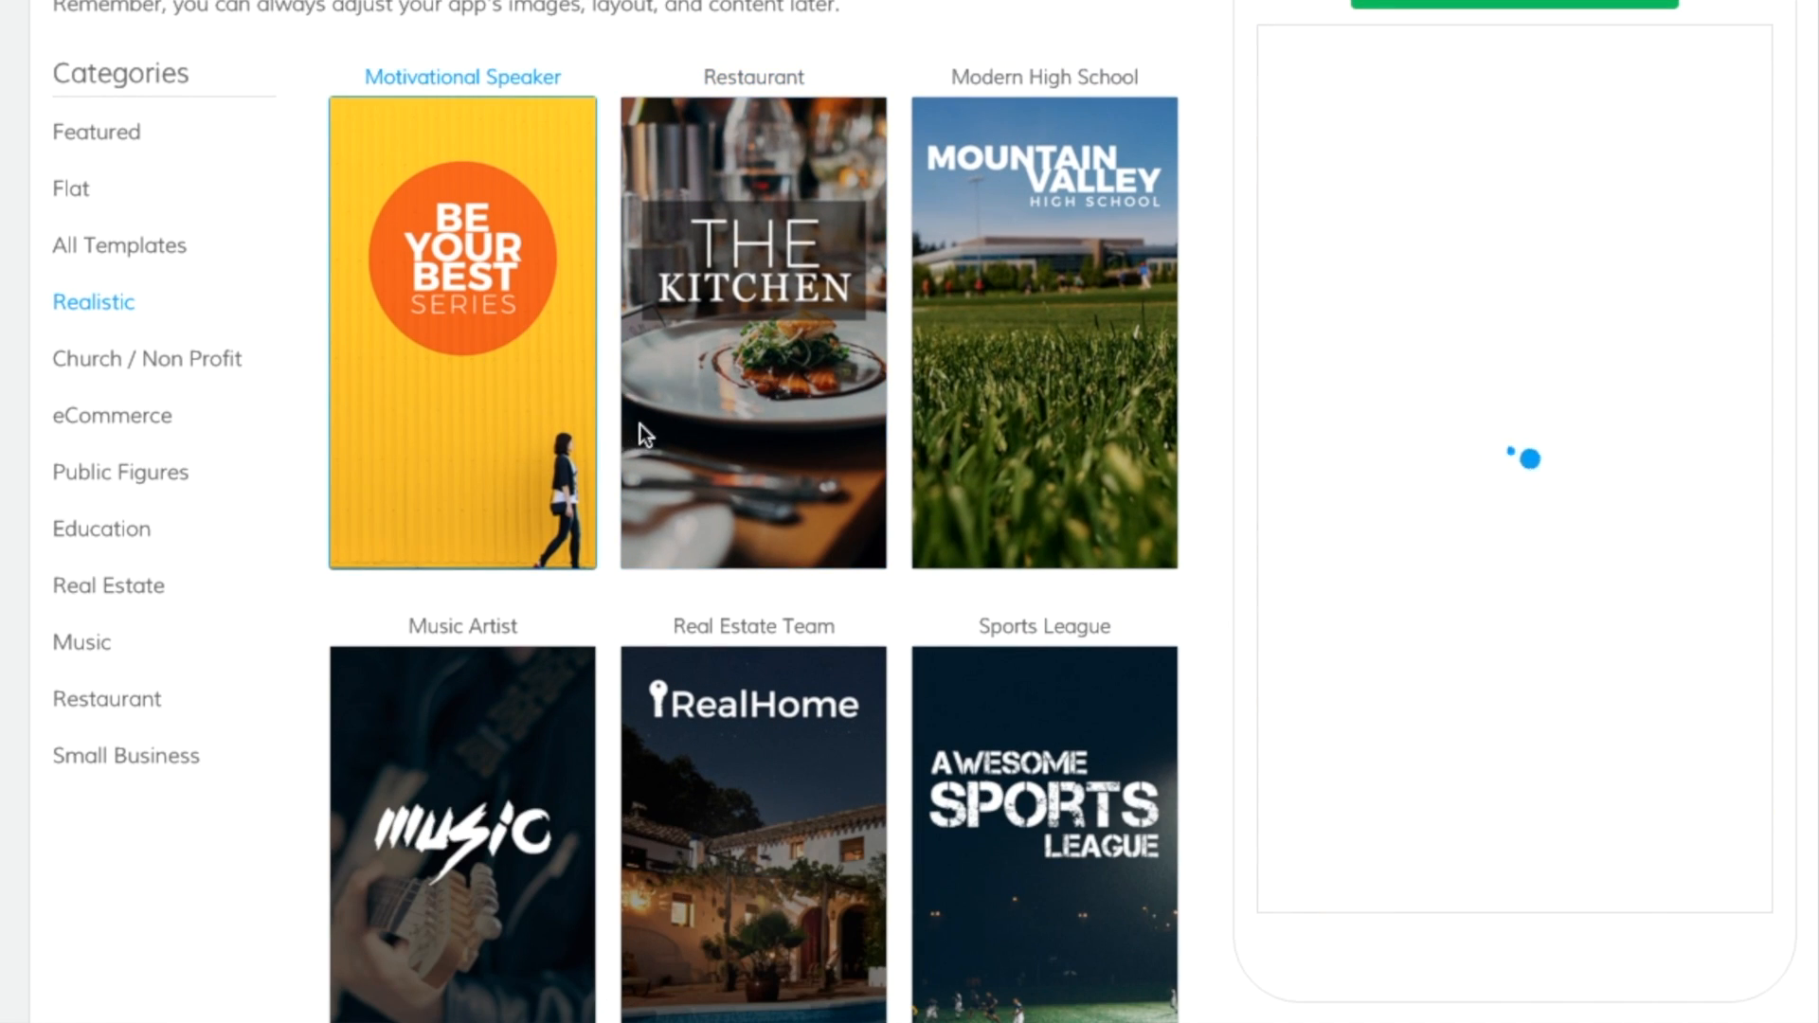
# Load the Motivational Speaker template in the live preview and show its Events page
pyautogui.click(462, 334)
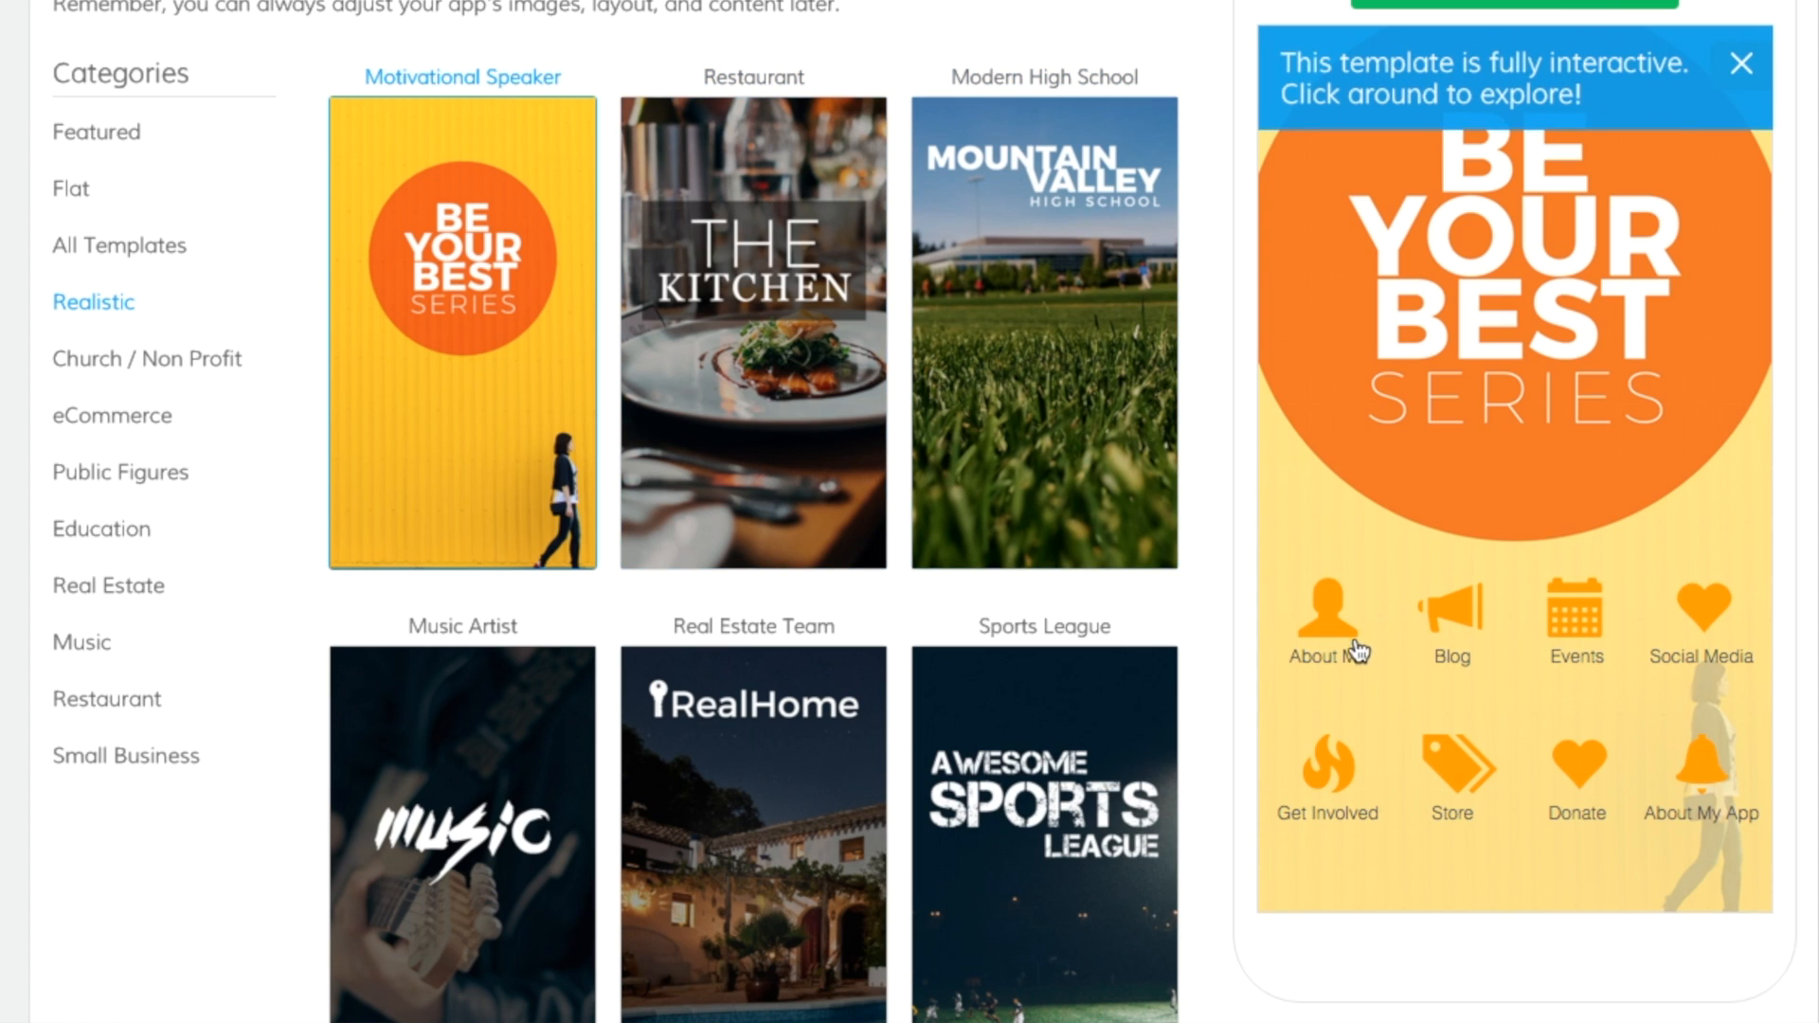
pyautogui.moveTo(1575, 658)
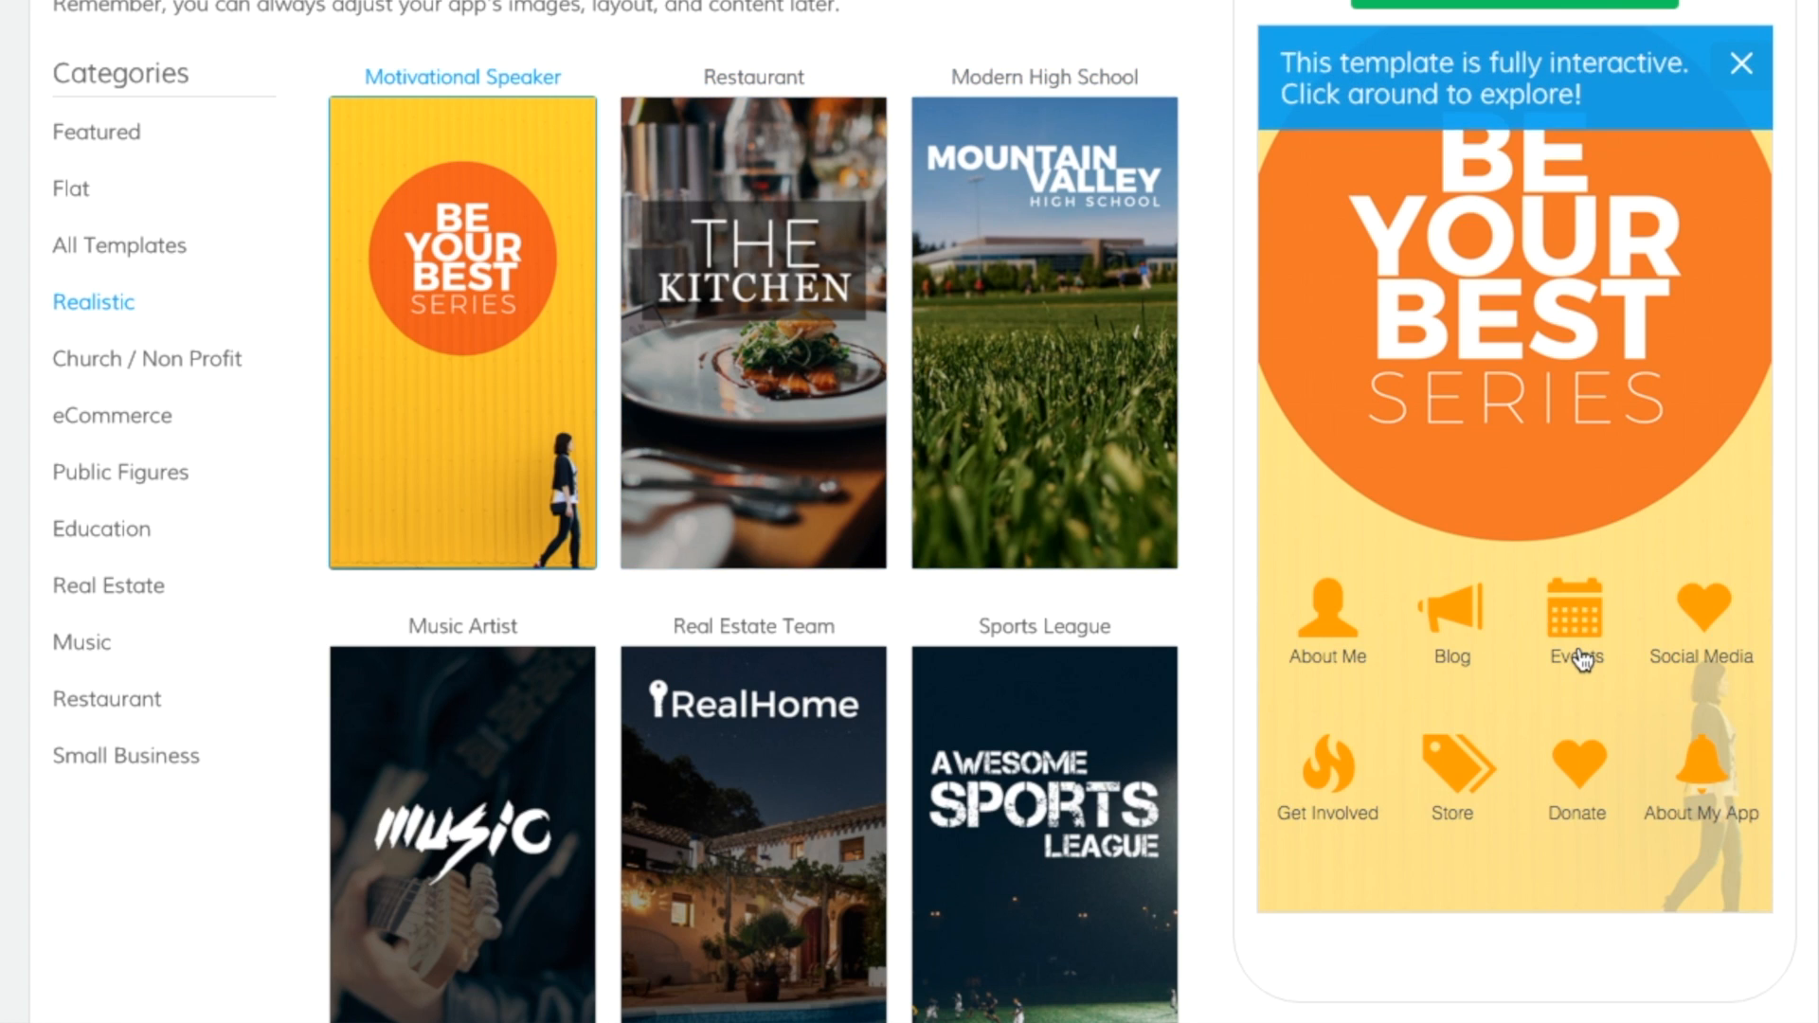
pyautogui.click(1575, 608)
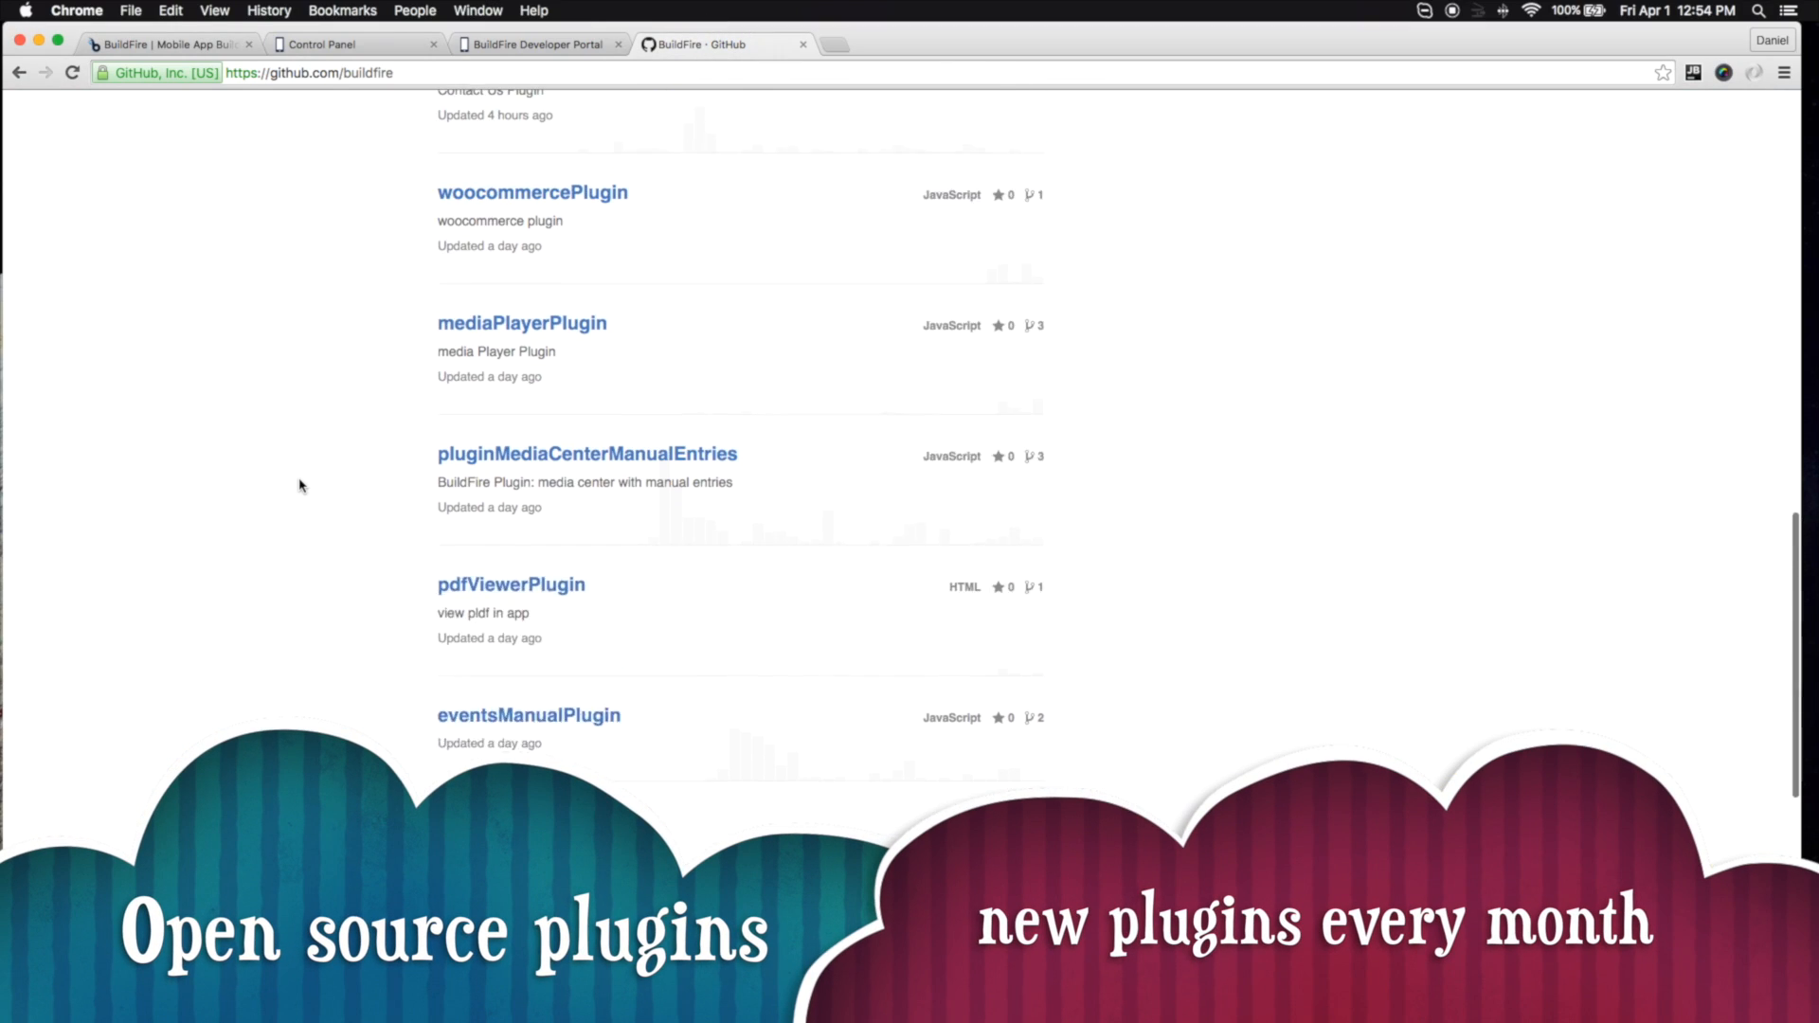
# Go from the BuildFire organisation's repository list into the eventsManualPlugin repository
pyautogui.scroll(-3)
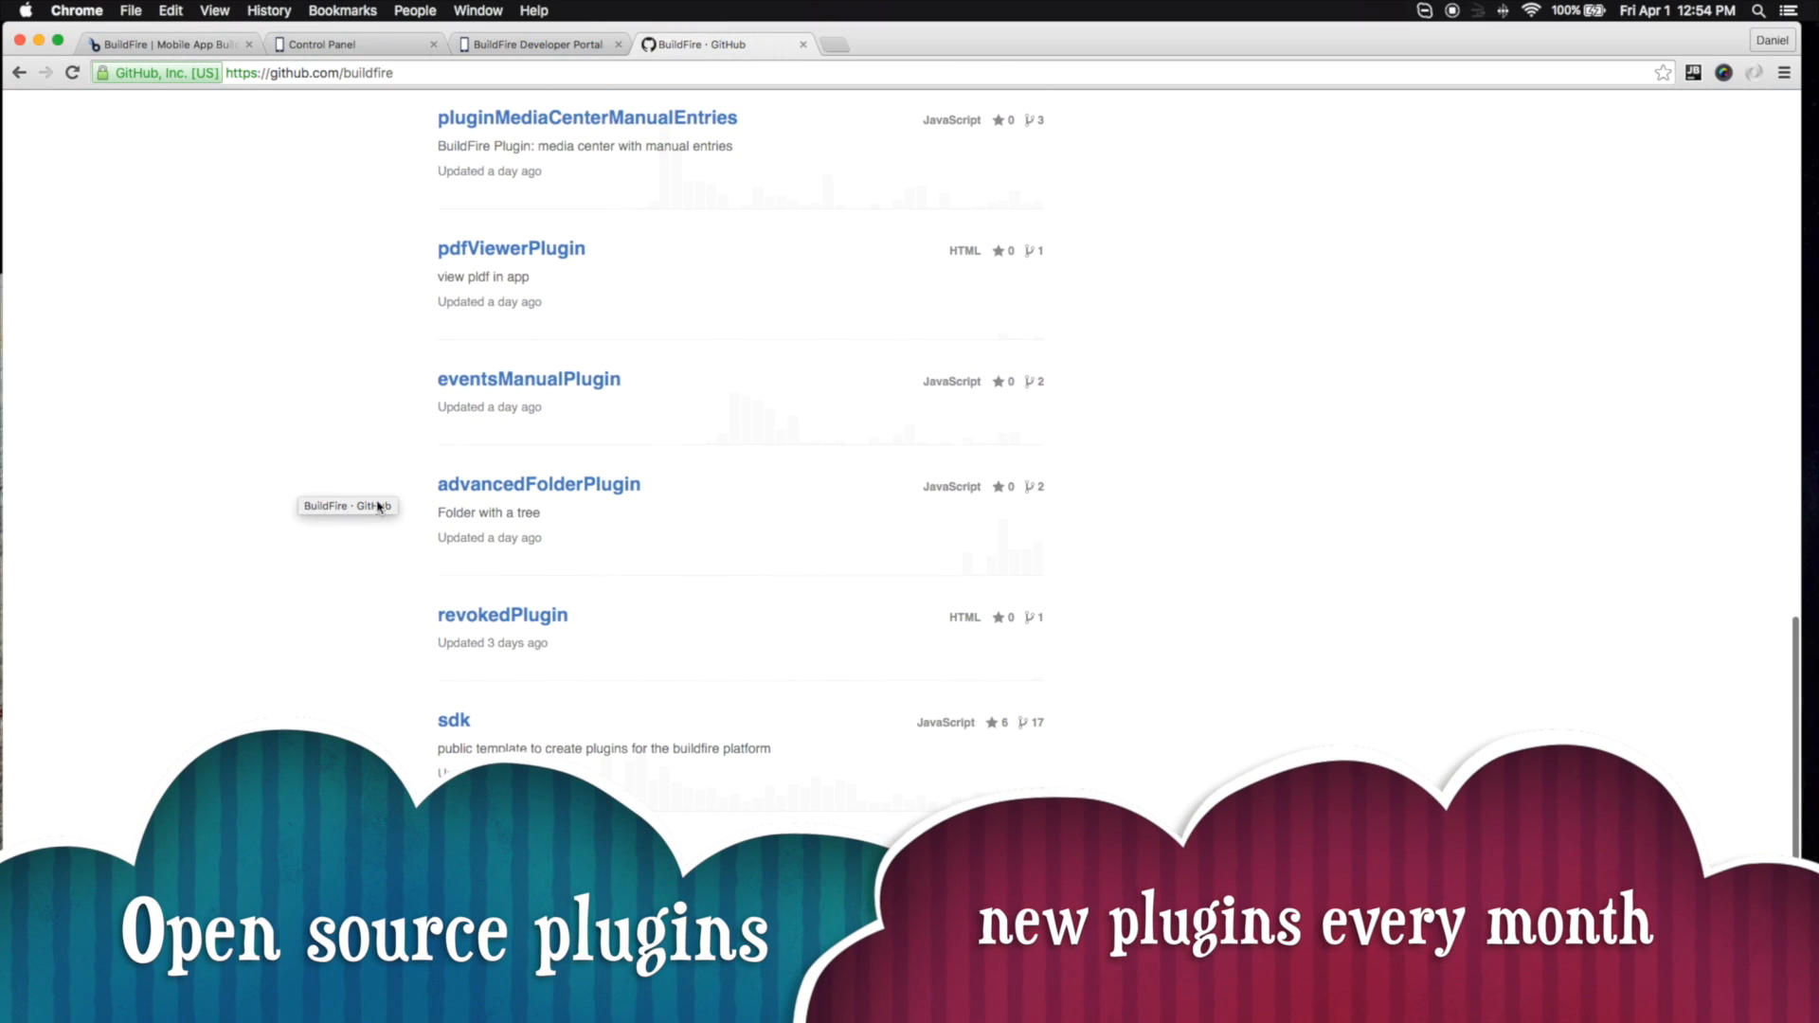
pyautogui.click(528, 379)
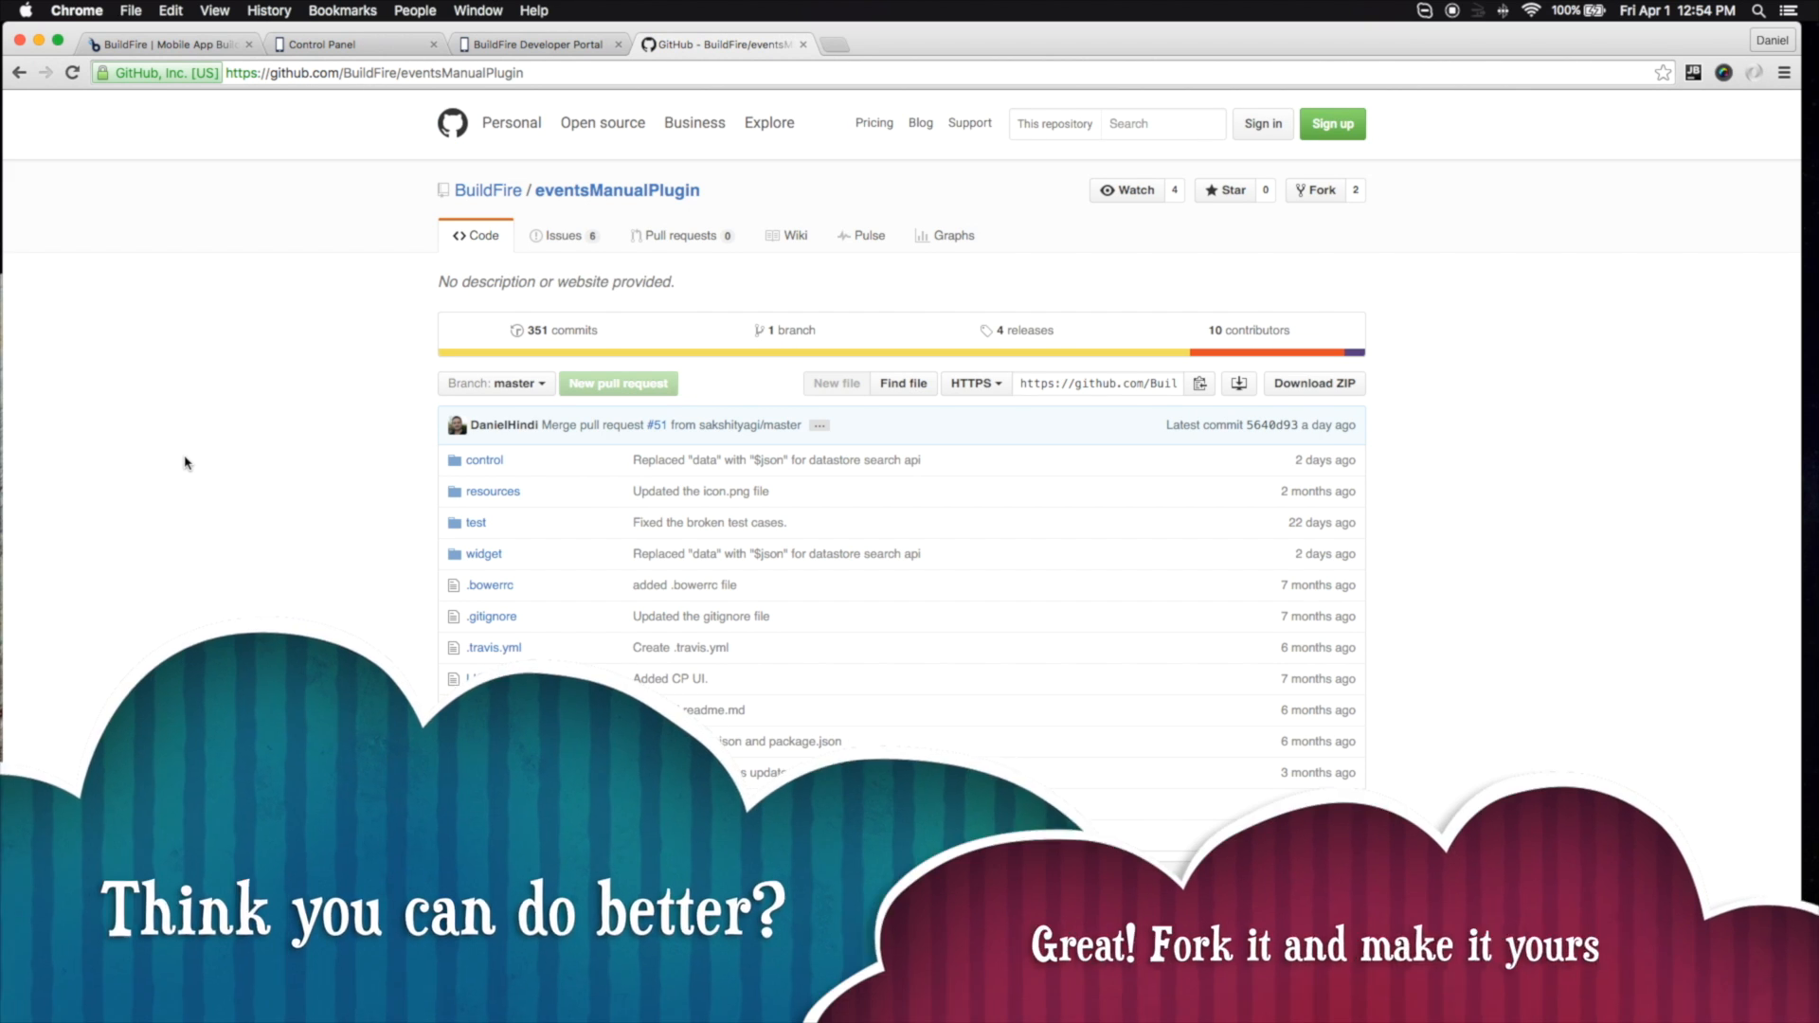
pyautogui.scroll(-3)
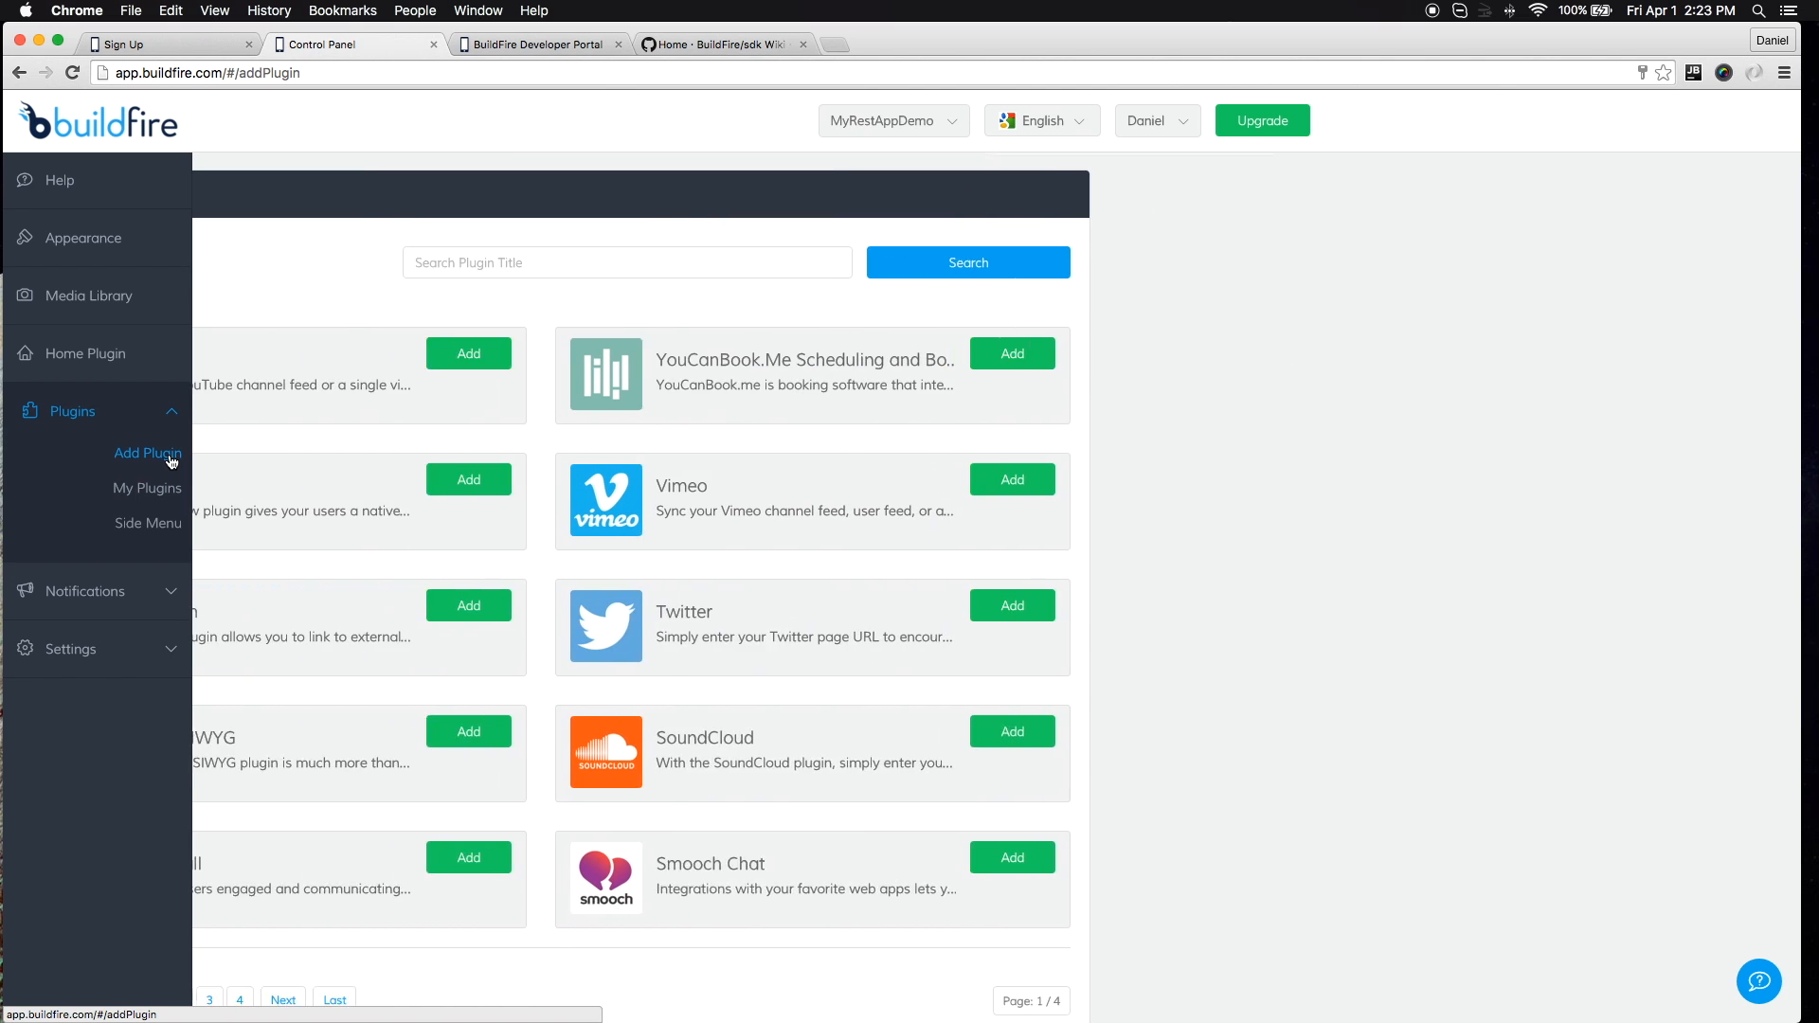
# Show the Add Plugin catalog and page forward past the first page of available plugins
pyautogui.click(148, 453)
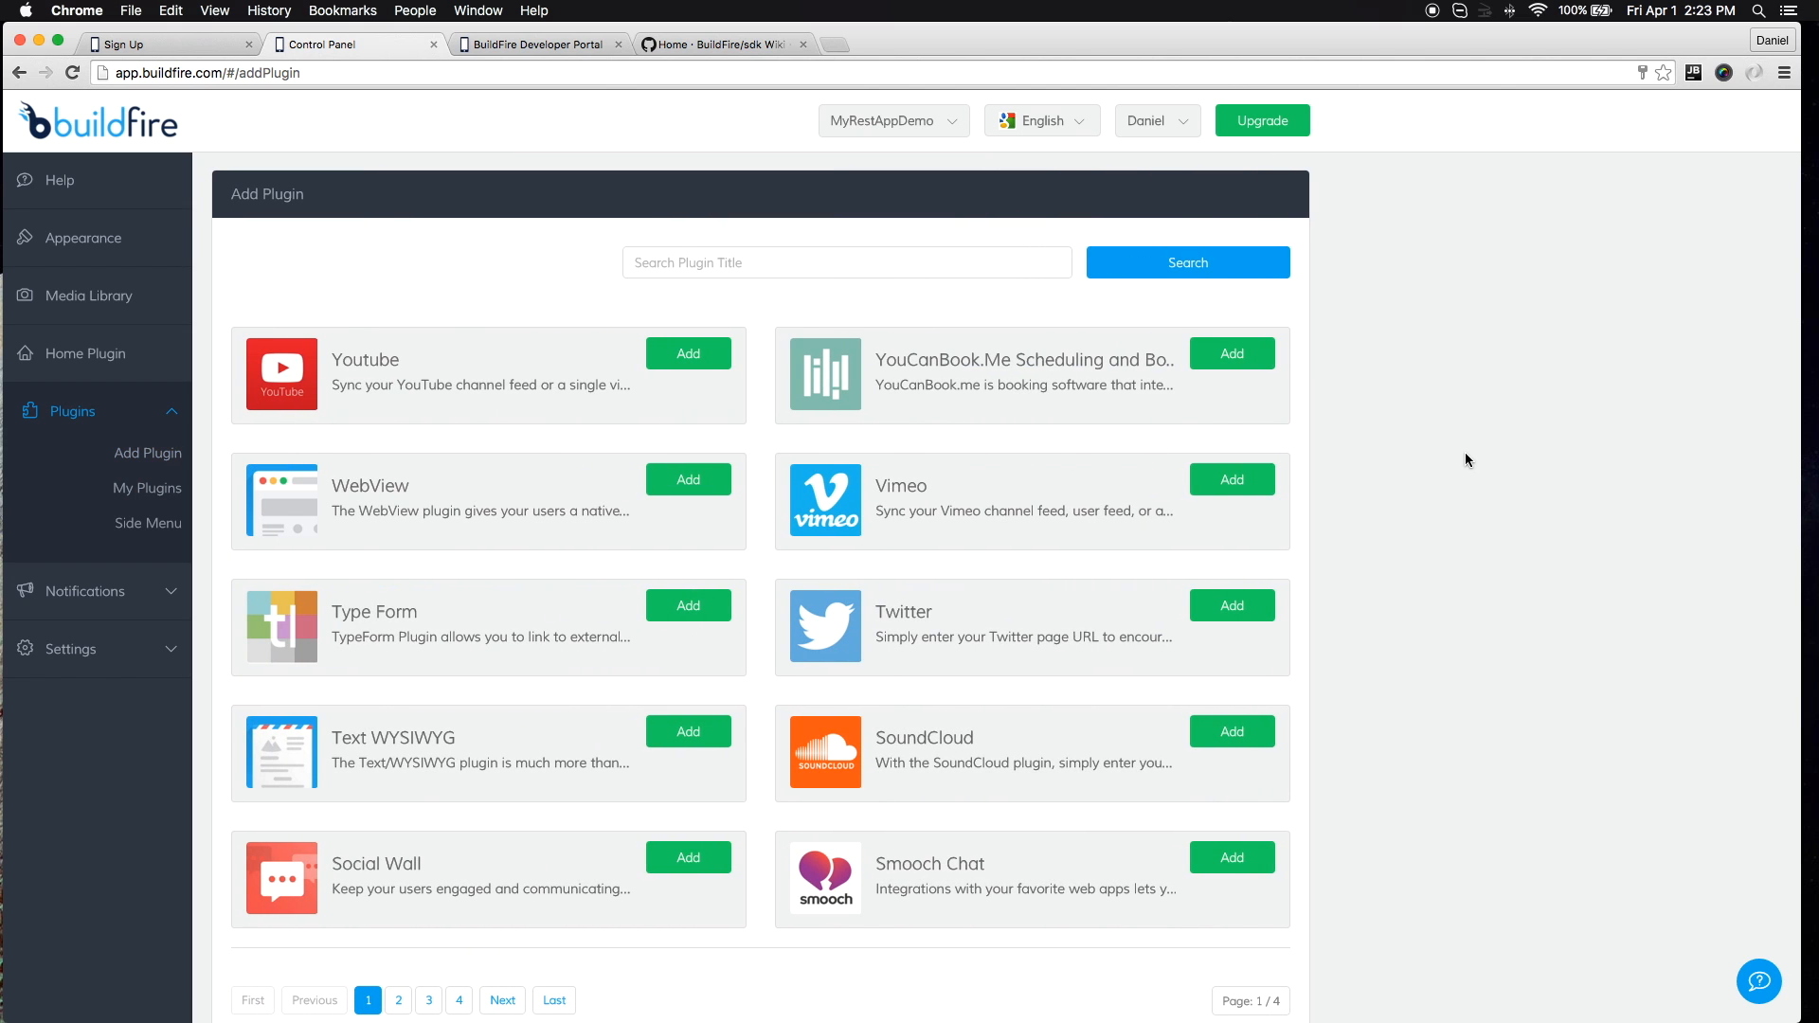
pyautogui.scroll(-3)
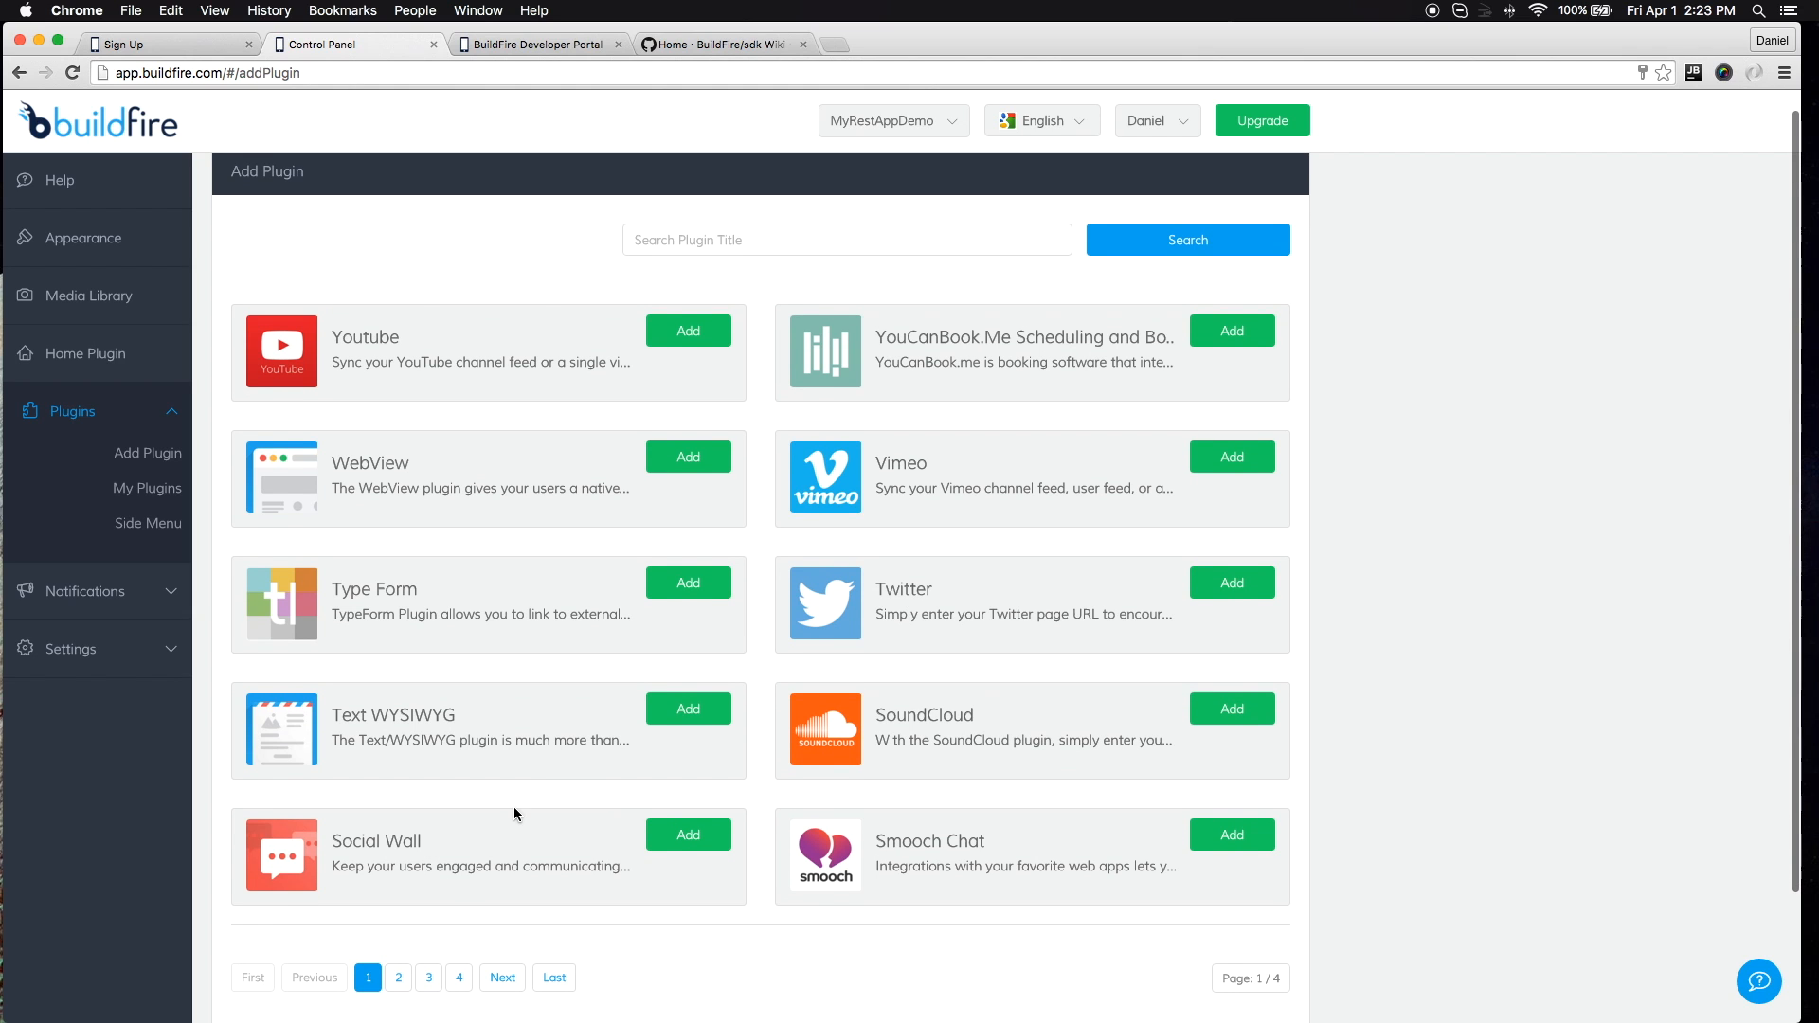
pyautogui.moveTo(398, 978)
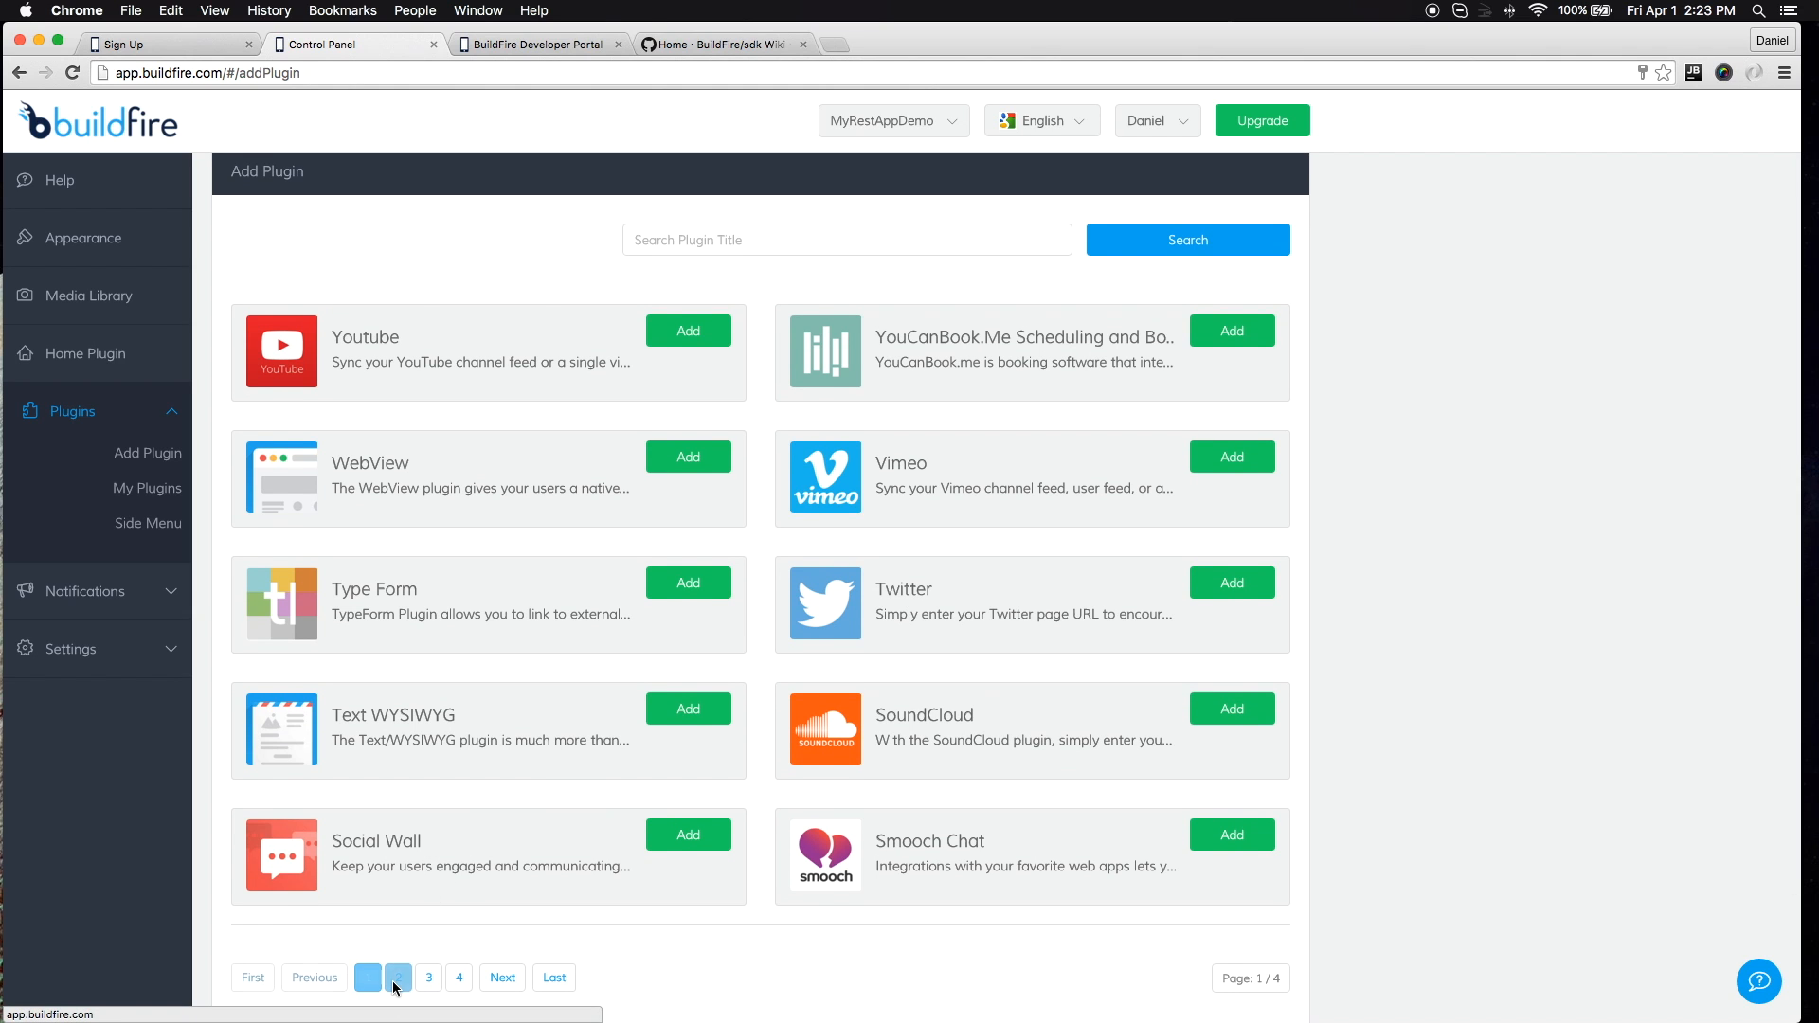
pyautogui.click(398, 978)
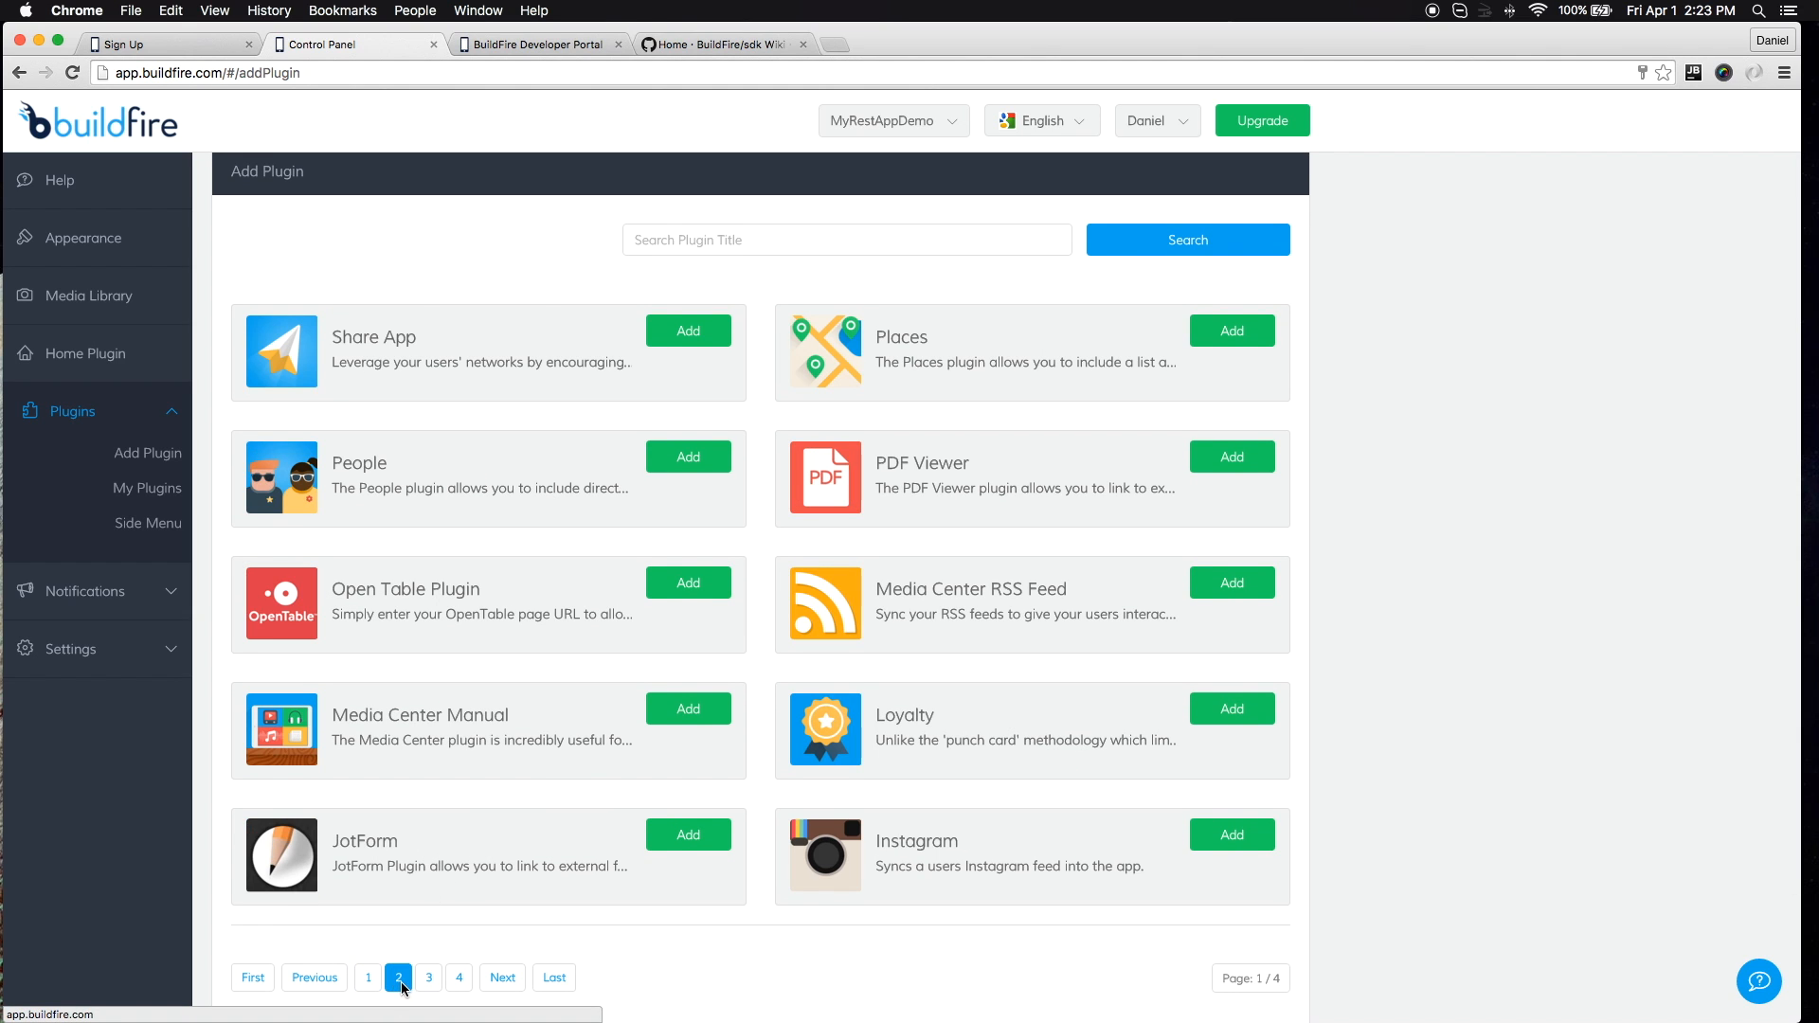
pyautogui.click(429, 977)
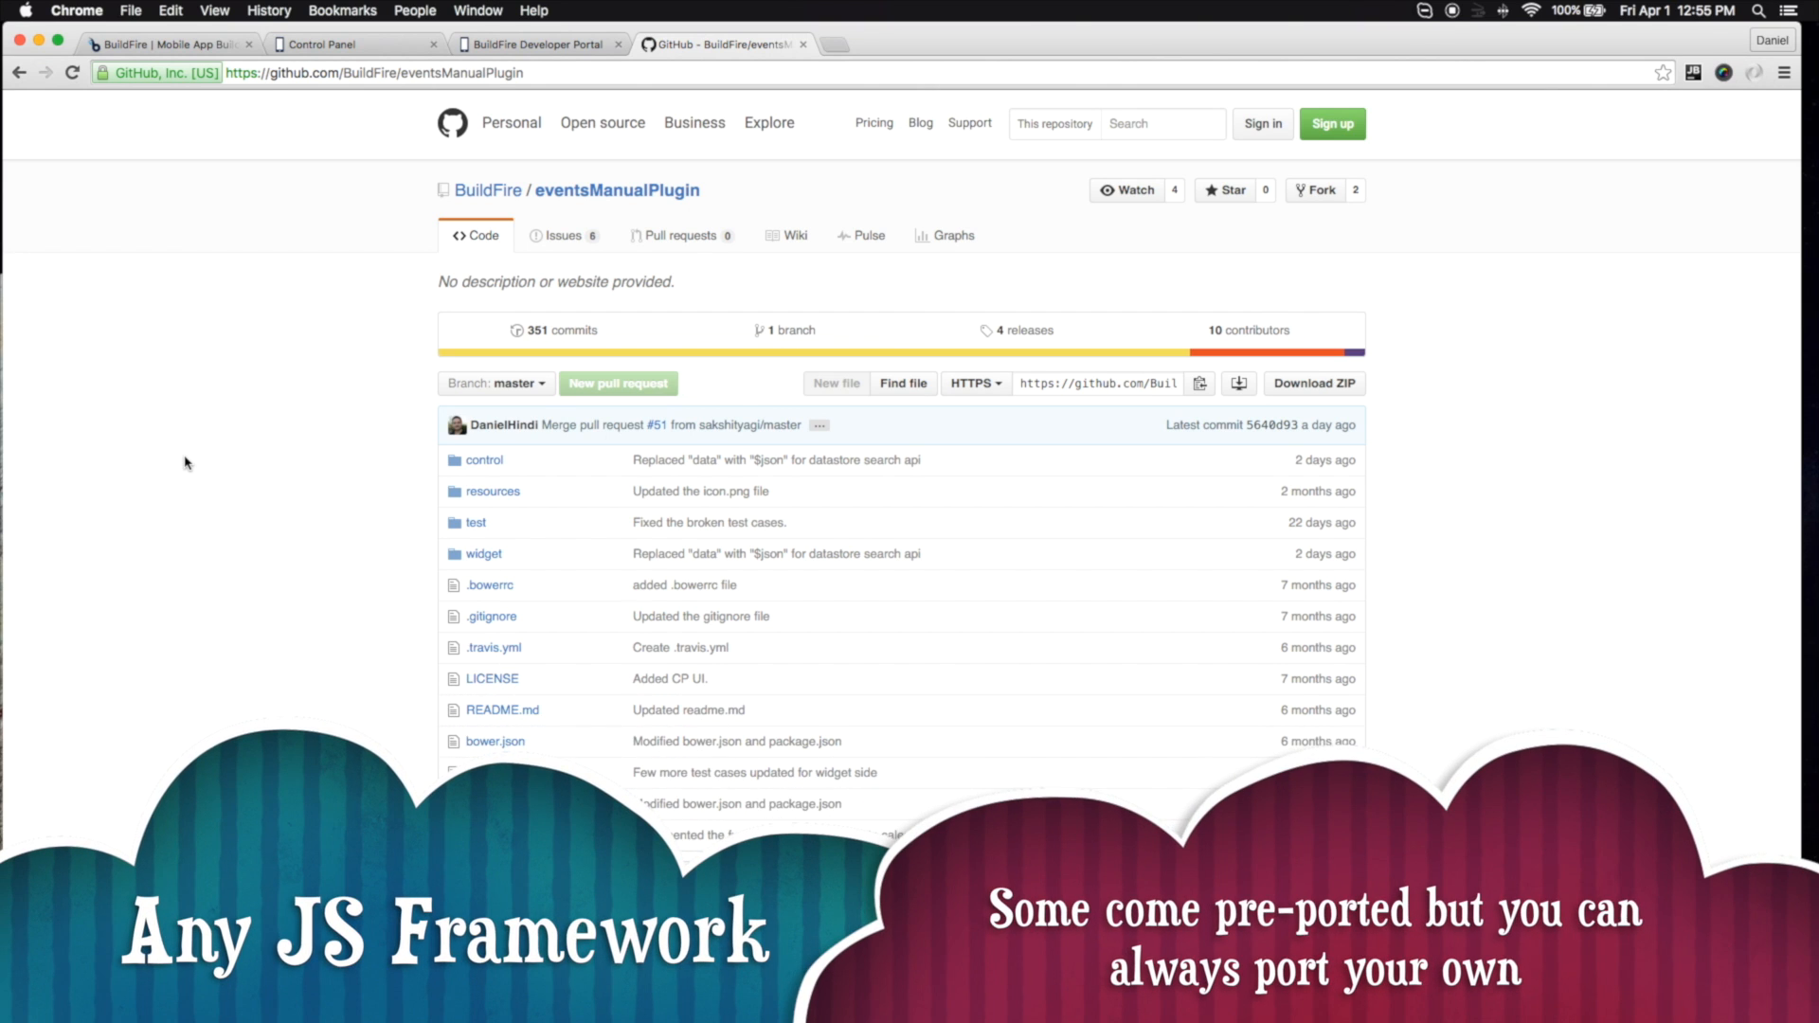
# From the events plugin repo, reach the sdk repository via the BuildFire organisation page
pyautogui.scroll(-3)
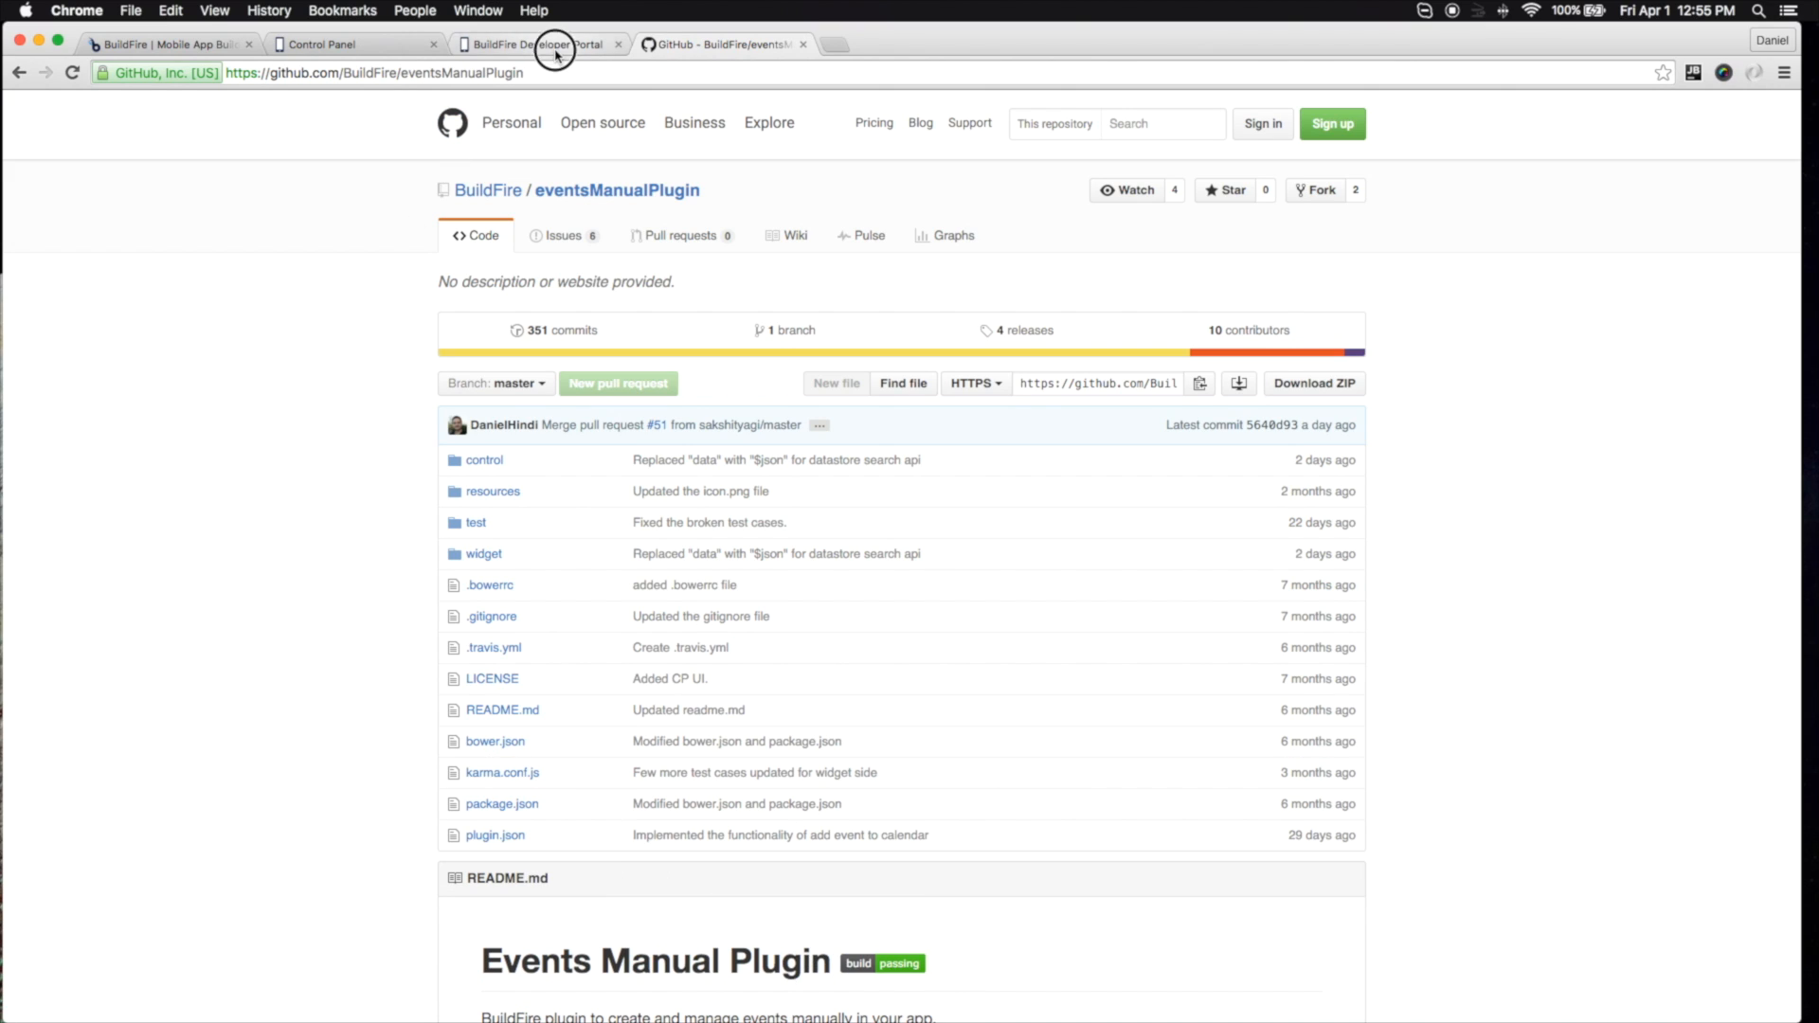
pyautogui.click(536, 43)
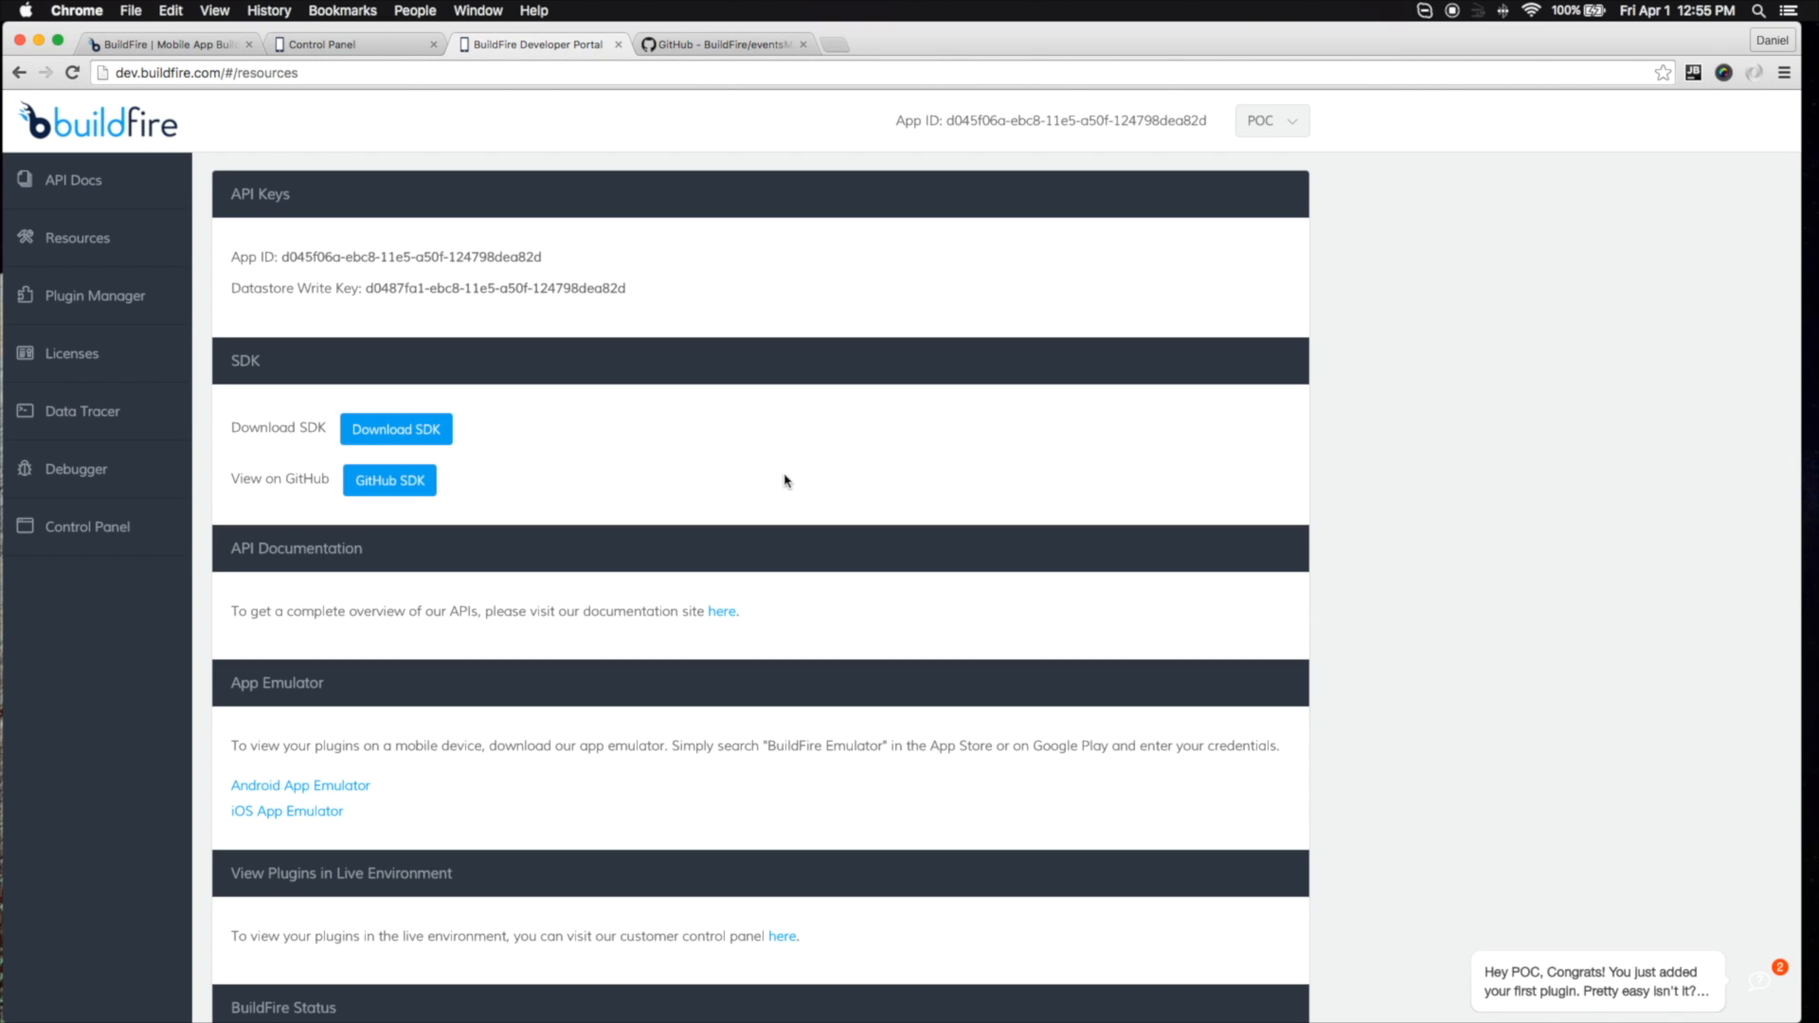
pyautogui.moveTo(830, 279)
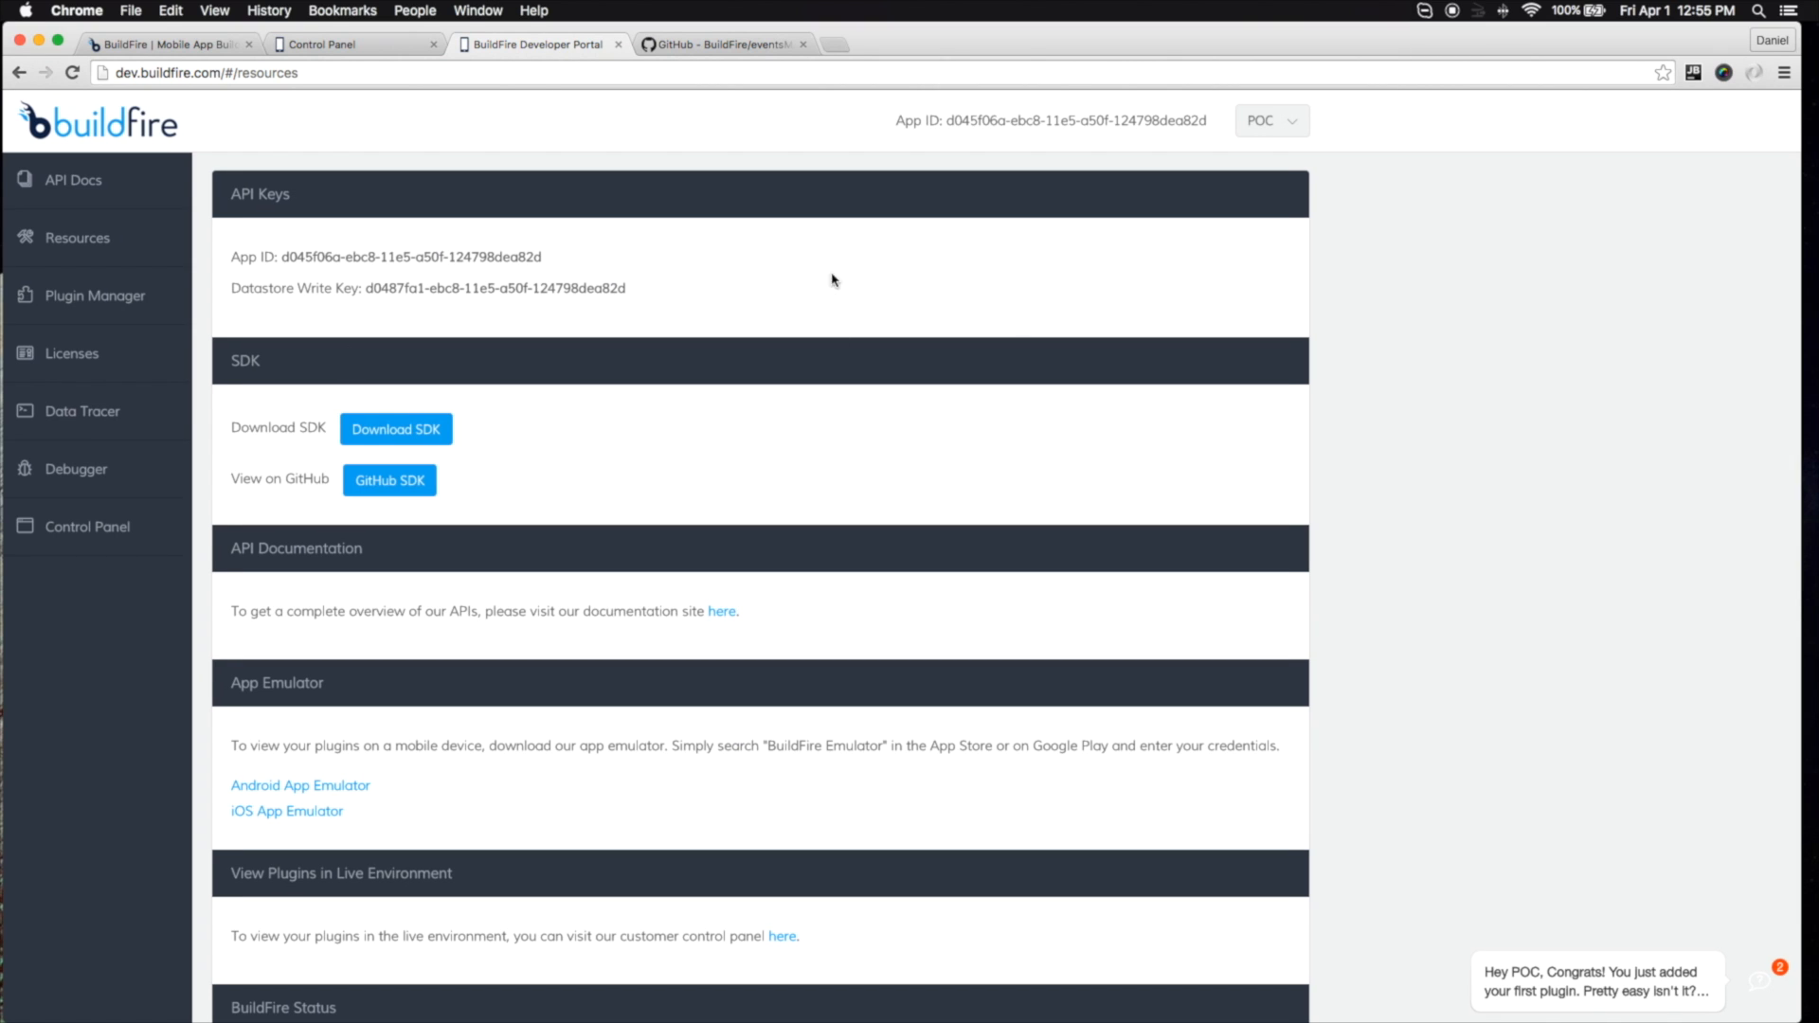
pyautogui.click(722, 44)
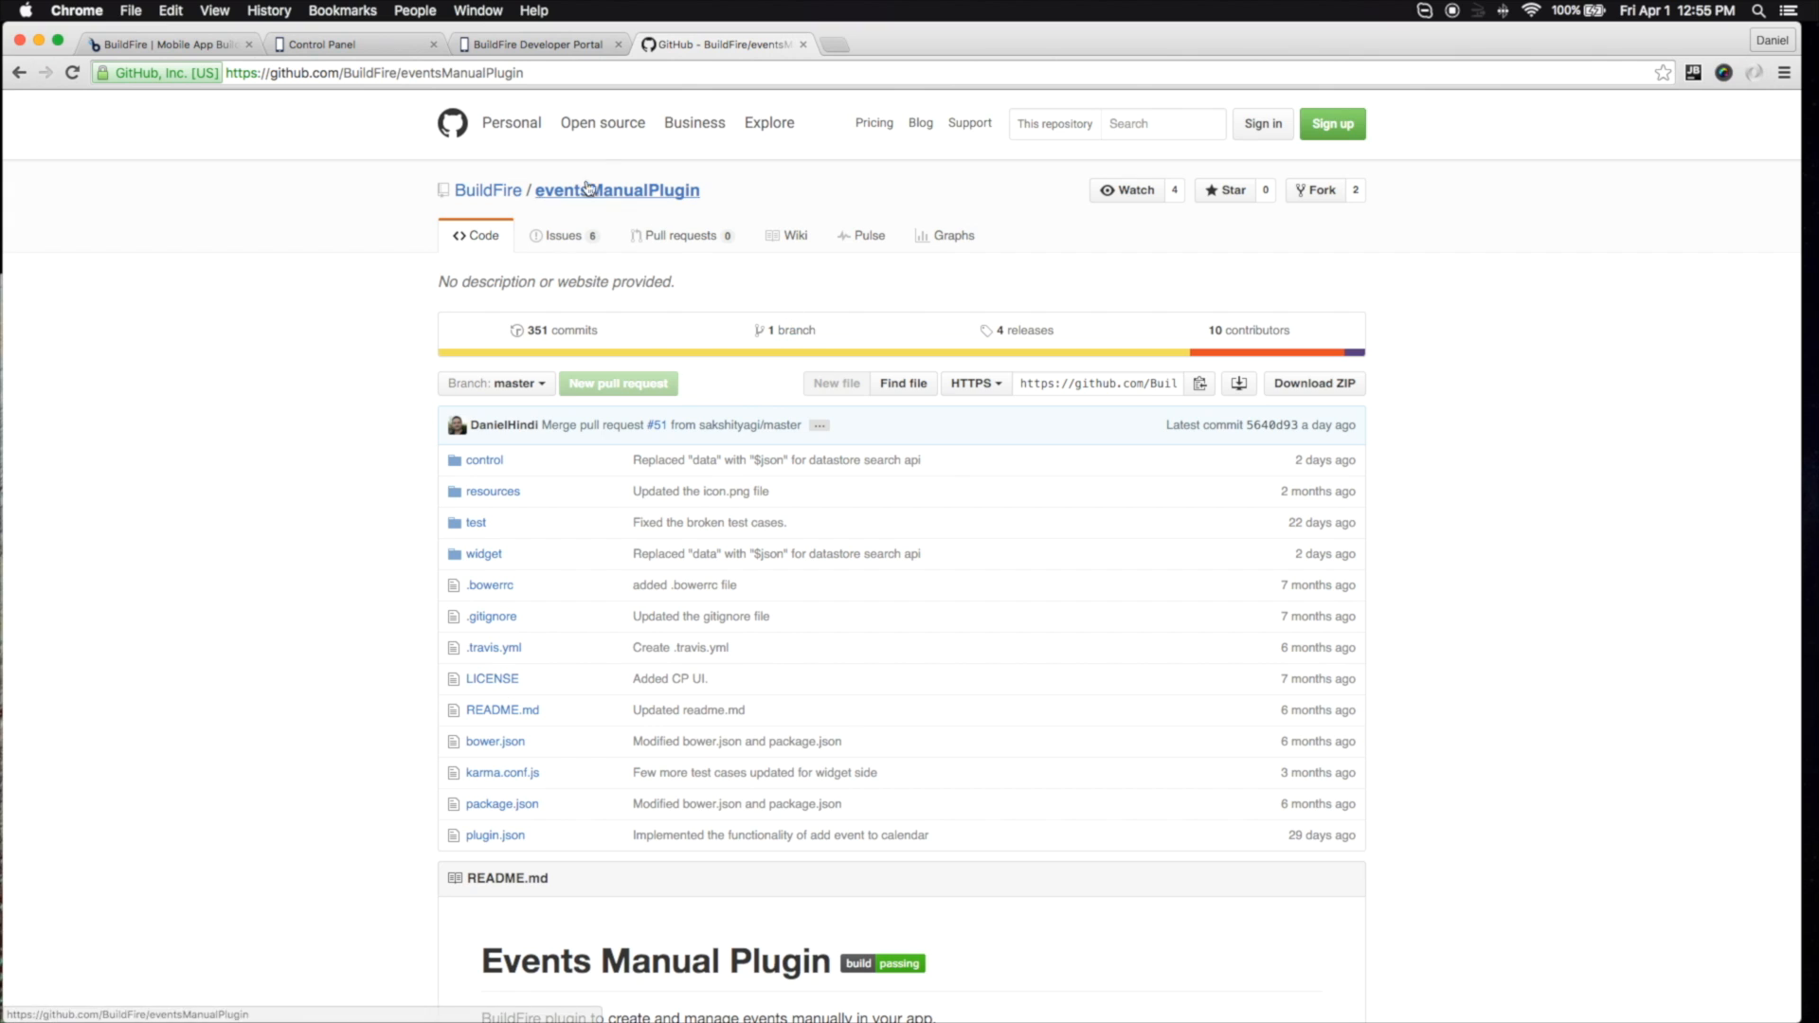
pyautogui.click(489, 189)
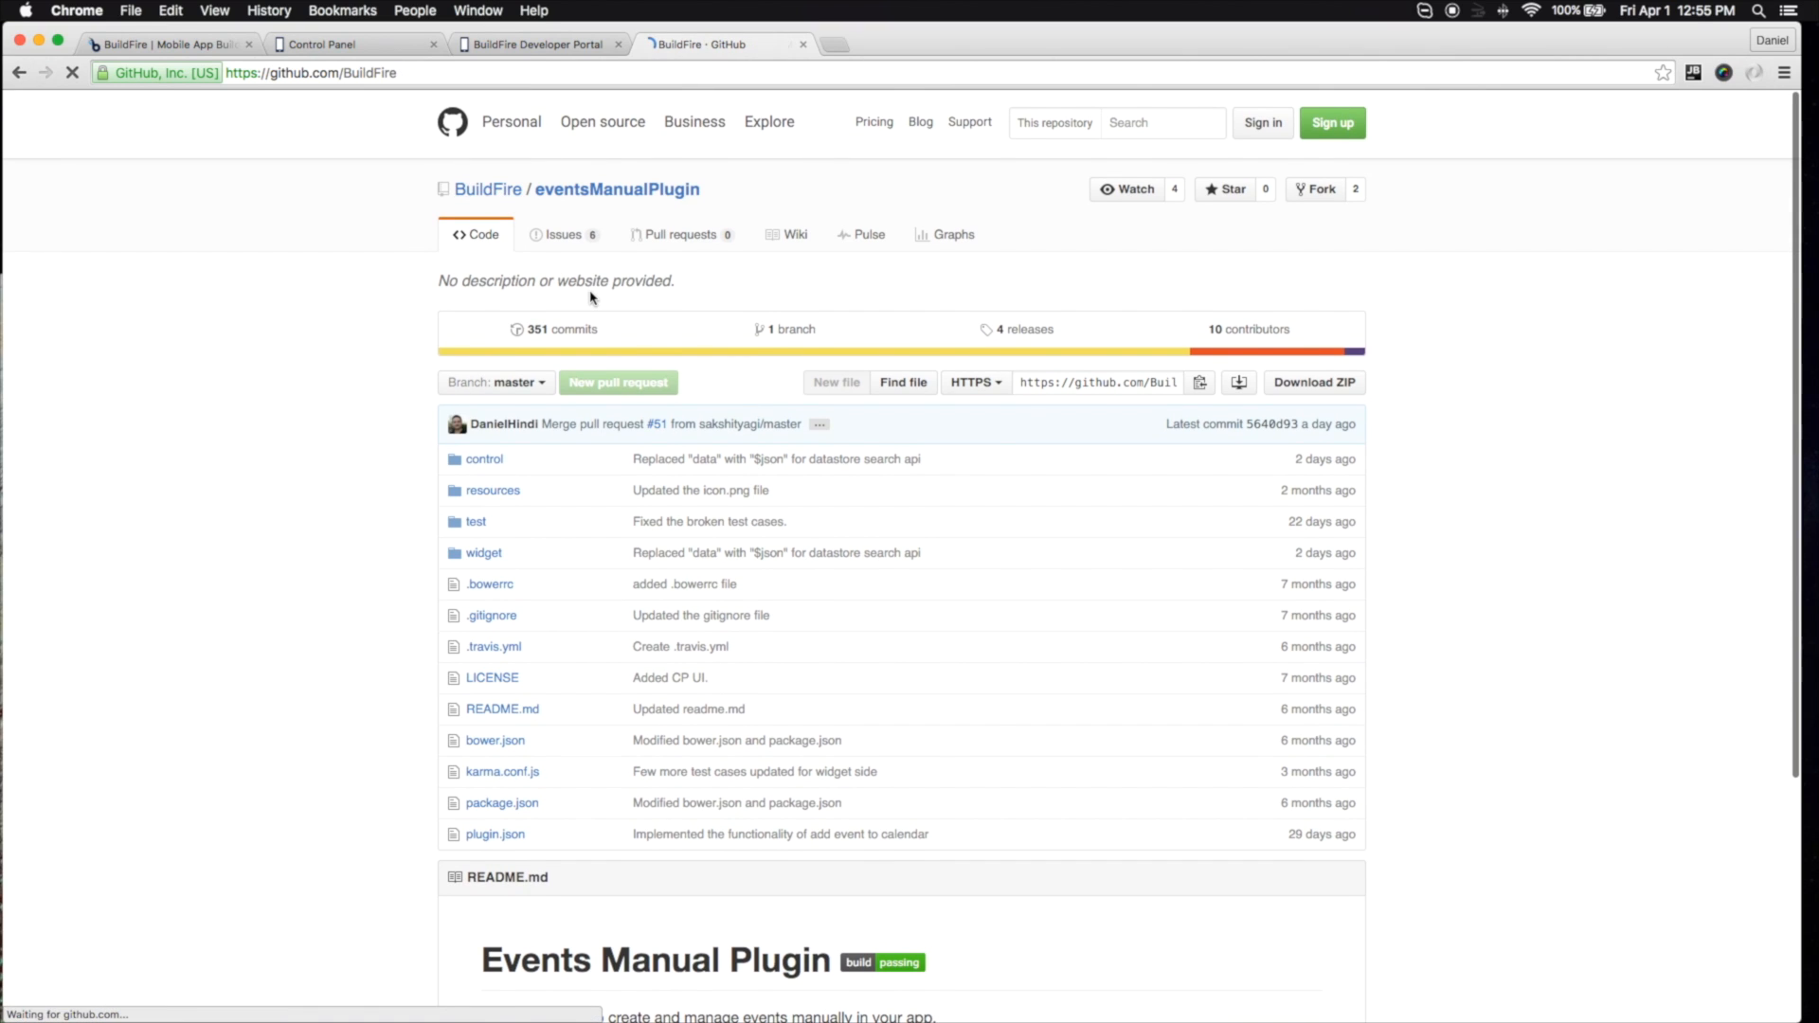
pyautogui.click(489, 189)
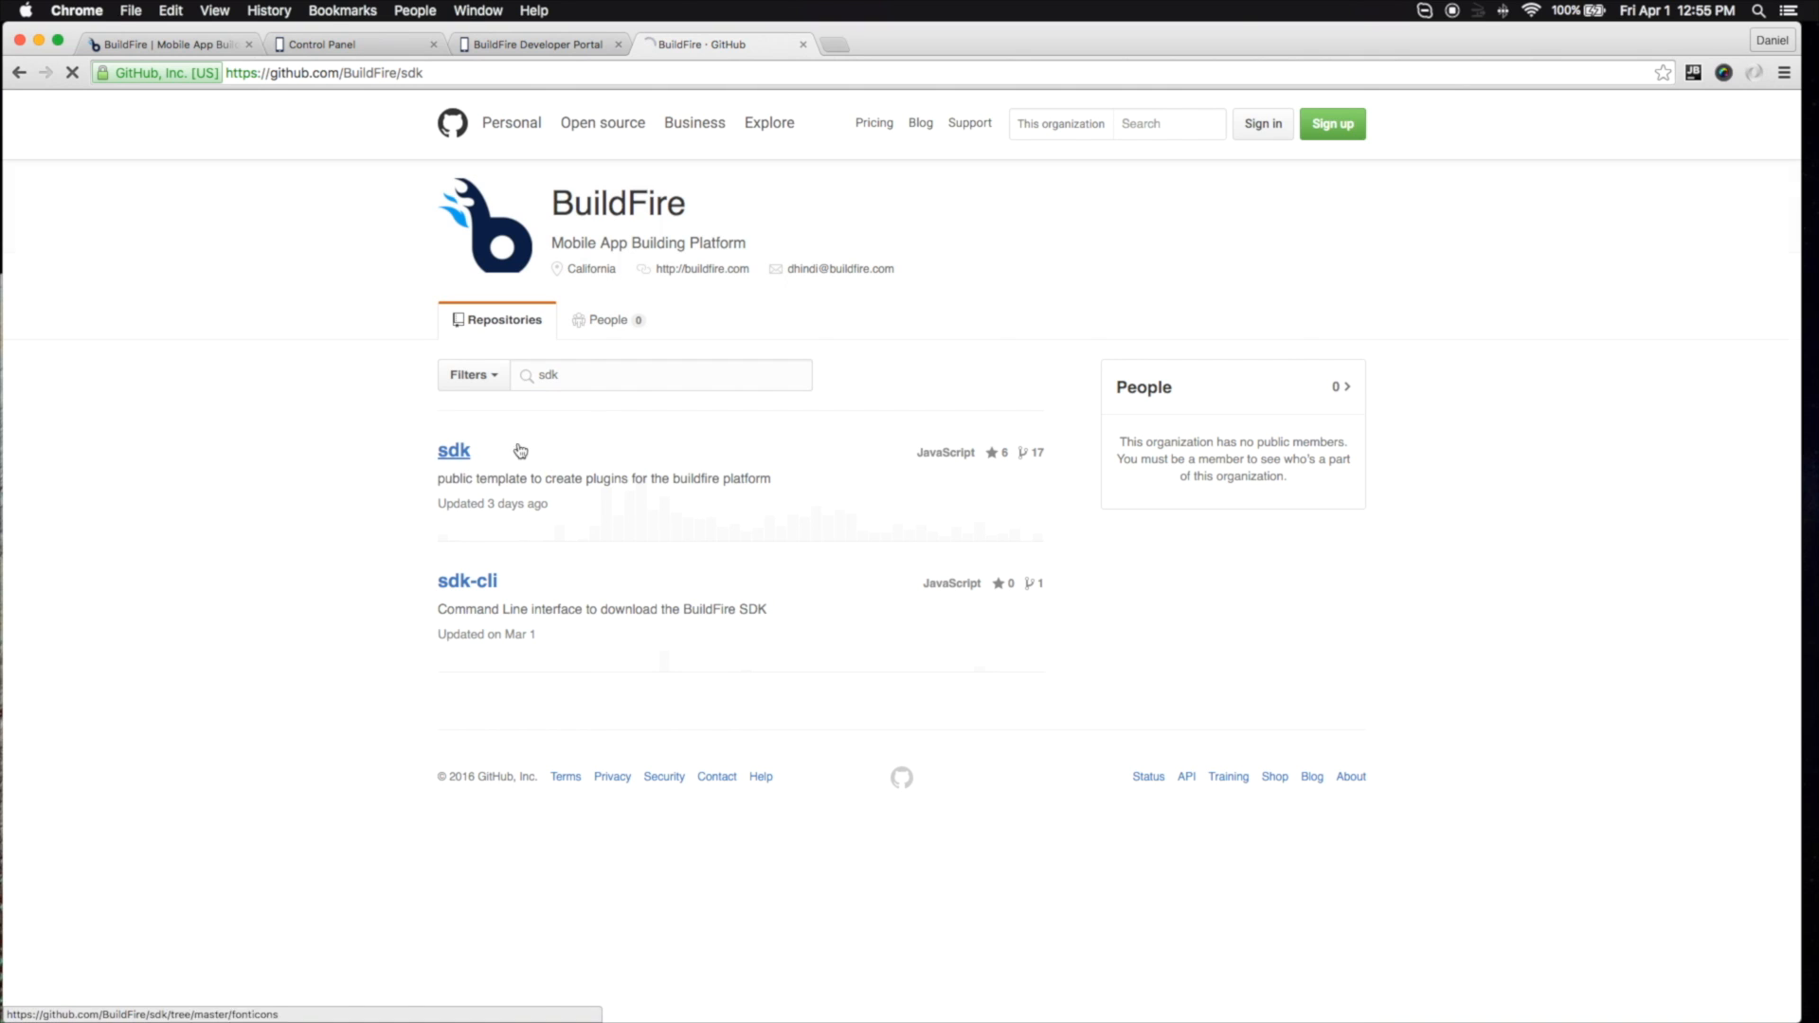
# View the sdk wiki home page, then return to the developer portal's resources page
pyautogui.click(453, 451)
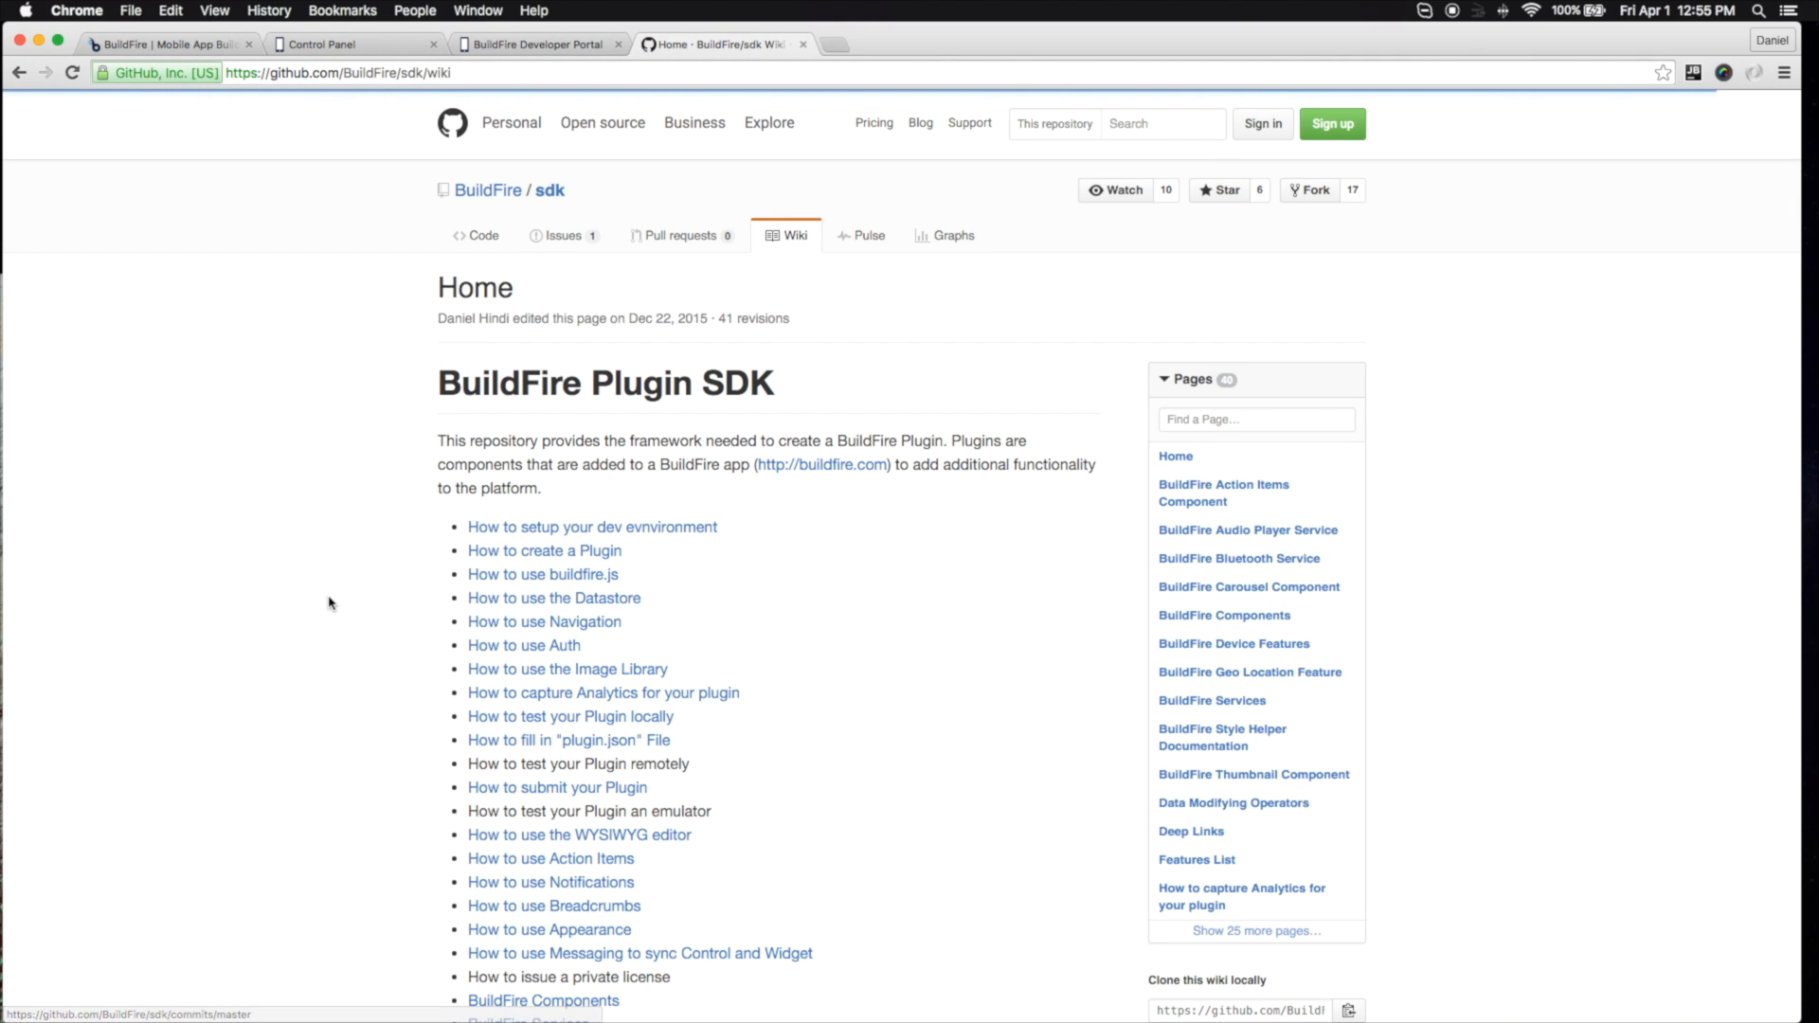
pyautogui.click(534, 43)
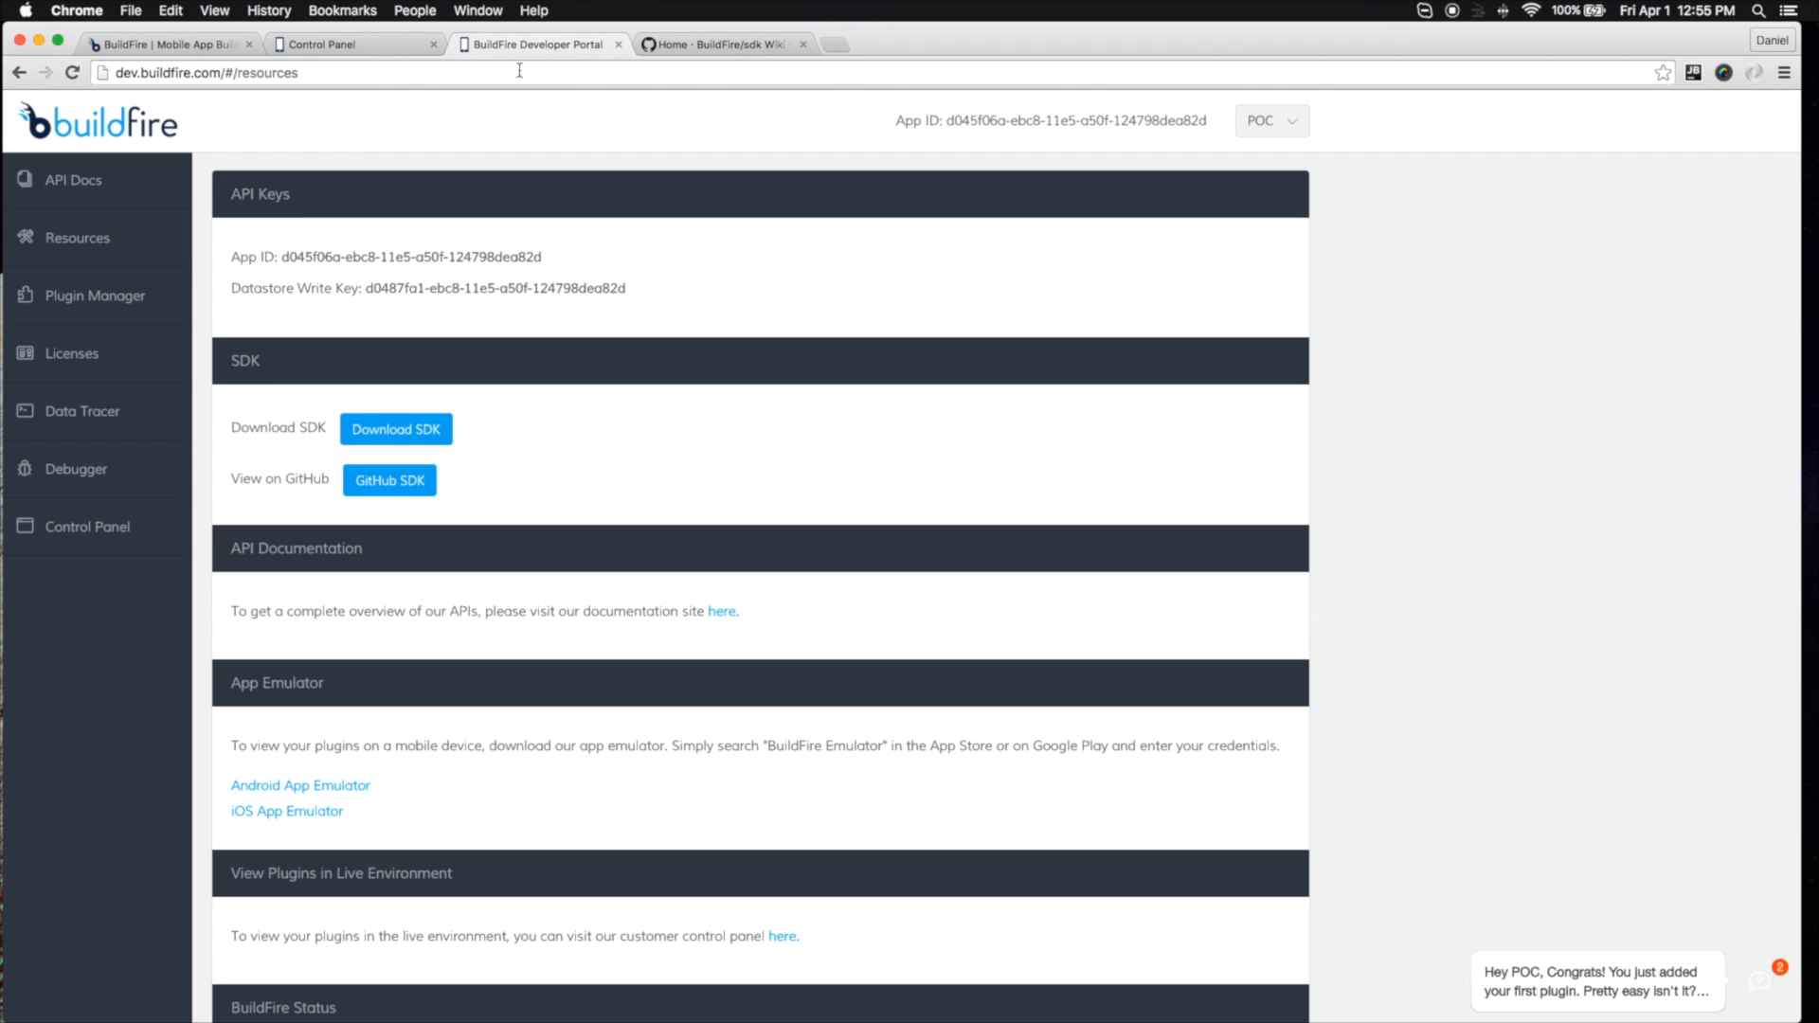
pyautogui.scroll(-3)
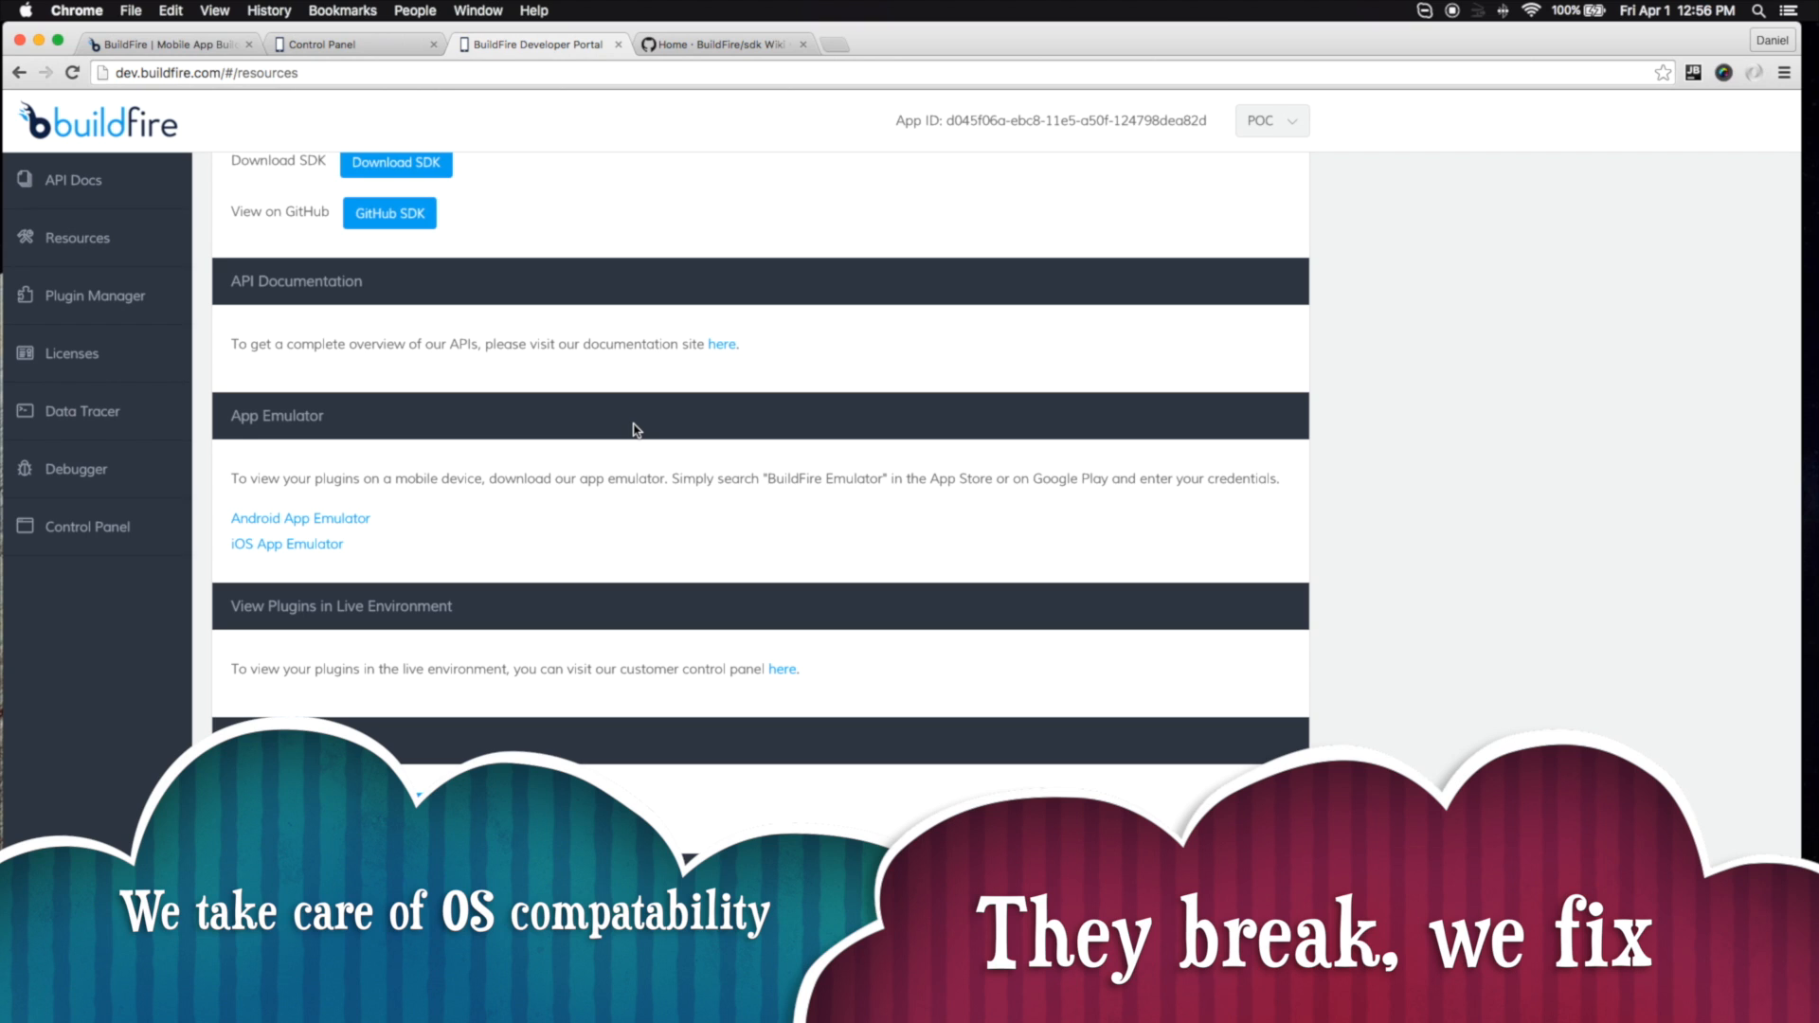
pyautogui.scroll(-3)
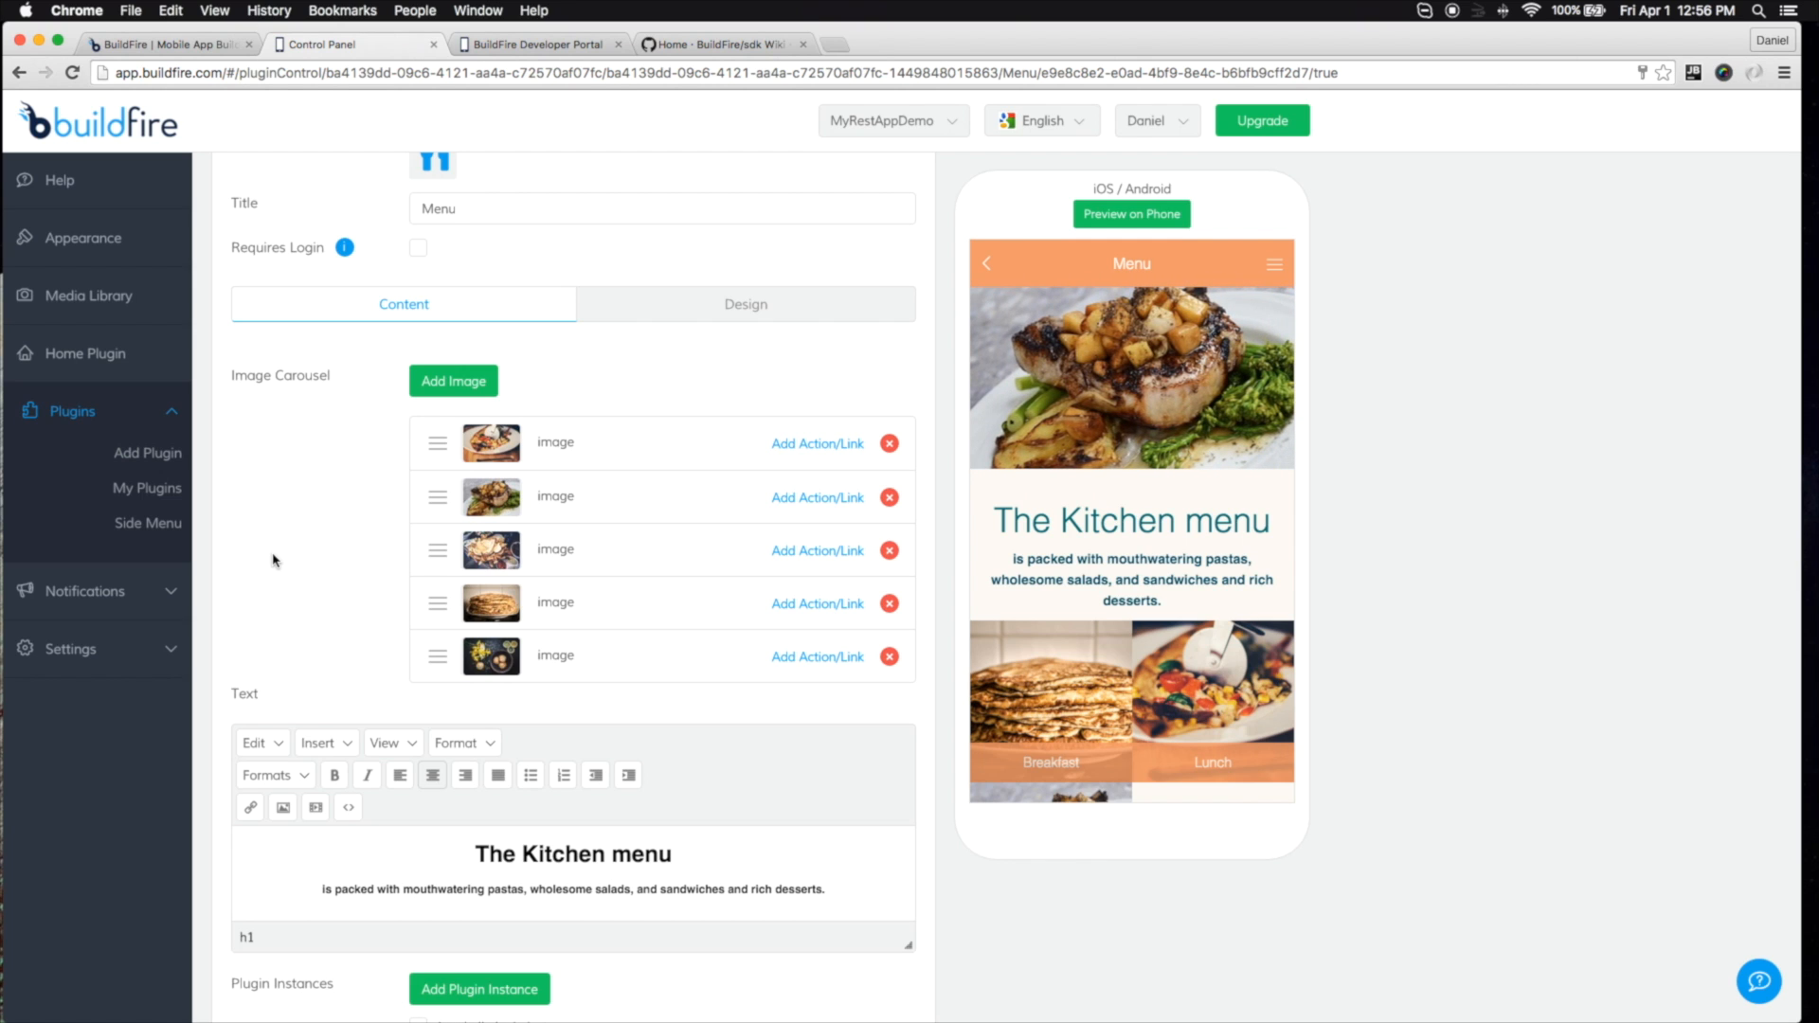
pyautogui.scroll(-3)
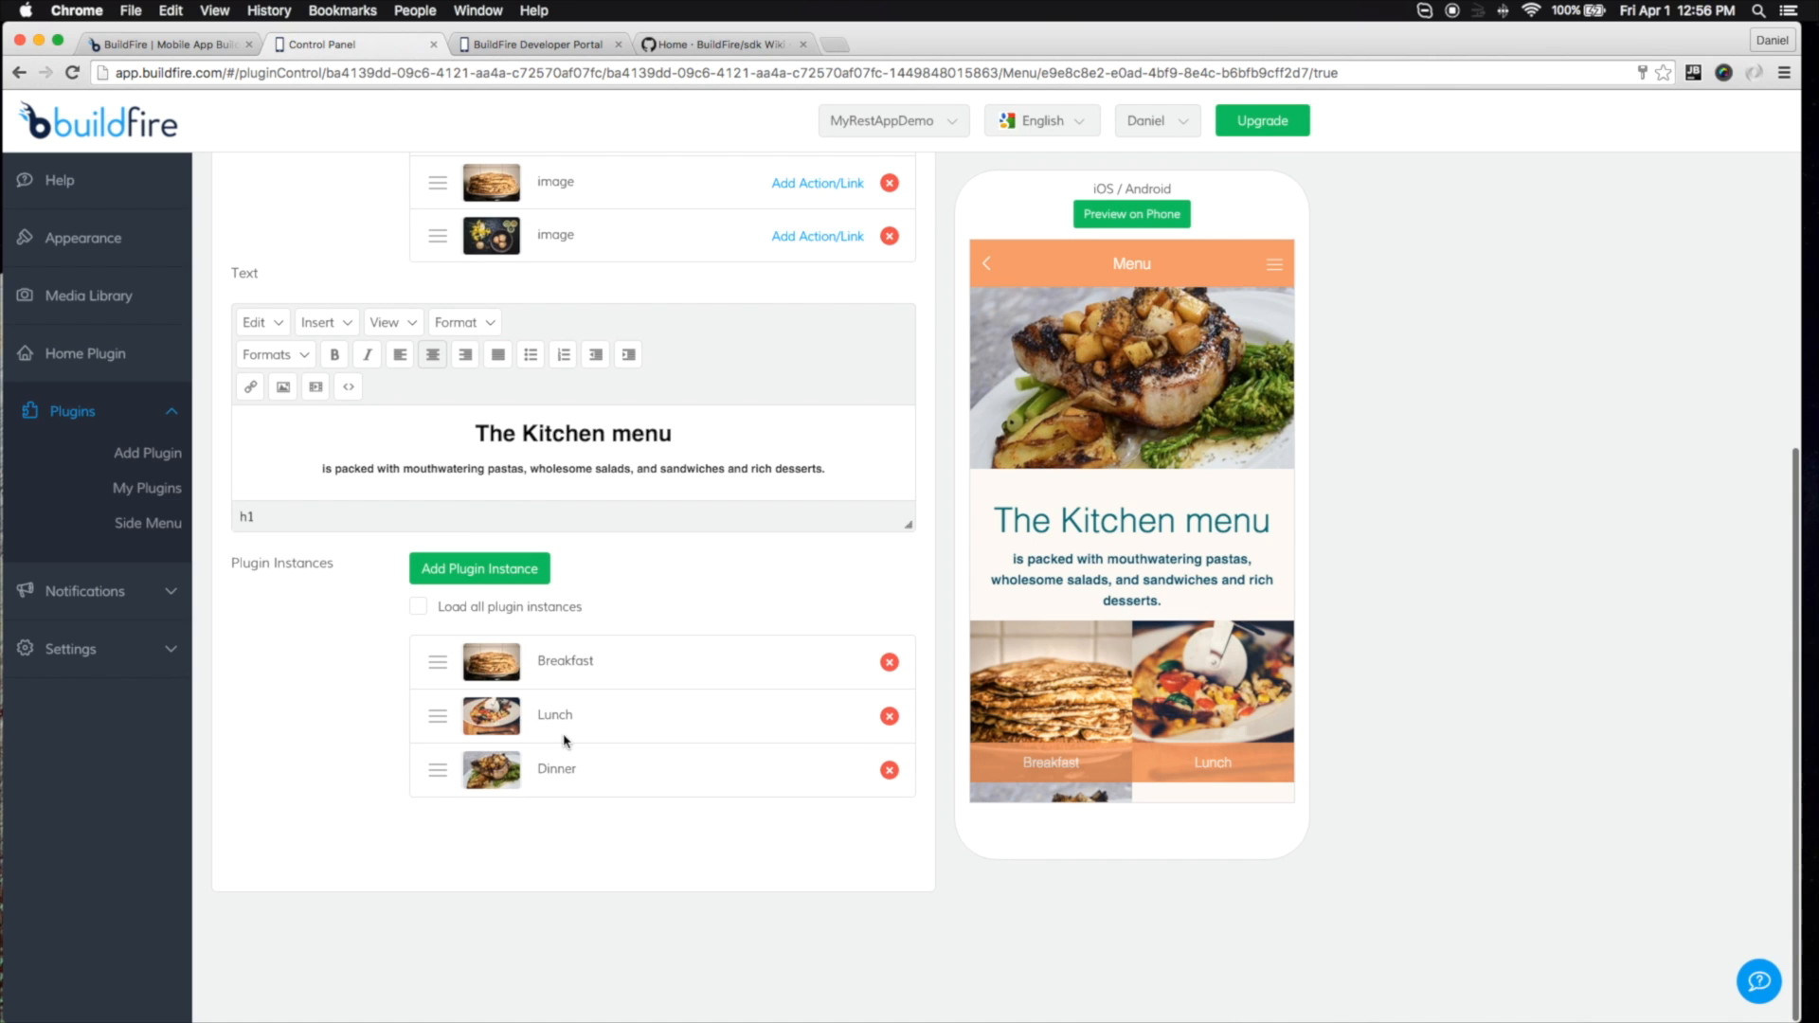
pyautogui.scroll(3)
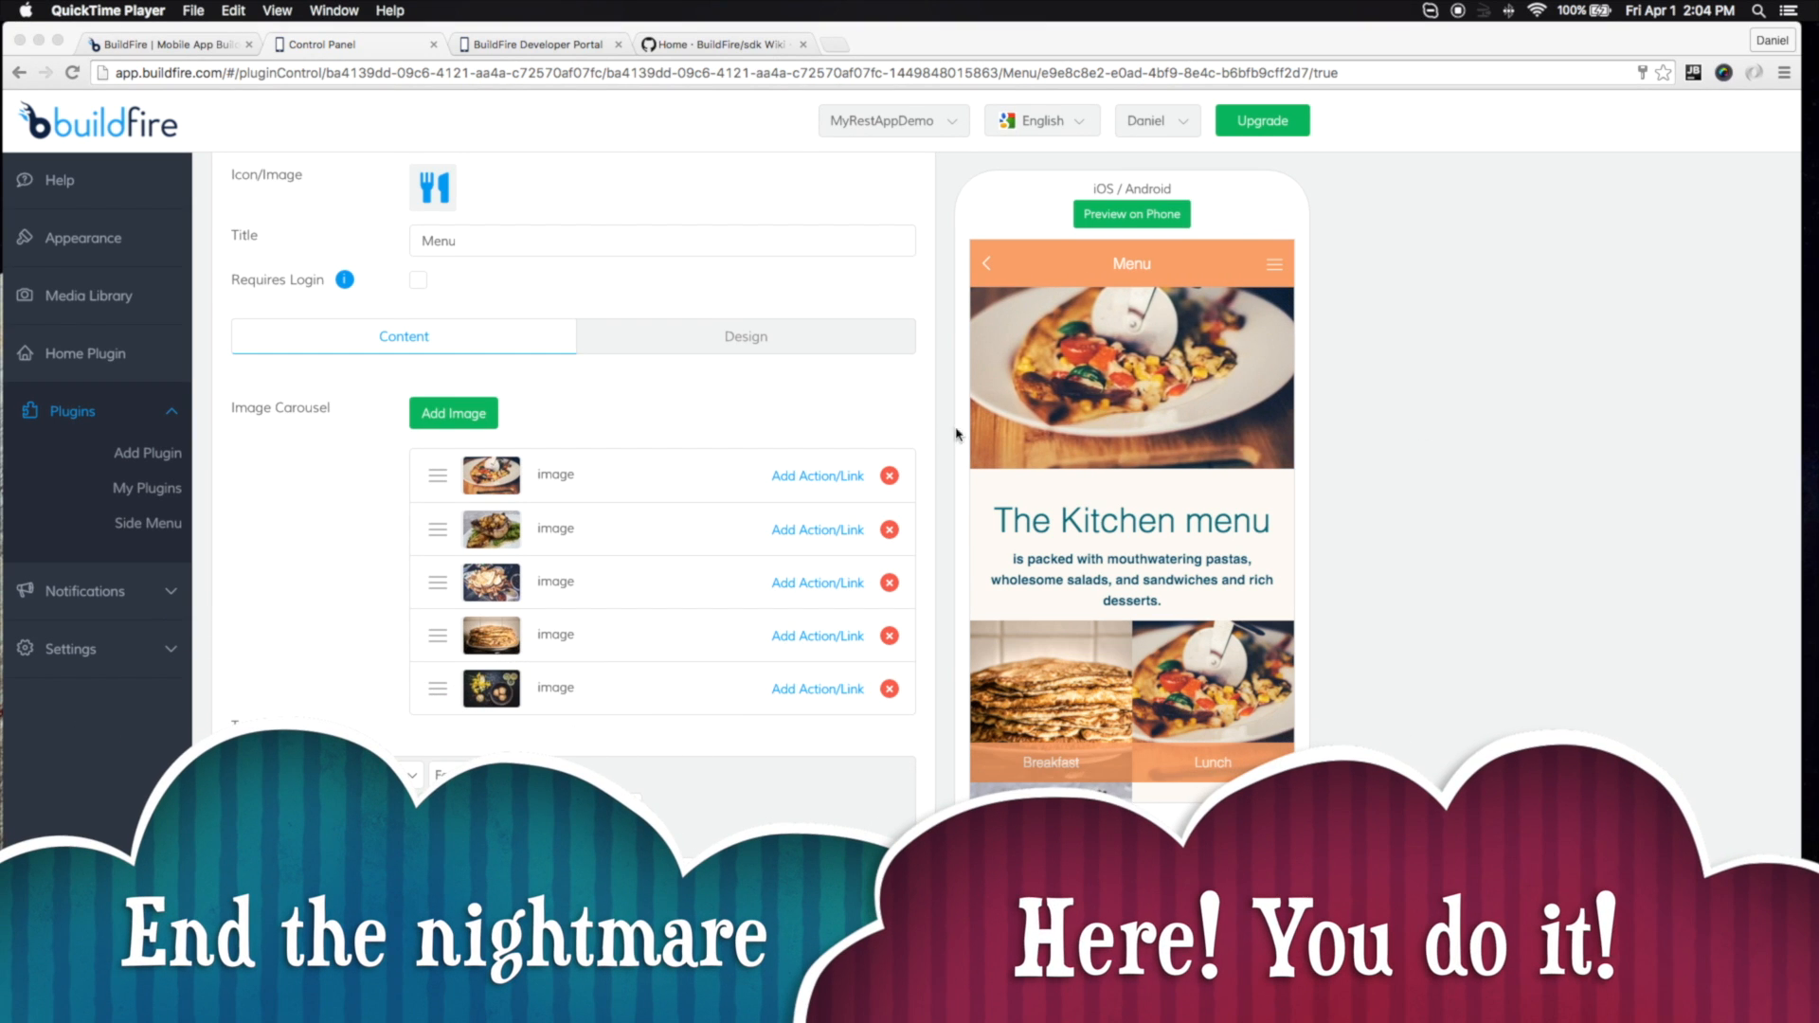
pyautogui.moveTo(807, 430)
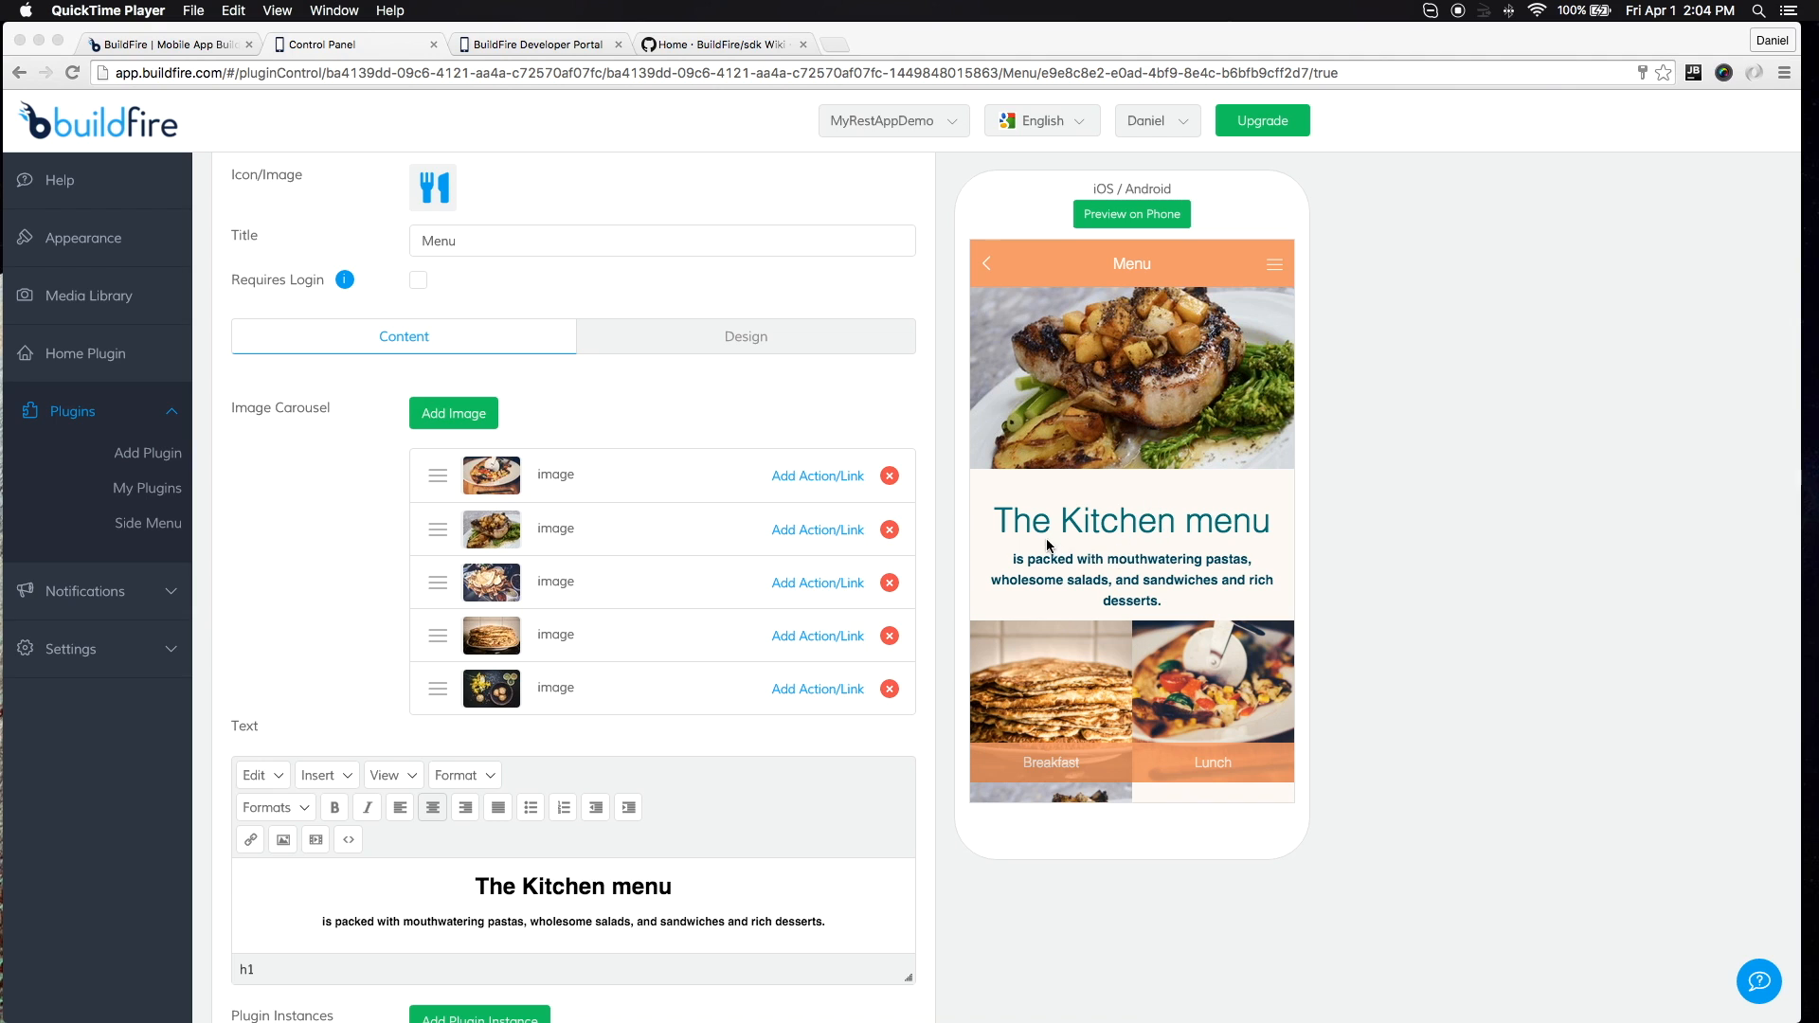
# Append !!! so the heading reads The Kitchen menu!!!, leaving the image Add Action/Link settings unchanged
pyautogui.scroll(-3)
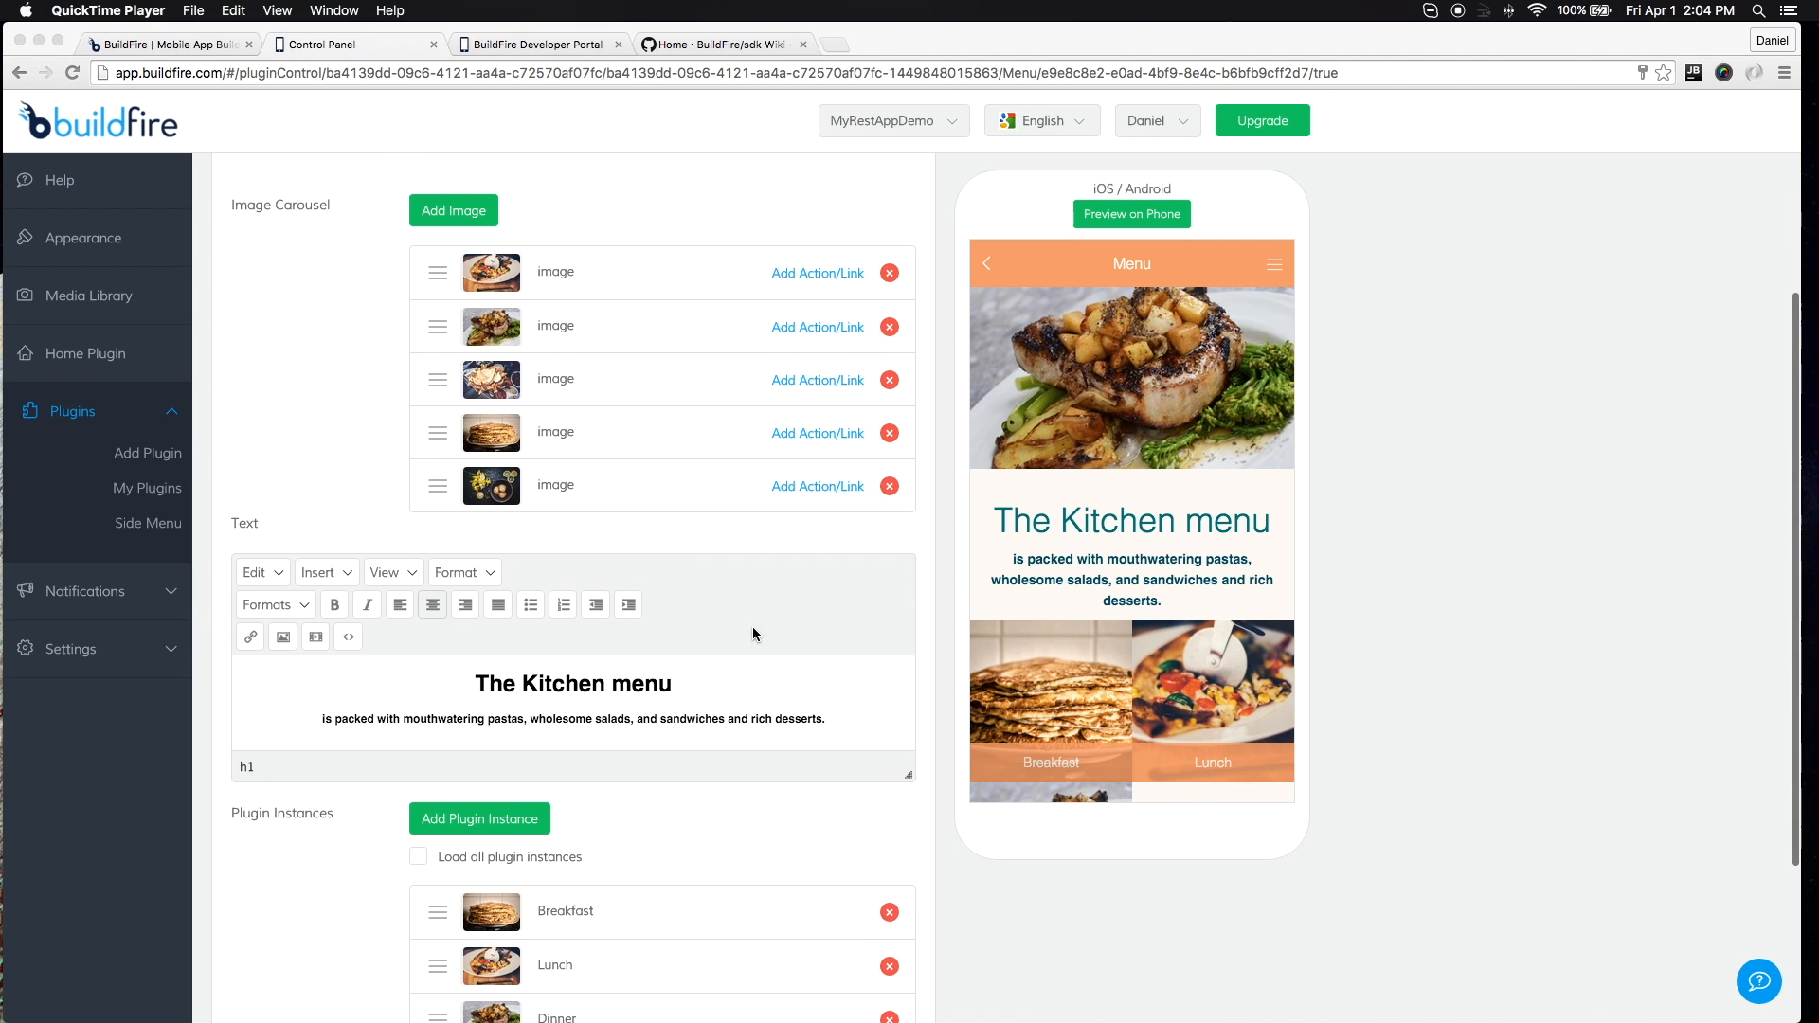
pyautogui.write('!!!')
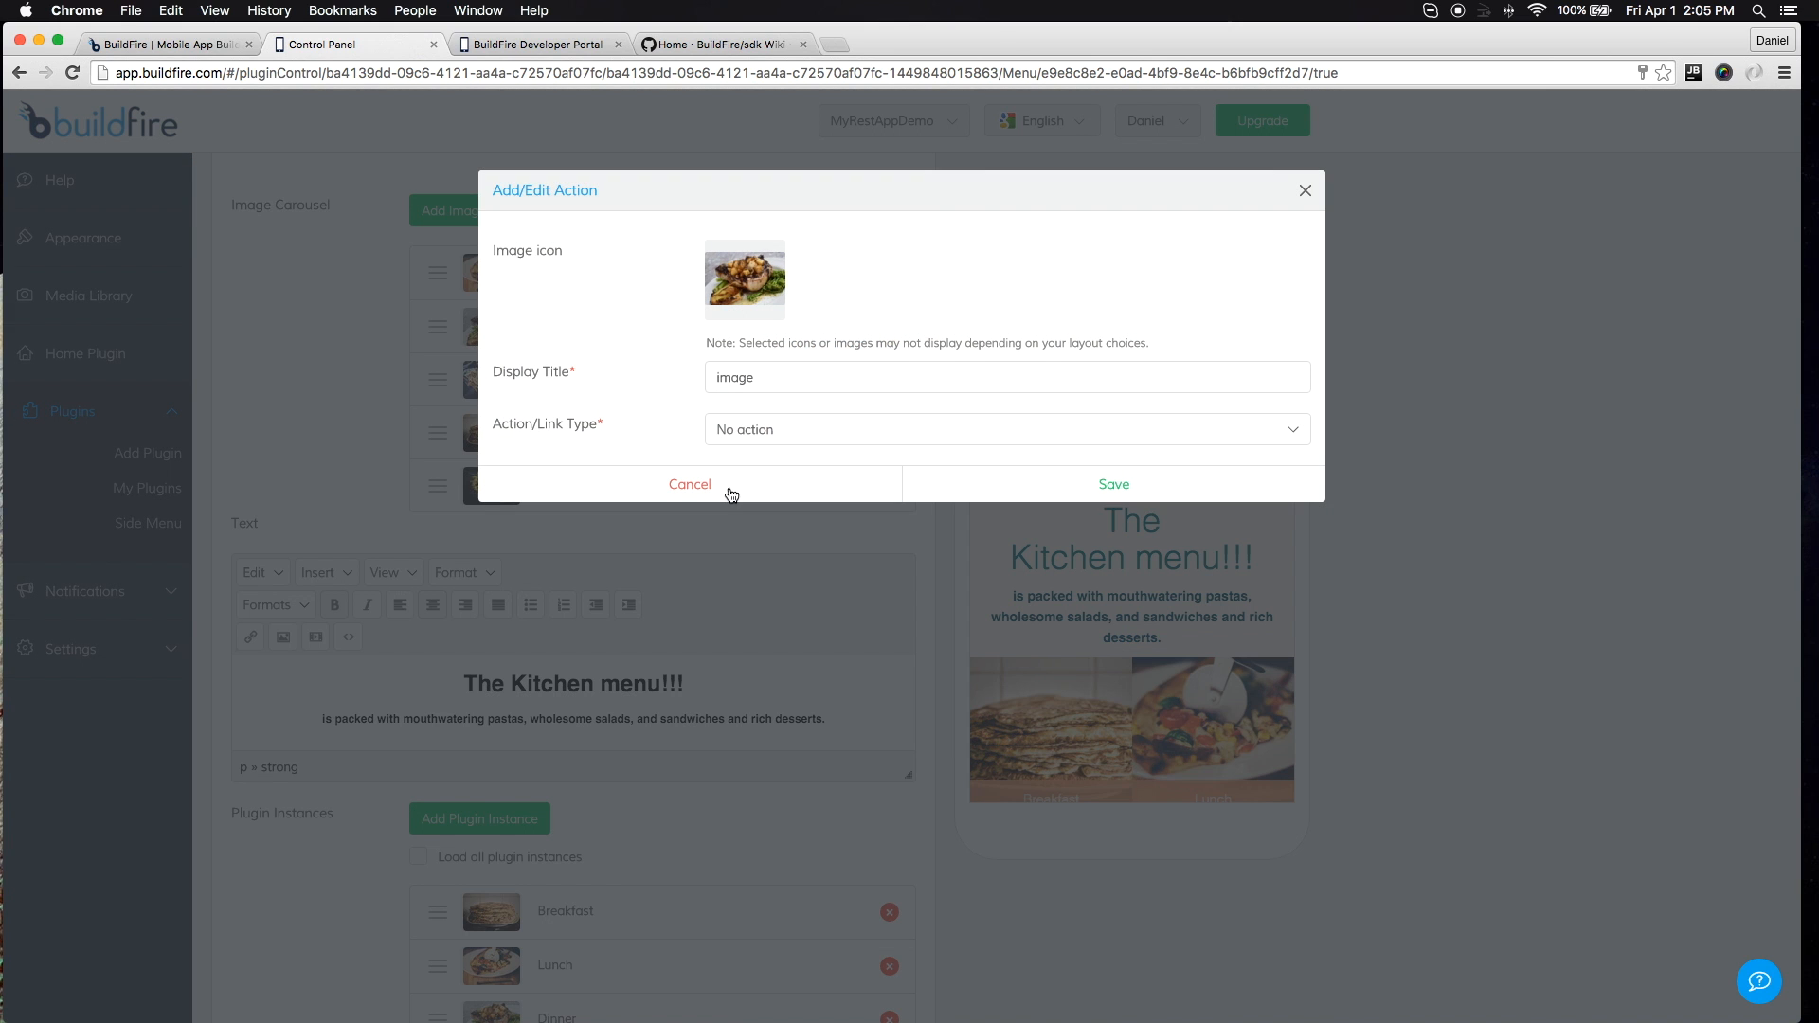
pyautogui.click(689, 483)
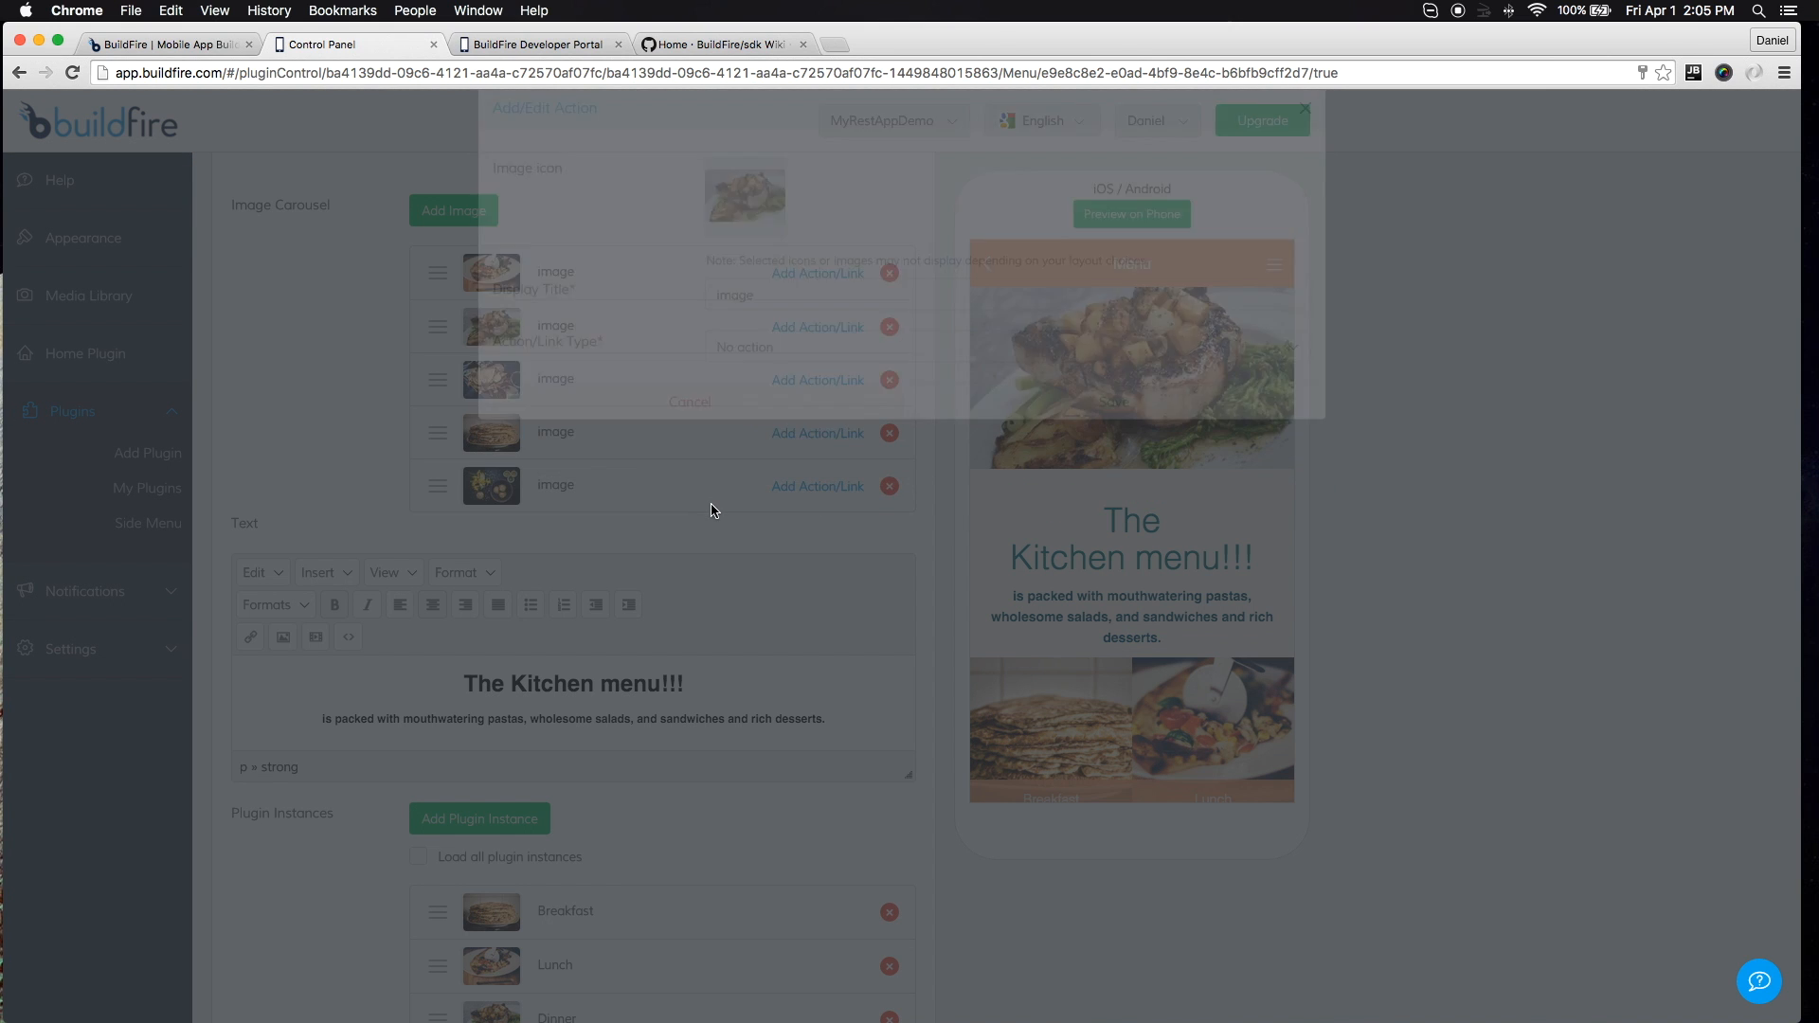
pyautogui.click(689, 402)
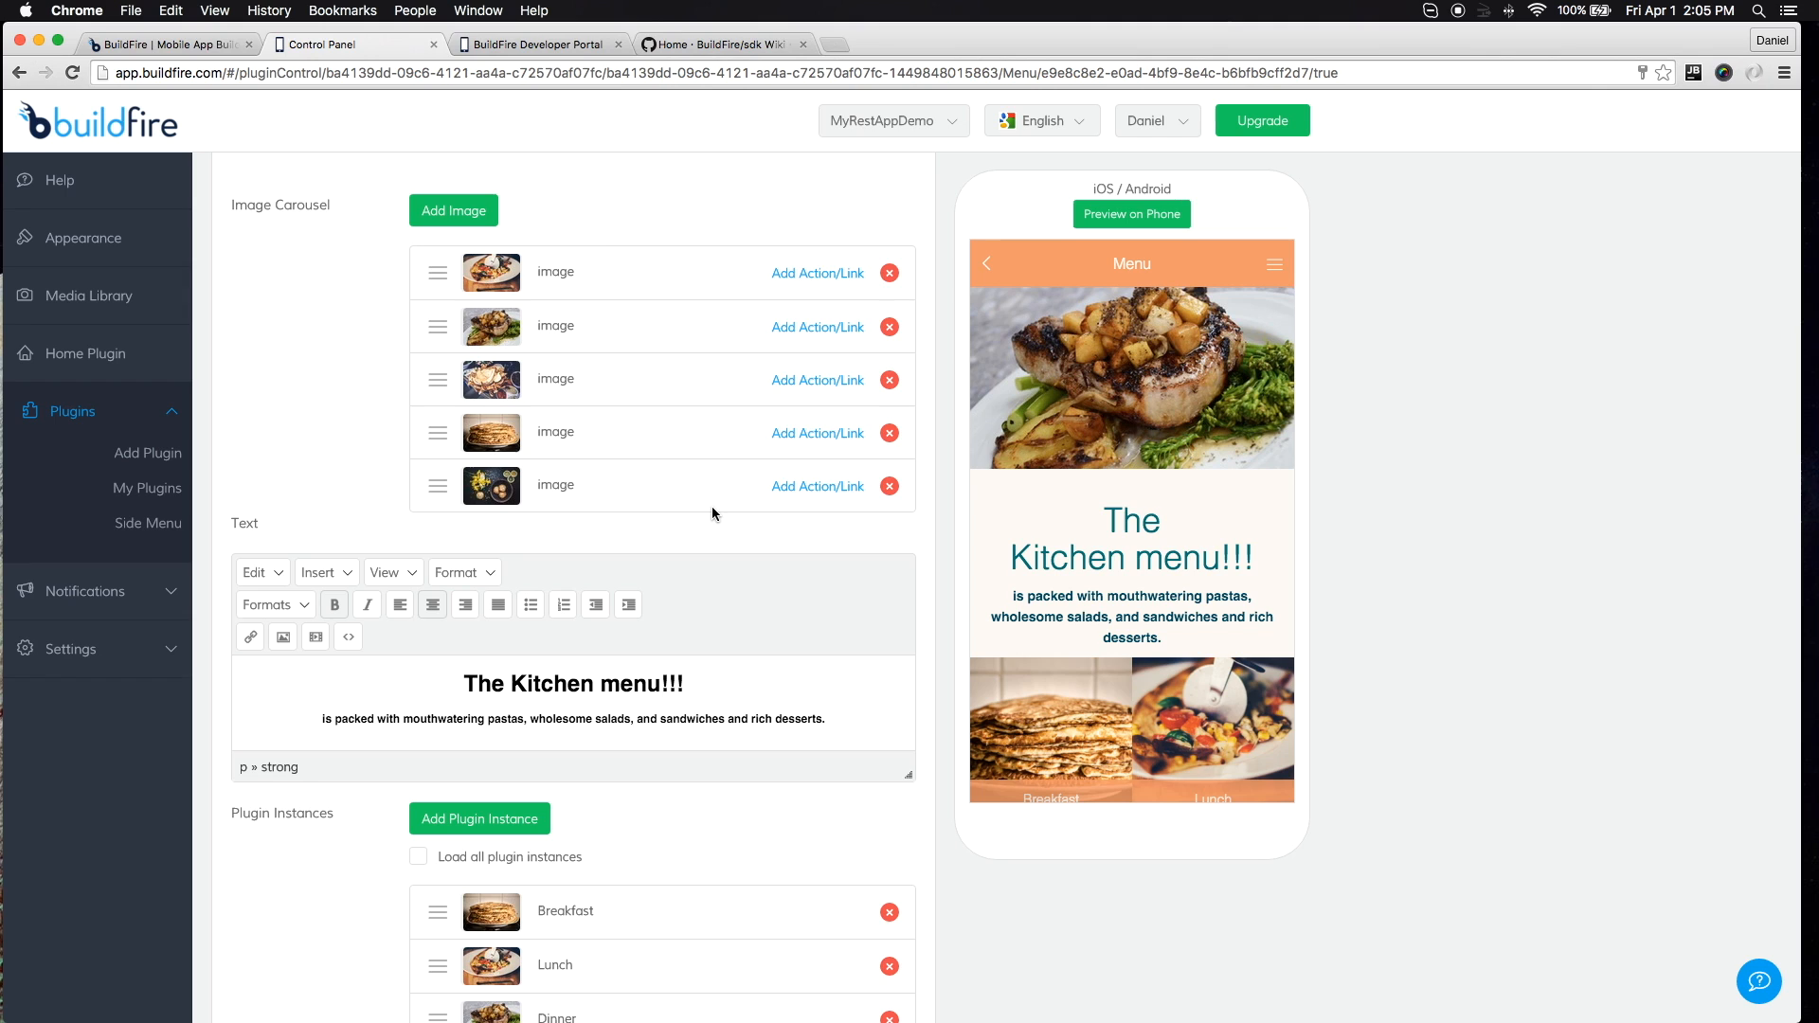